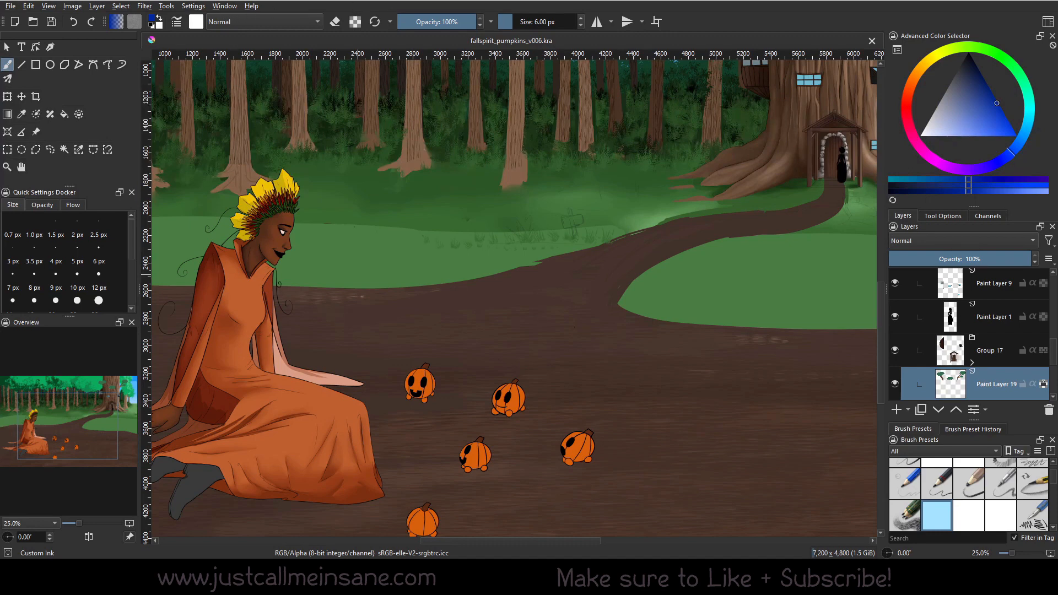
Step: Show the Palette docker from Settings > Dockers, displaying ChickiePalette's single blue swatch
{"action": "left_click", "coordinate": [193, 5]}
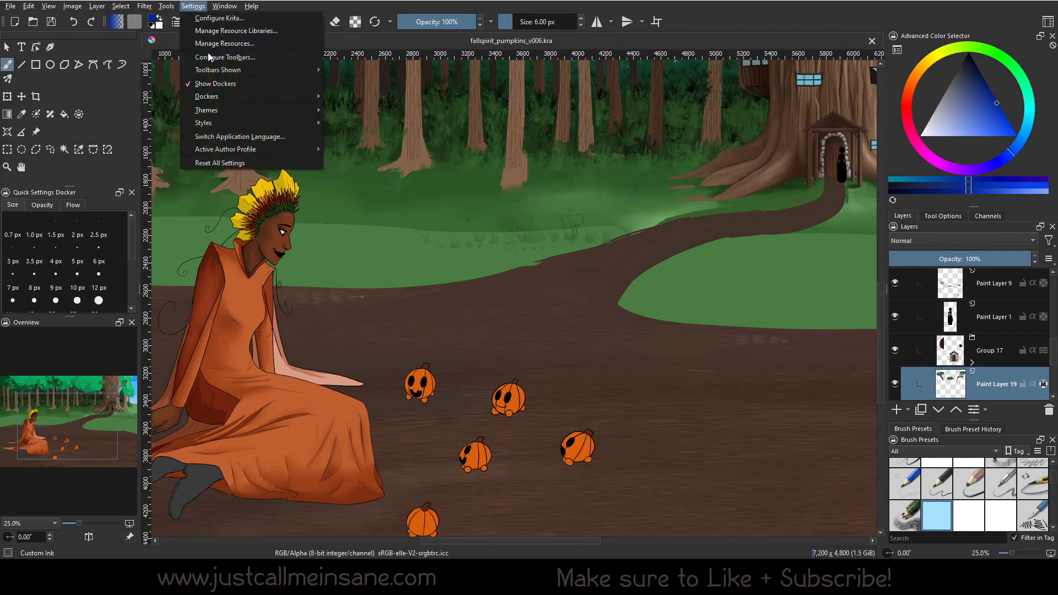
{"action": "left_click", "coordinate": [207, 96]}
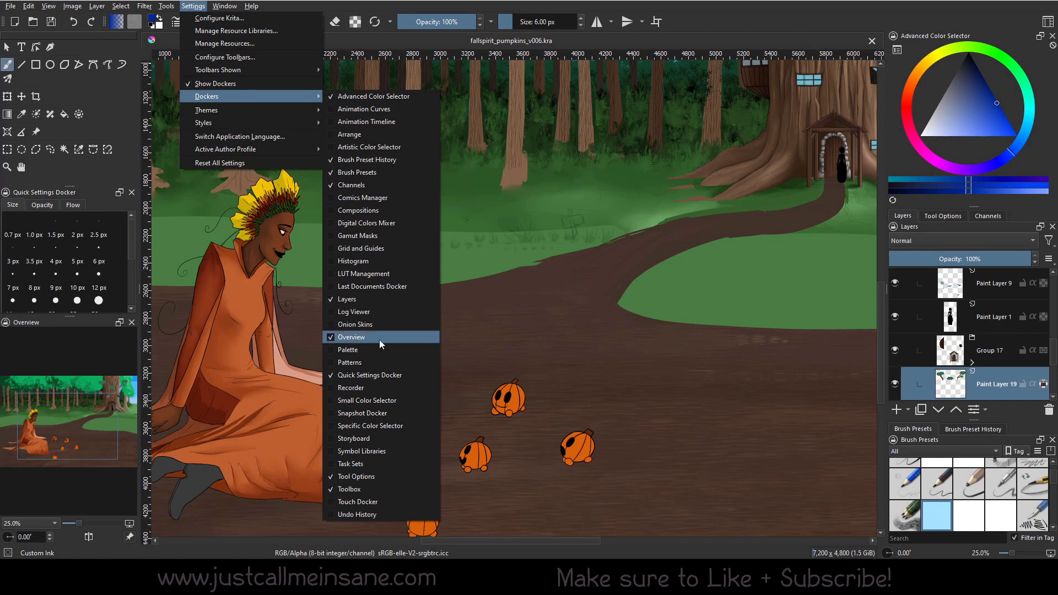
{"action": "left_click", "coordinate": [348, 349]}
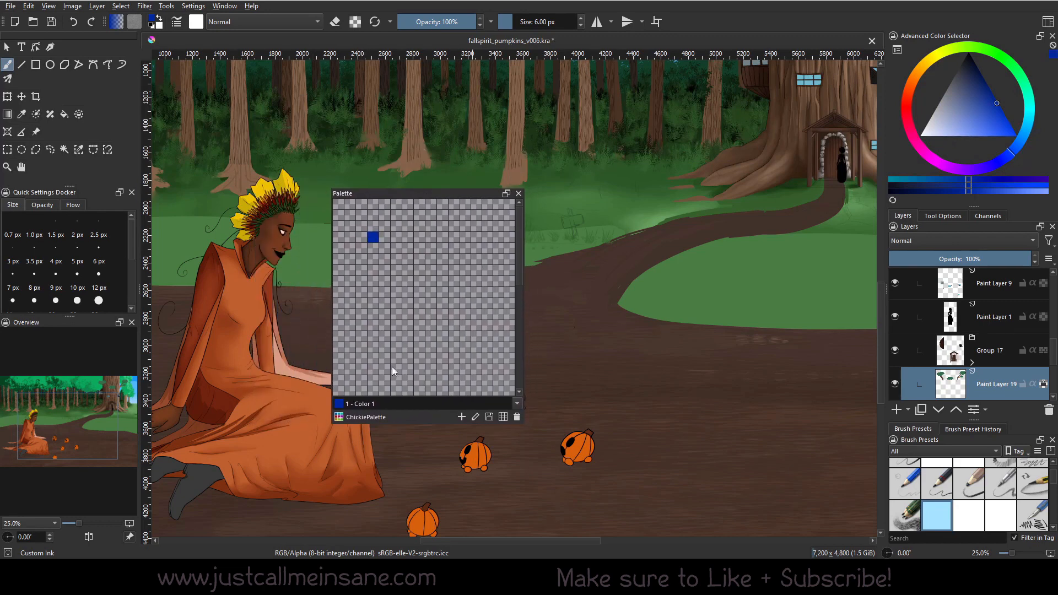
{"action": "mouse_move", "coordinate": [464, 235]}
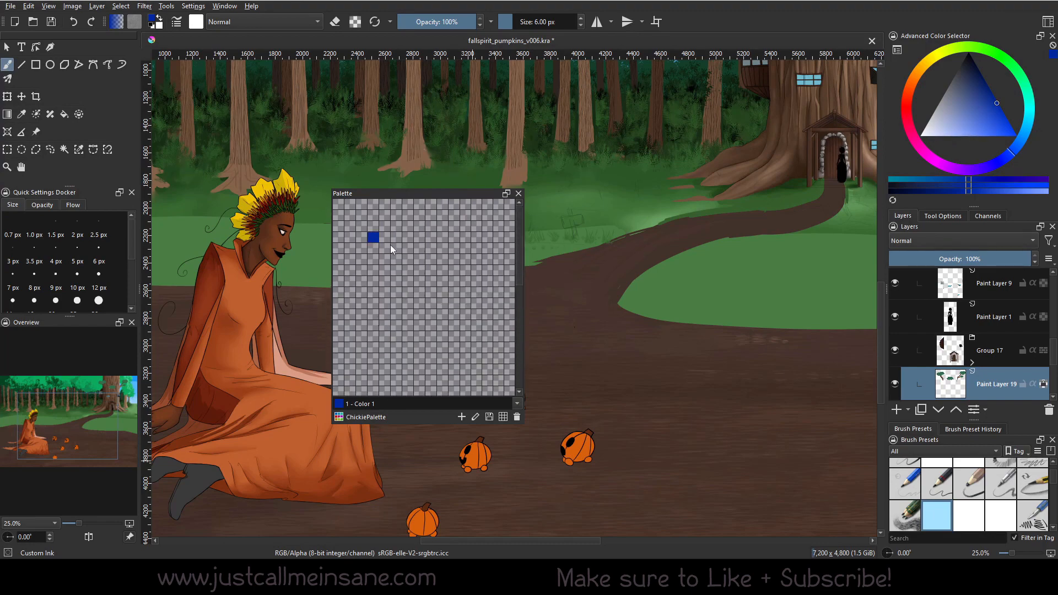
{"action": "mouse_move", "coordinate": [389, 253]}
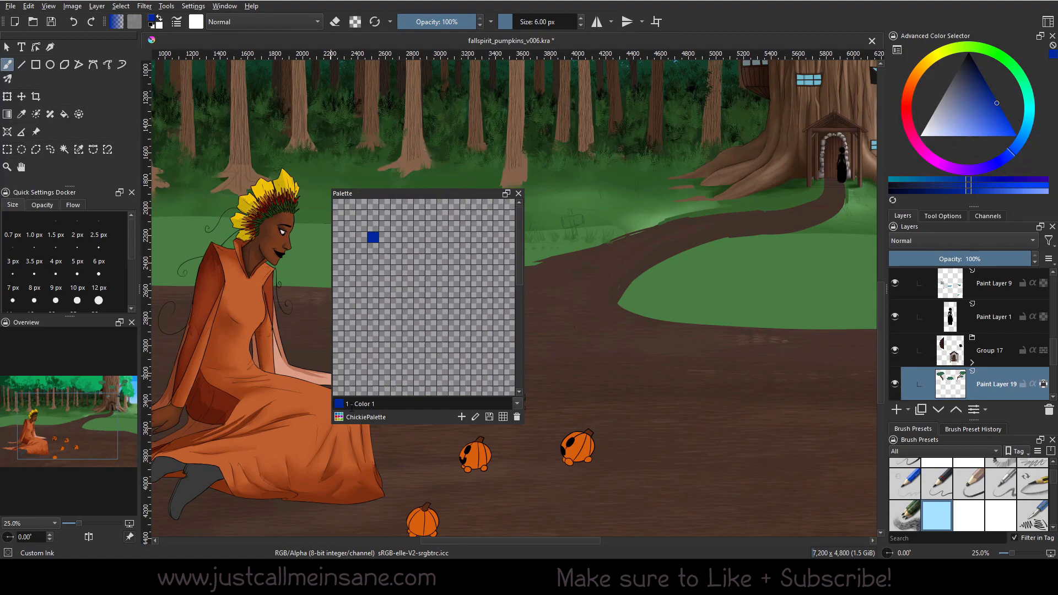
{"action": "mouse_move", "coordinate": [338, 417]}
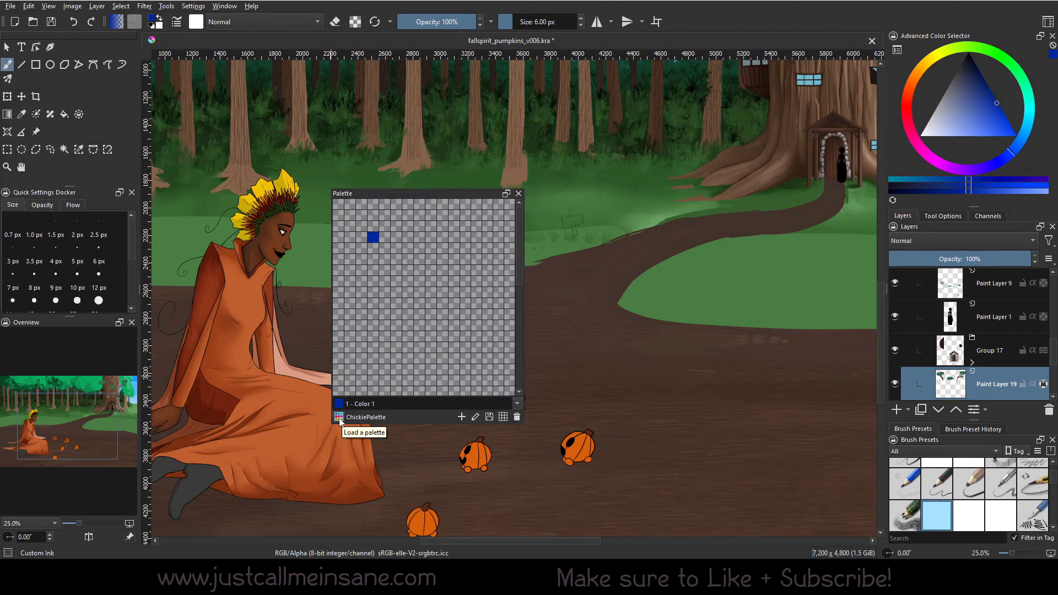
Step: Switch the Palette docker from ChickiePalette to the Default palette's full colour grid
{"action": "left_click", "coordinate": [339, 417]}
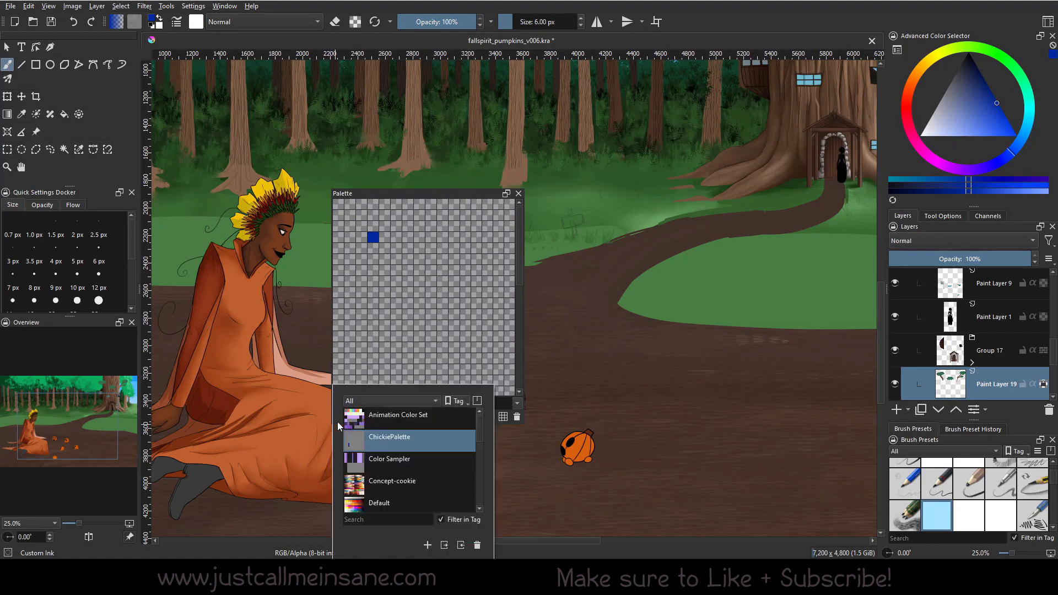
{"action": "mouse_move", "coordinate": [405, 490]}
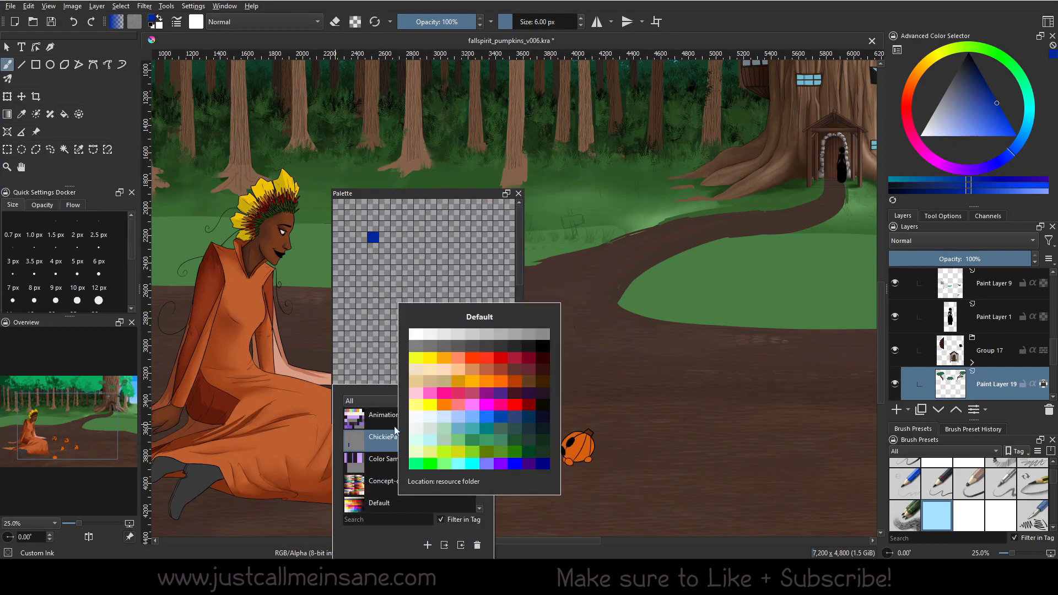
{"action": "left_click", "coordinate": [378, 436]}
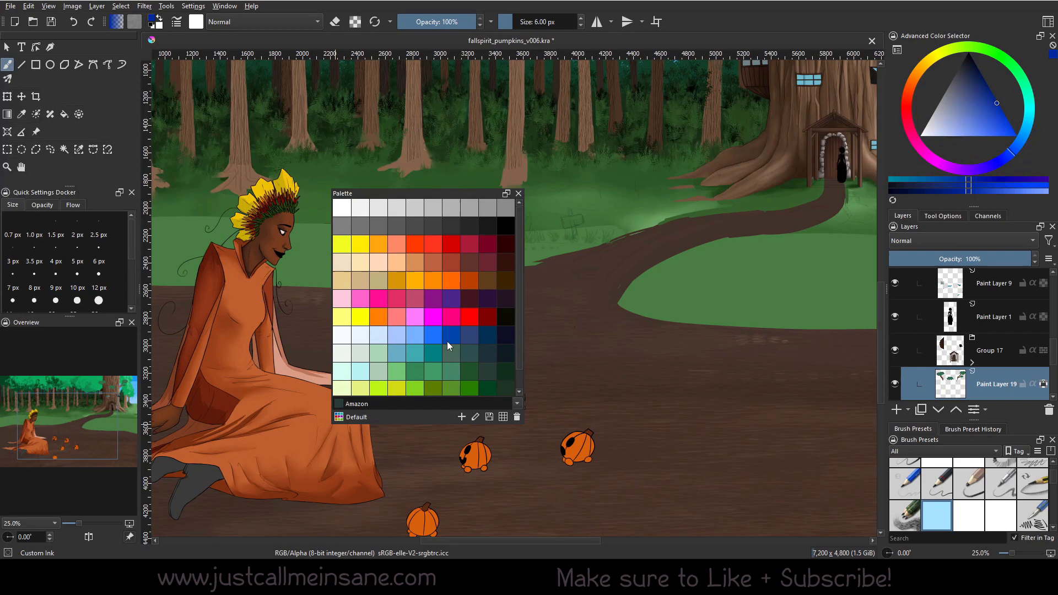
{"action": "mouse_move", "coordinate": [515, 405]}
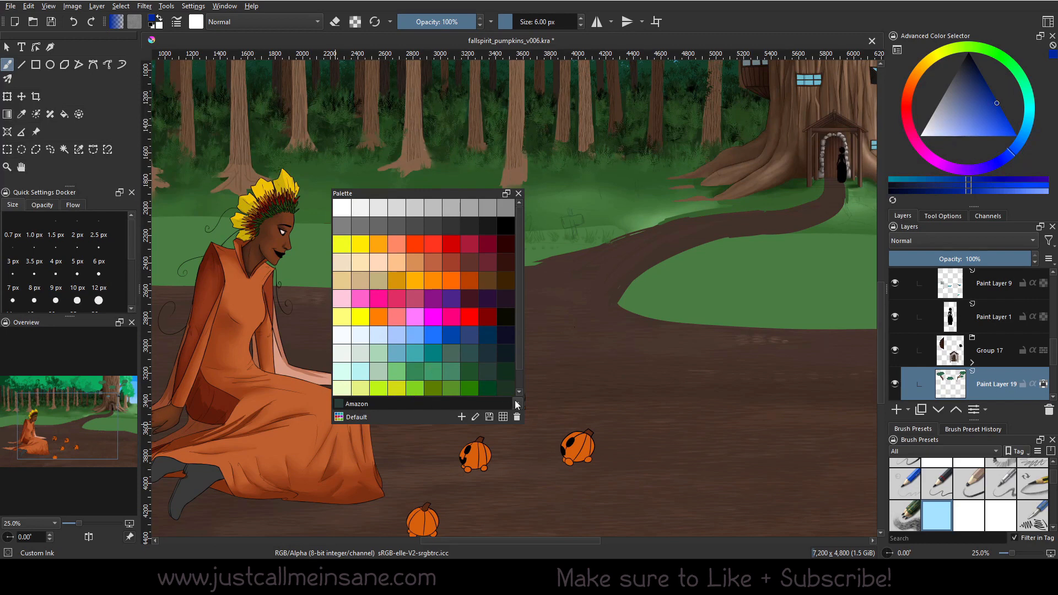
{"action": "left_click", "coordinate": [503, 417]}
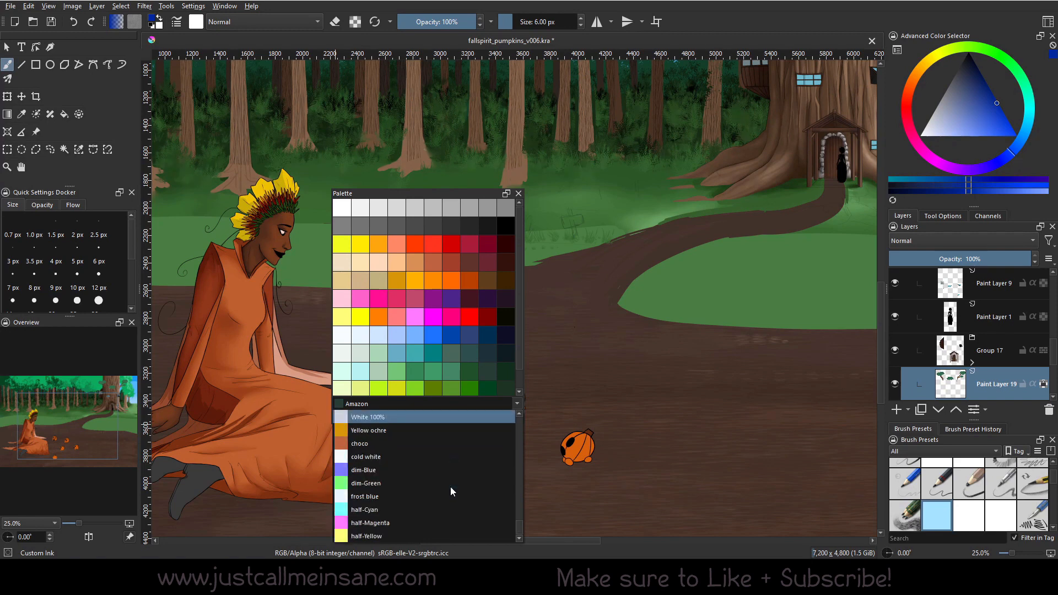
{"action": "scroll", "scroll_direction": "down", "scroll_amount": 3}
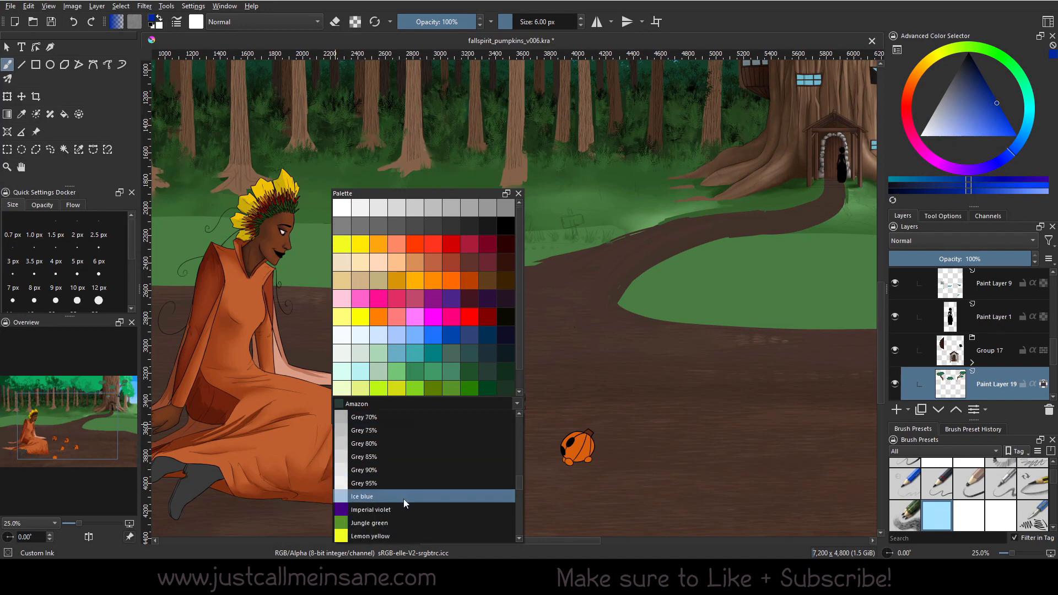
{"action": "mouse_move", "coordinate": [393, 496]}
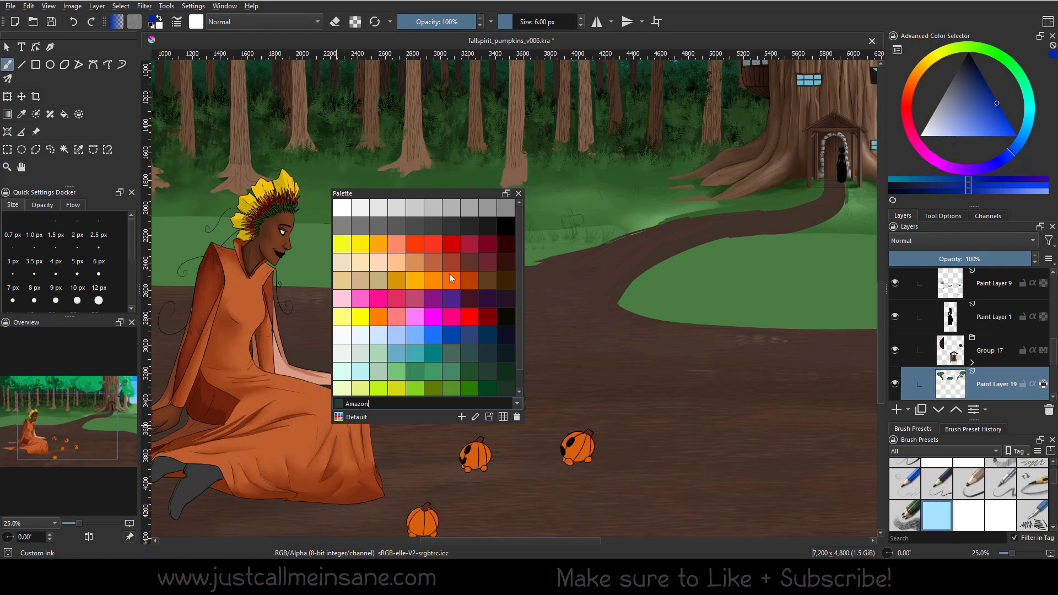
{"action": "mouse_move", "coordinate": [451, 278]}
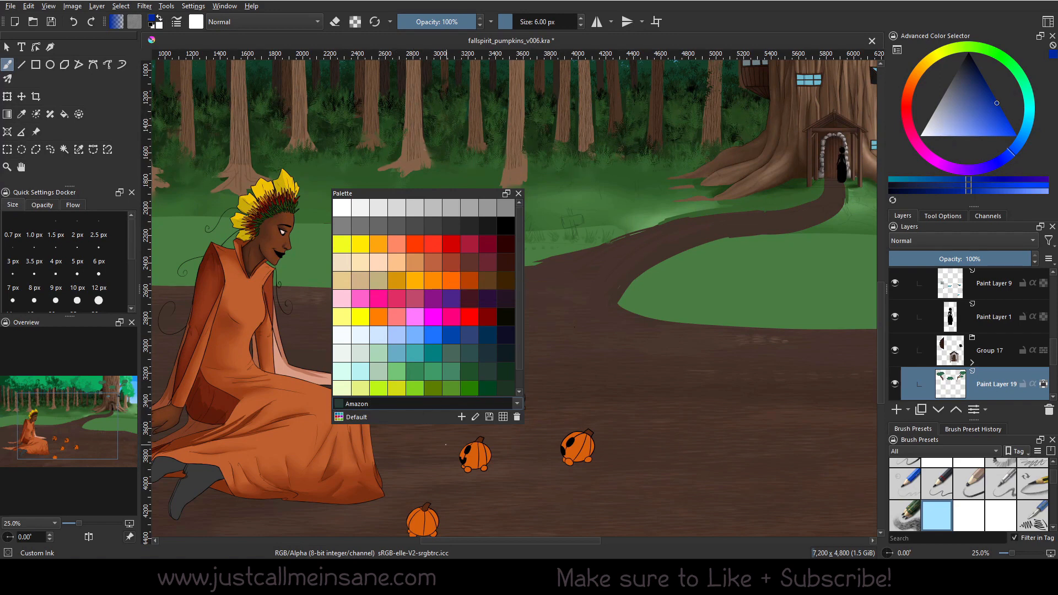
Step: Start new swatch Color 121 in the Default palette and set its colour to deep blue #01299c
{"action": "left_click", "coordinate": [462, 417]}
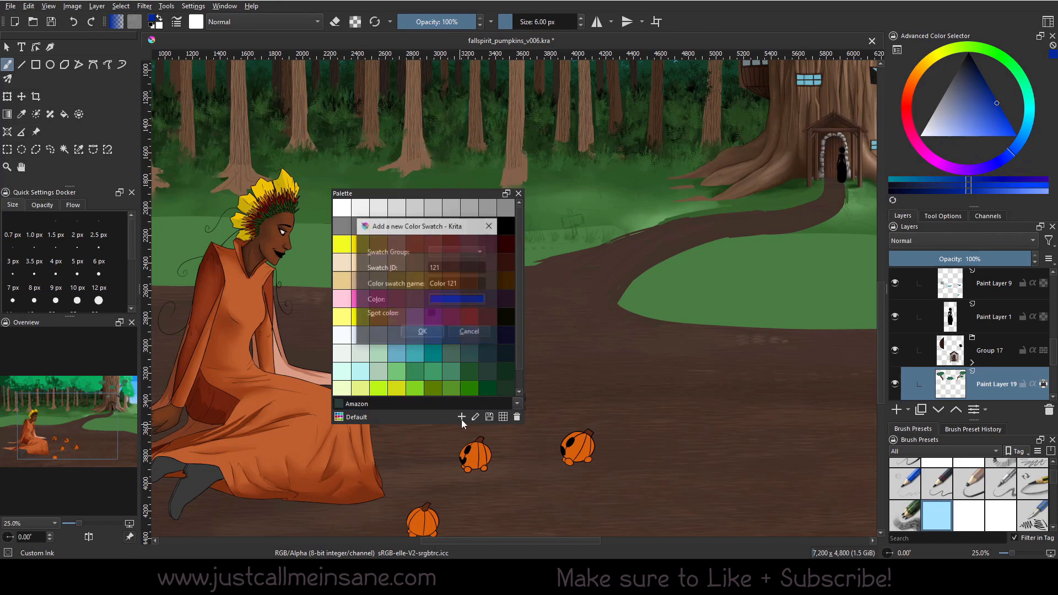
{"action": "left_click_drag", "start_coordinate": [418, 226], "coordinate": [435, 235]}
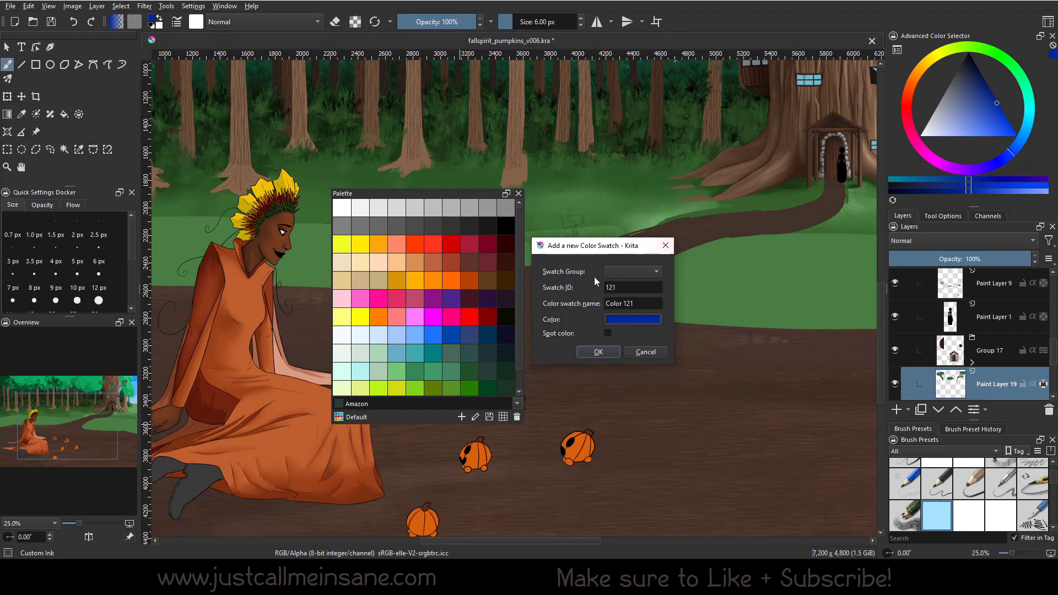
{"action": "left_click", "coordinate": [632, 319]}
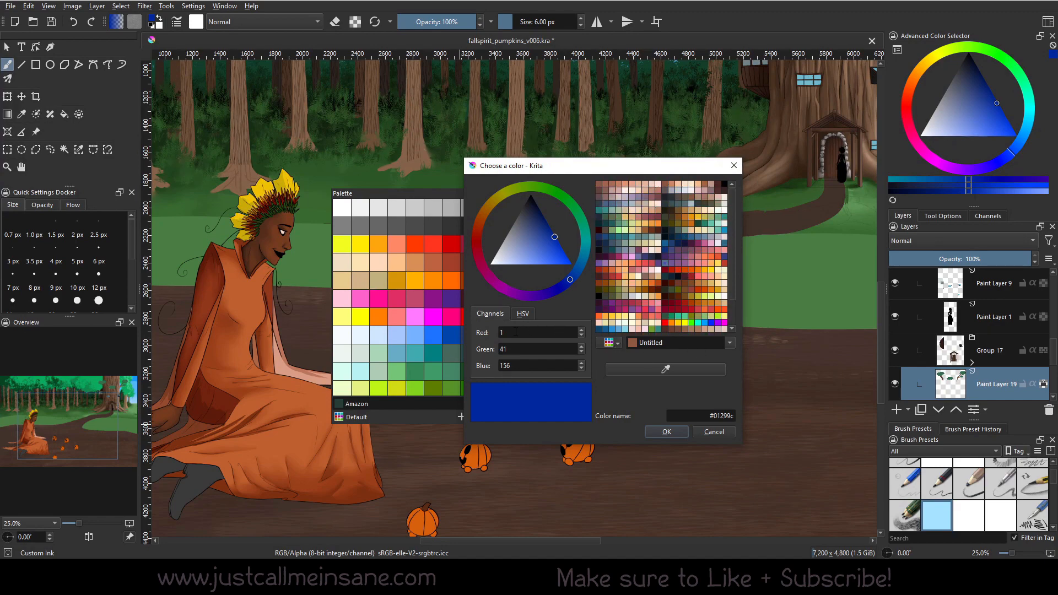
{"action": "left_click", "coordinate": [522, 313]}
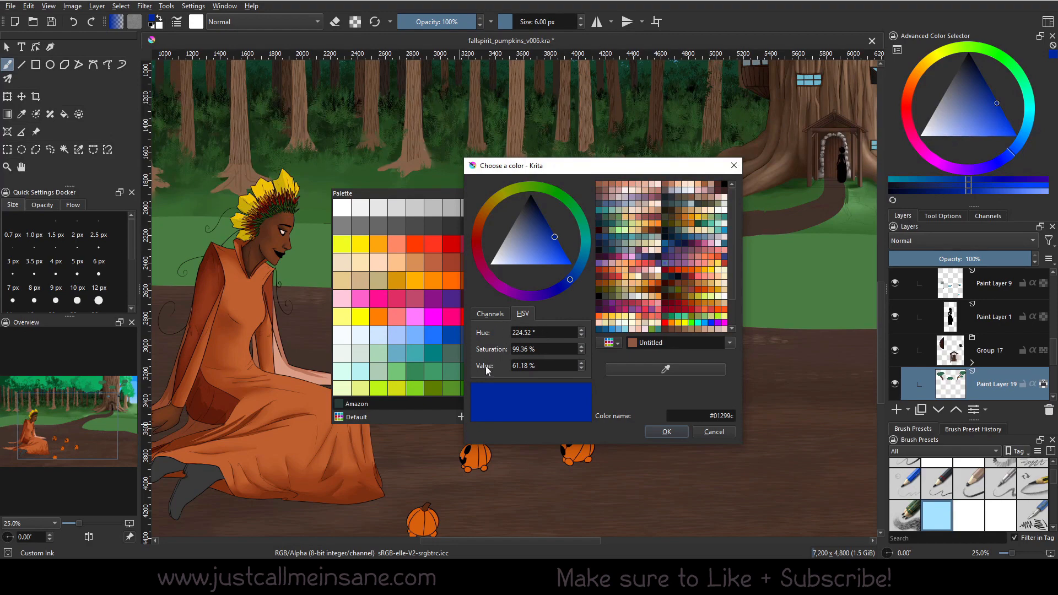
{"action": "left_click", "coordinate": [490, 313]}
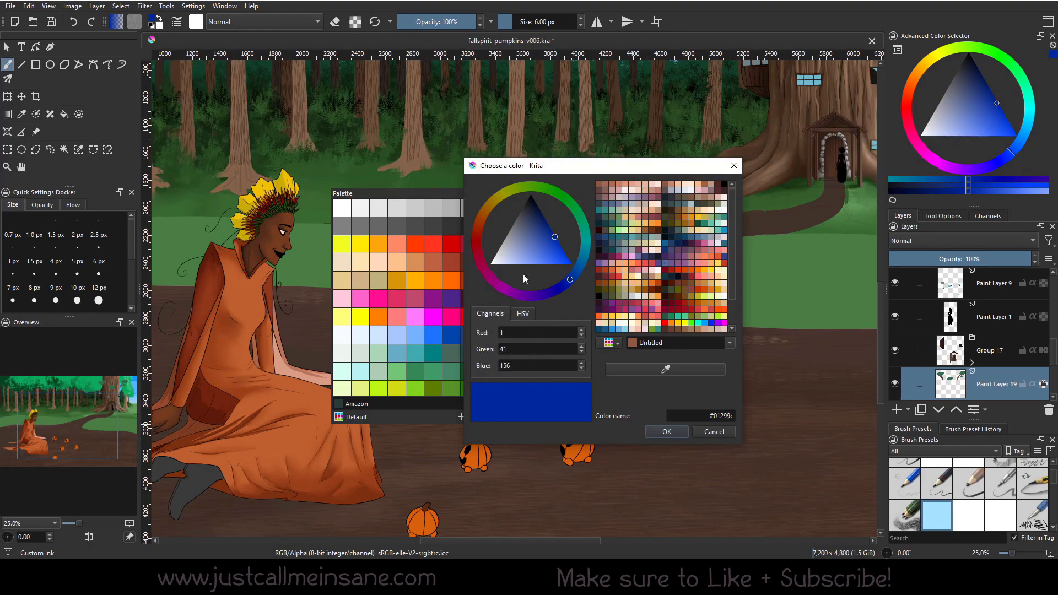
{"action": "left_click", "coordinate": [532, 231]}
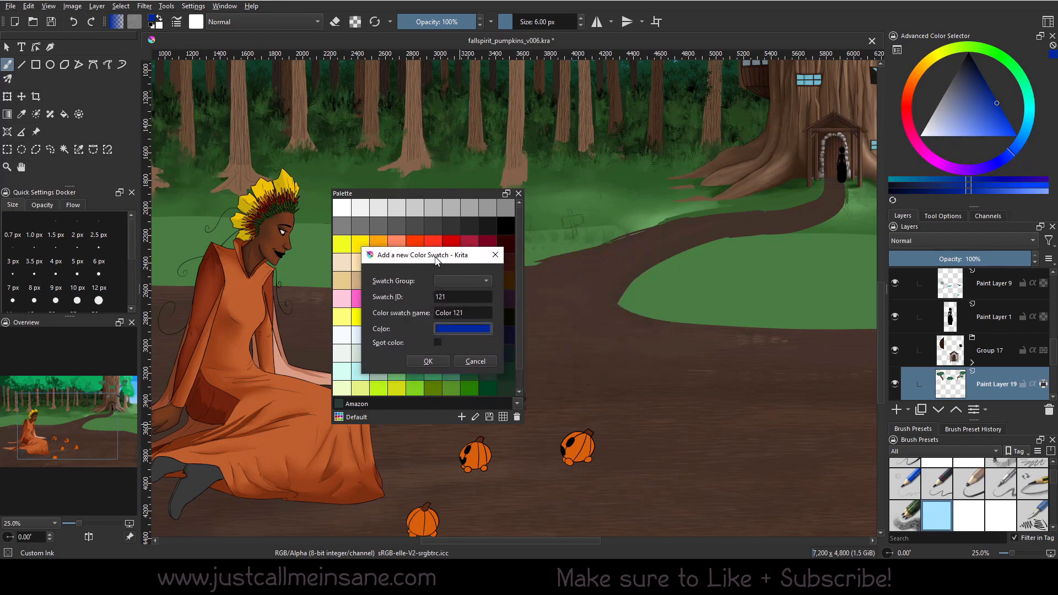
Step: Rename the new blue swatch to Marine Blue, then Website BG, and cancel the dialog
{"action": "left_click", "coordinate": [461, 312]}
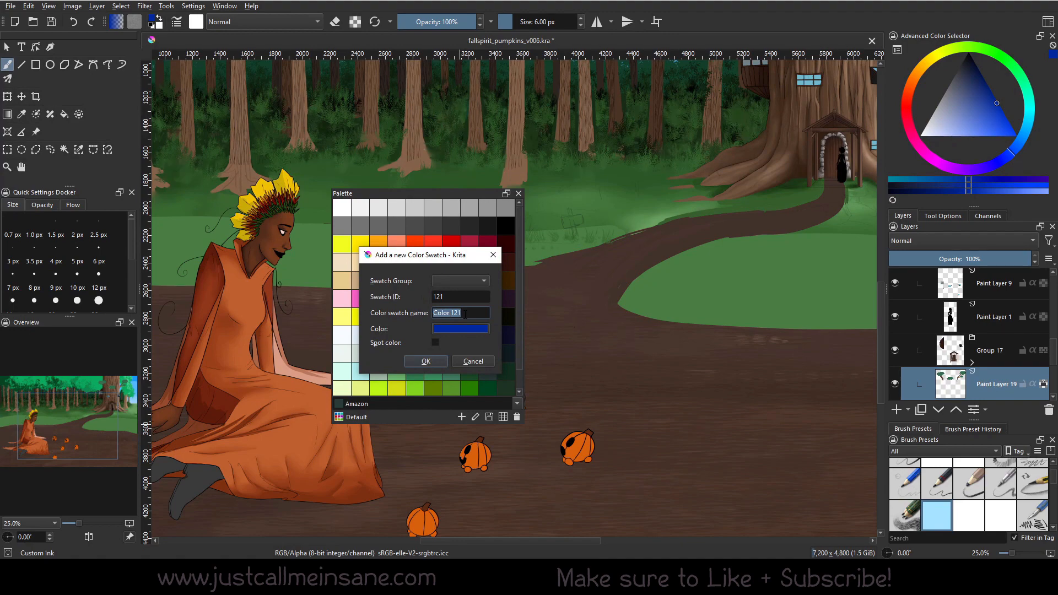
{"action": "type", "text": "Marine"}
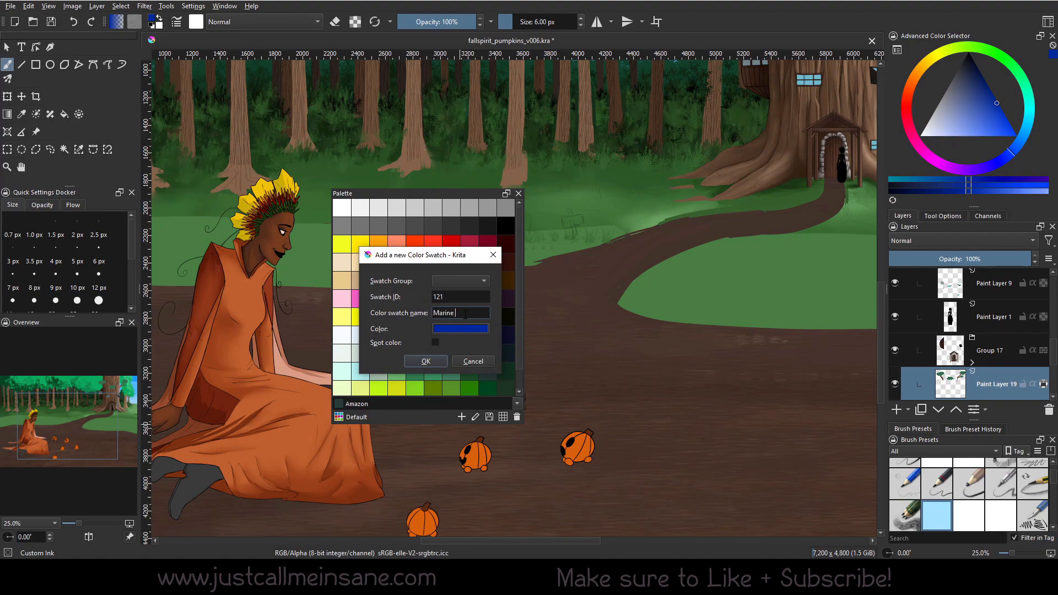
{"action": "type", "text": "Blue"}
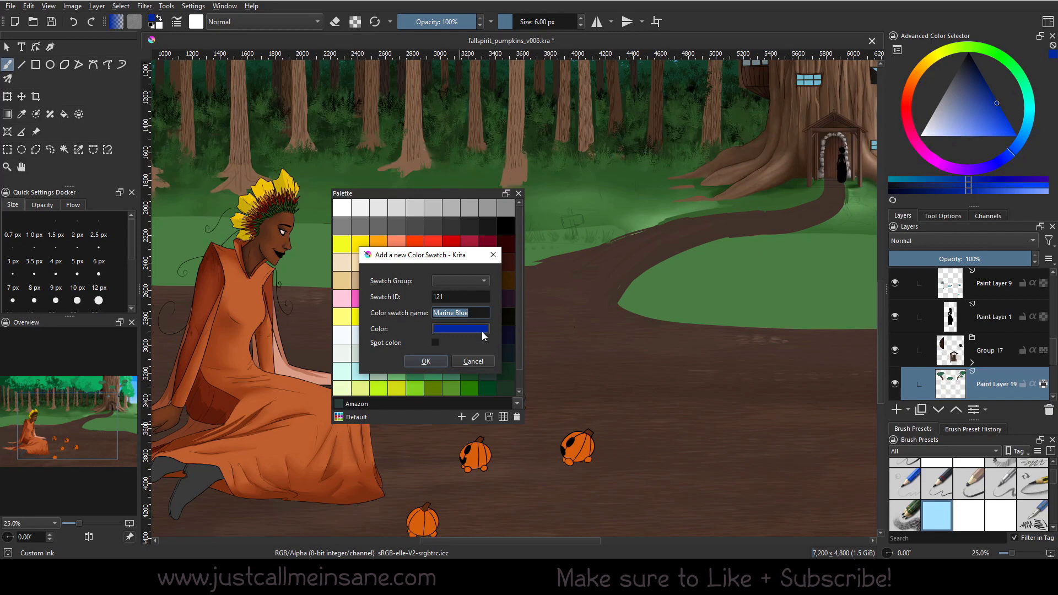
{"action": "type", "text": "Website Back"}
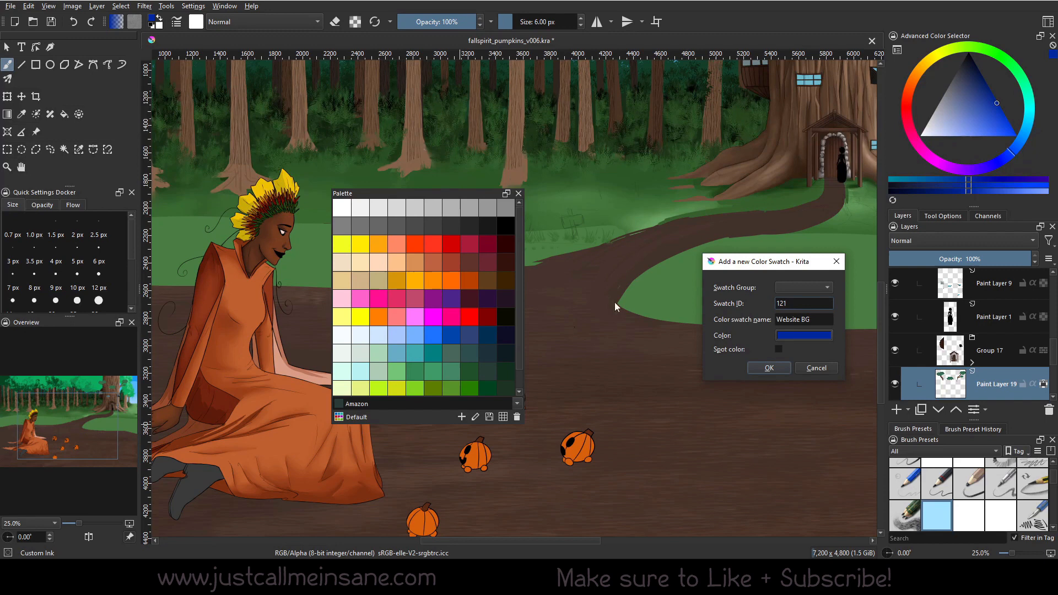
{"action": "mouse_move", "coordinate": [382, 331]}
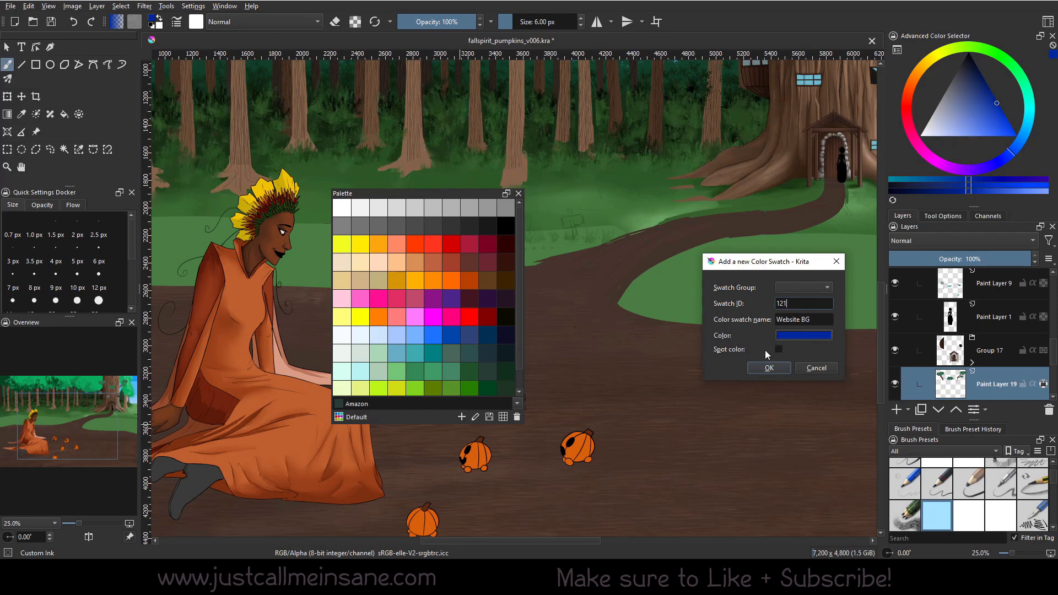
{"action": "left_click_drag", "start_coordinate": [763, 261], "coordinate": [588, 248]}
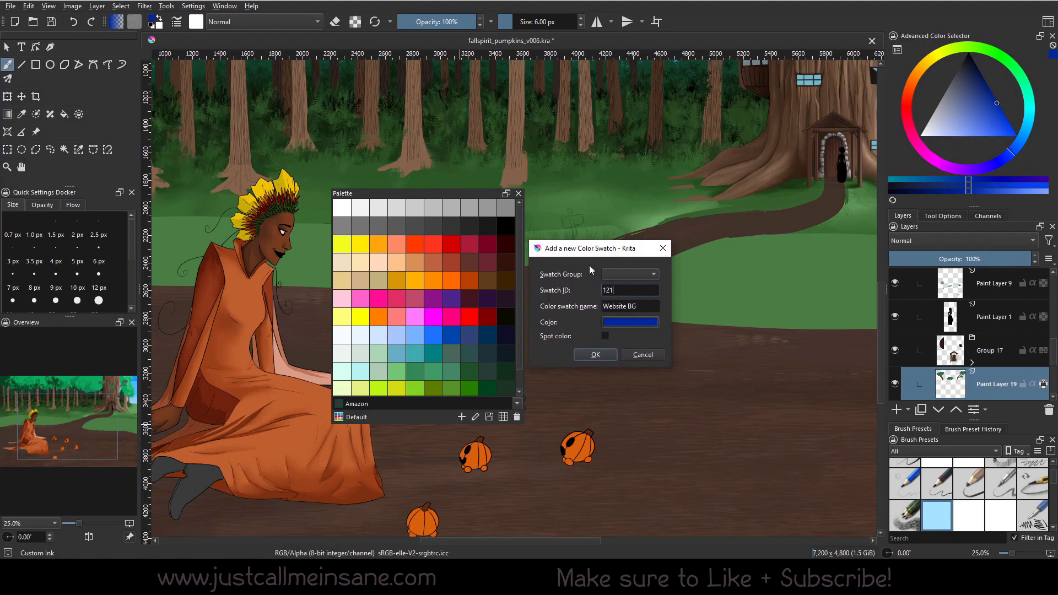
{"action": "mouse_move", "coordinate": [588, 255]}
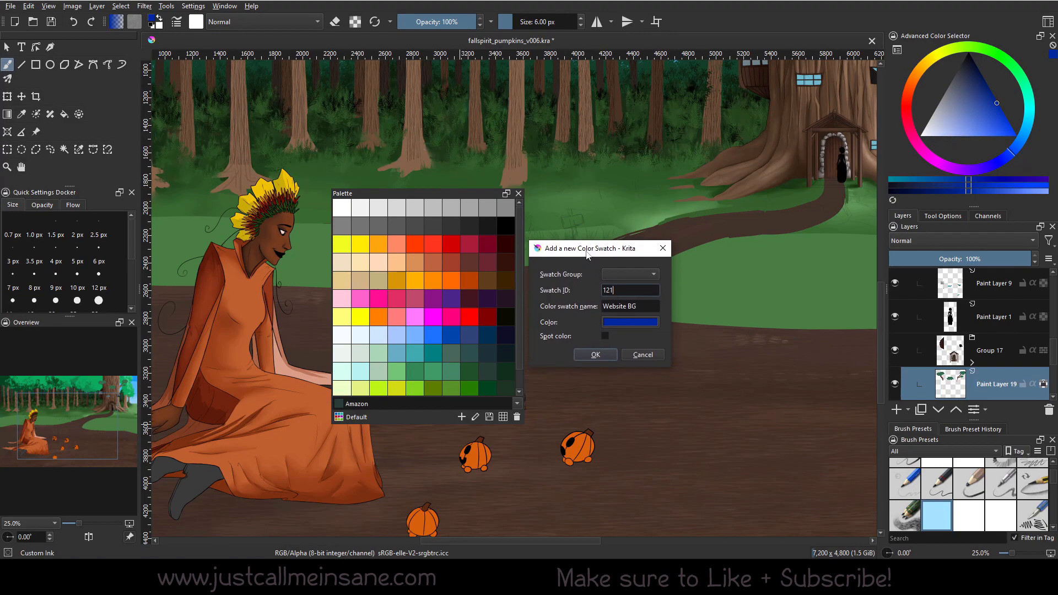
{"action": "left_click_drag", "start_coordinate": [586, 249], "coordinate": [601, 250]}
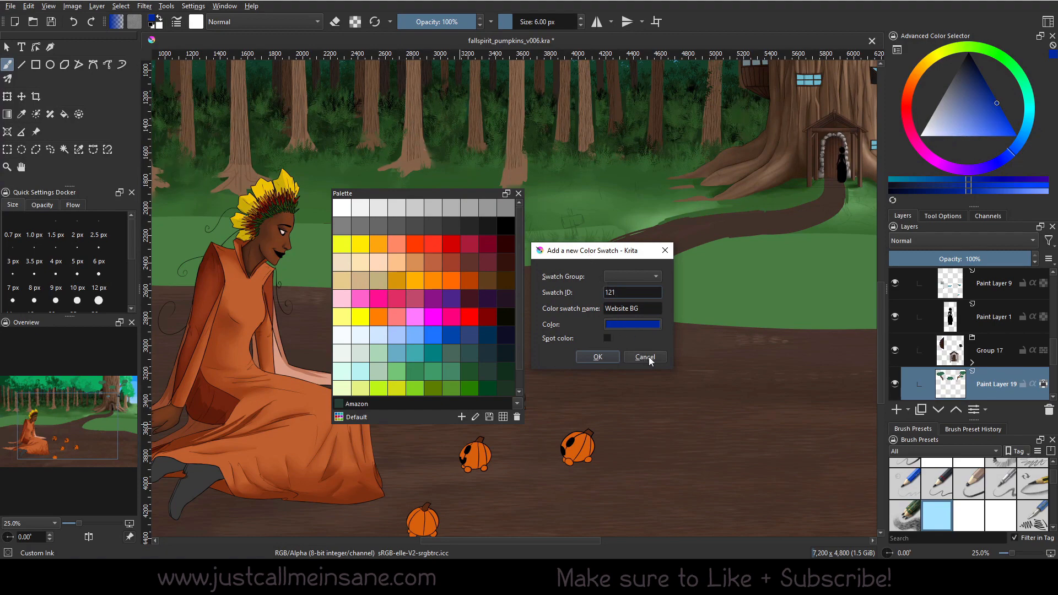
{"action": "left_click", "coordinate": [643, 357]}
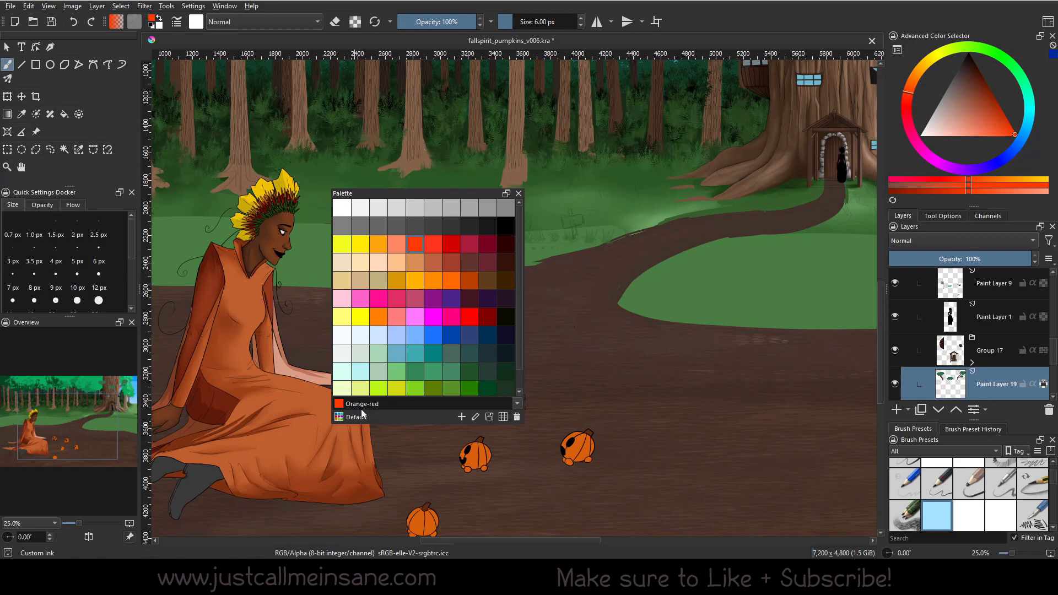
{"action": "mouse_move", "coordinate": [475, 417]}
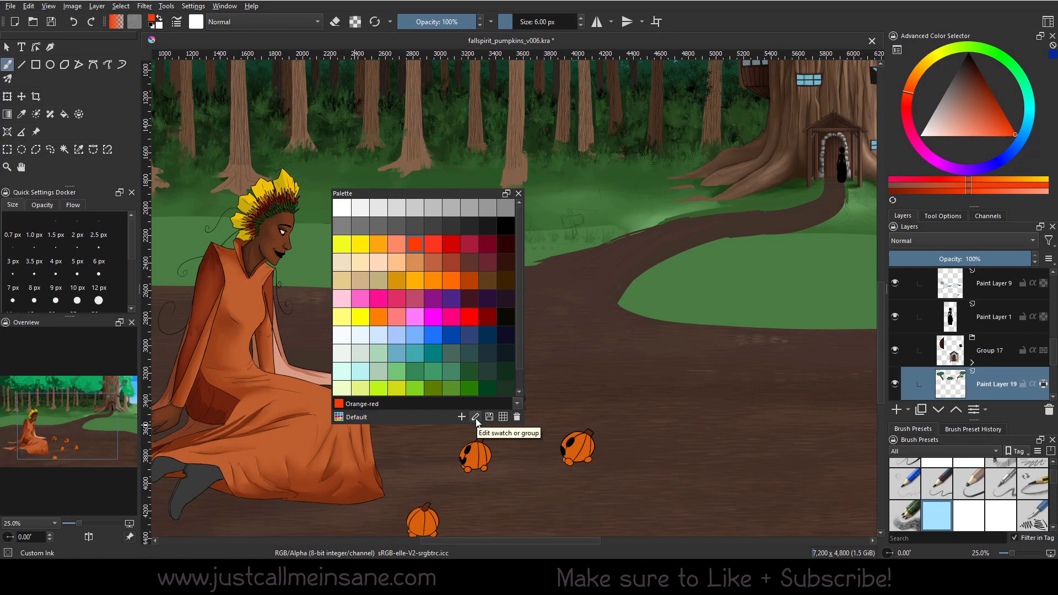
{"action": "left_click", "coordinate": [462, 416]}
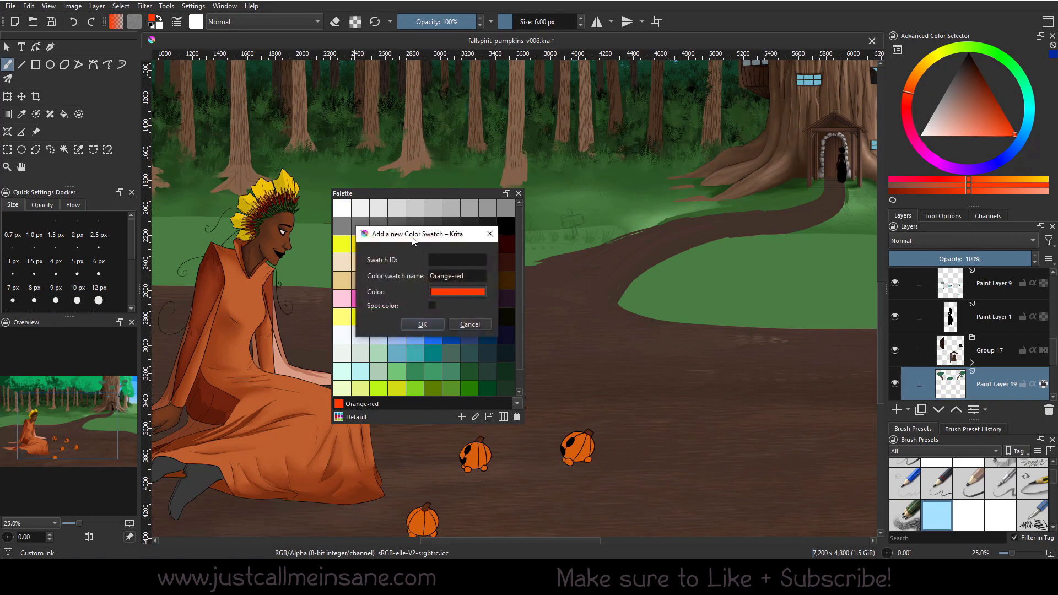
{"action": "left_click_drag", "start_coordinate": [412, 234], "coordinate": [413, 246]}
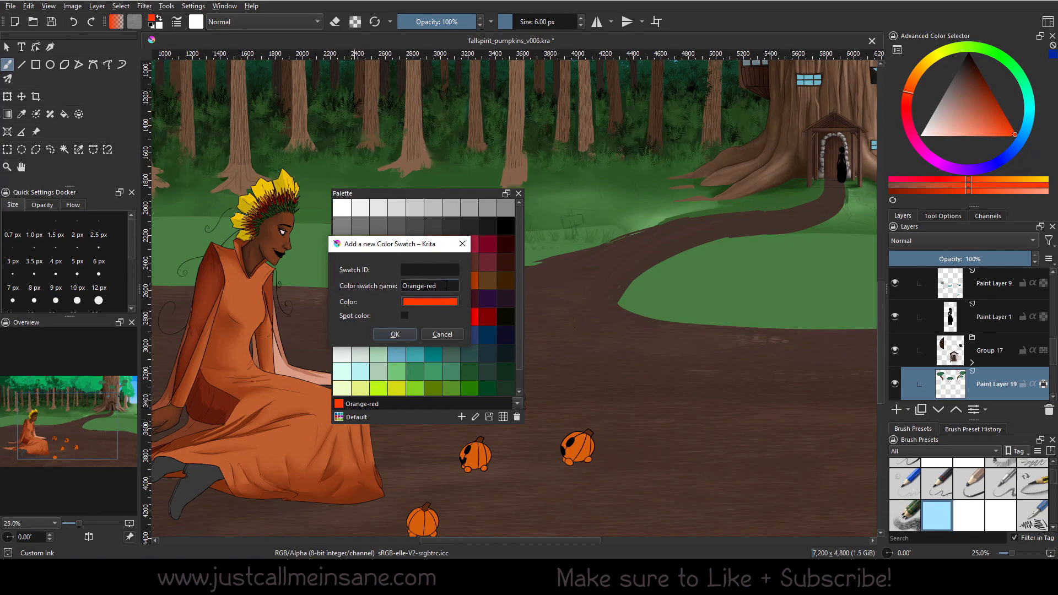
{"action": "left_click", "coordinate": [430, 301]}
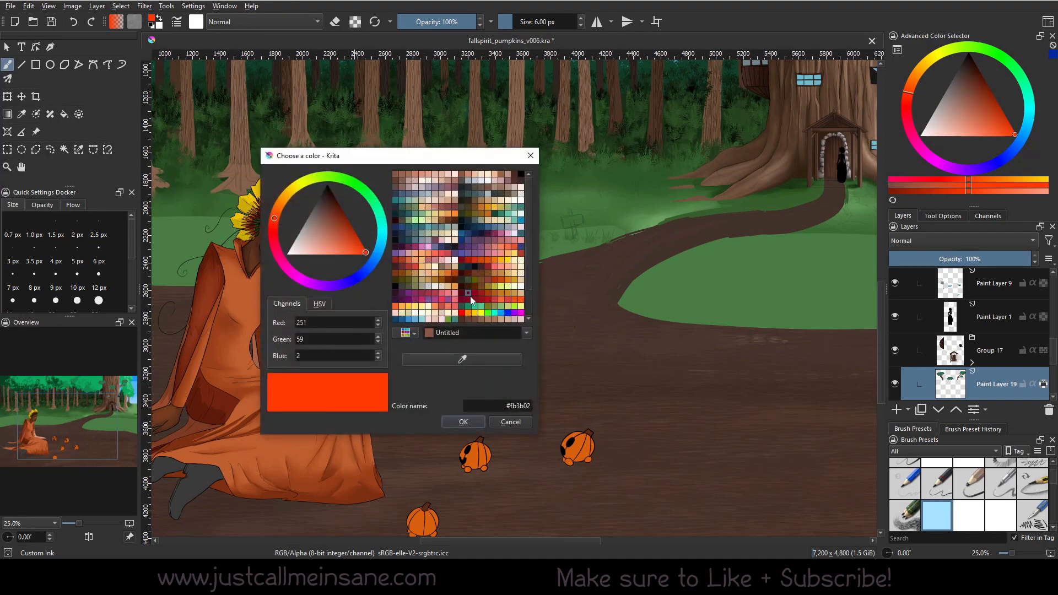
{"action": "left_click", "coordinate": [469, 294]}
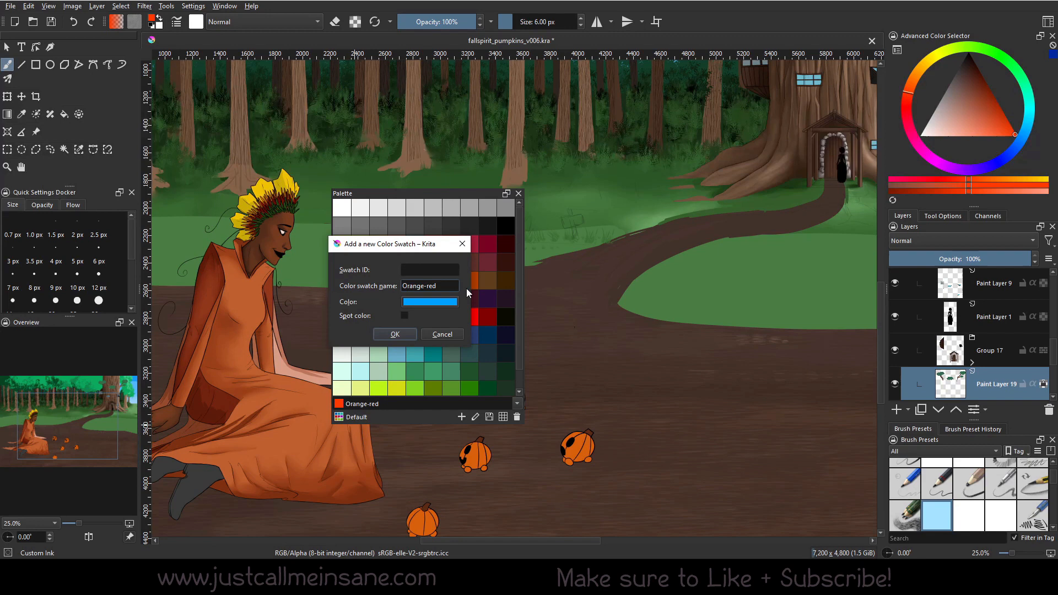
{"action": "left_click", "coordinate": [442, 334]}
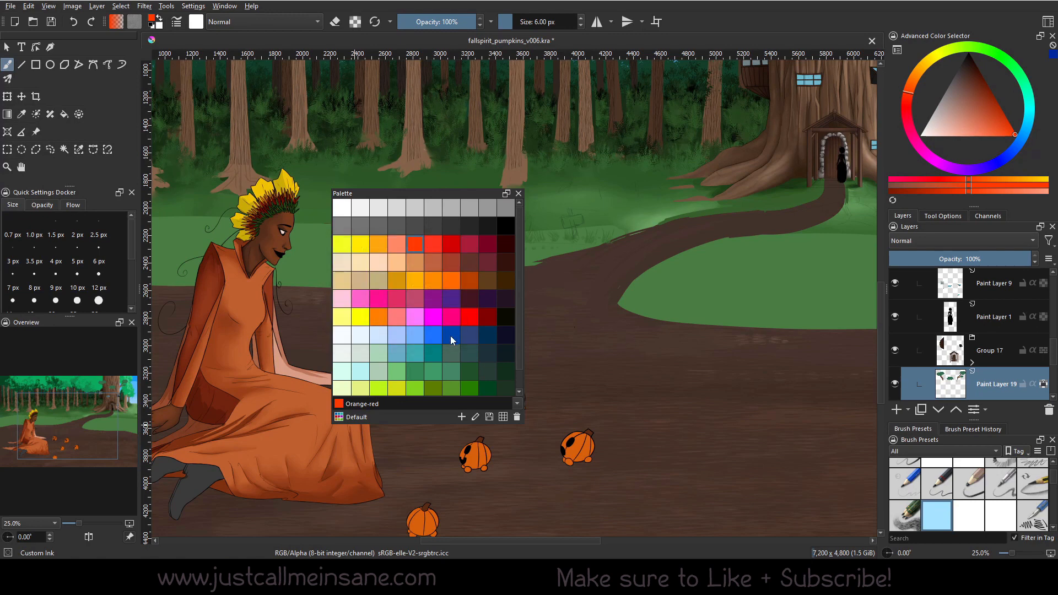
{"action": "mouse_move", "coordinate": [478, 417]}
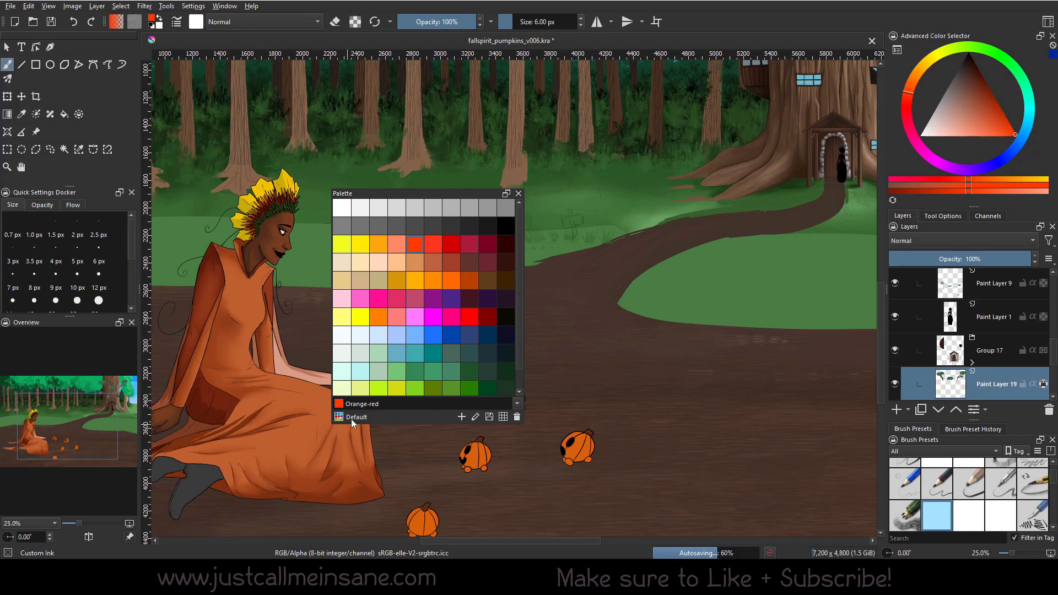
{"action": "mouse_move", "coordinate": [415, 387]}
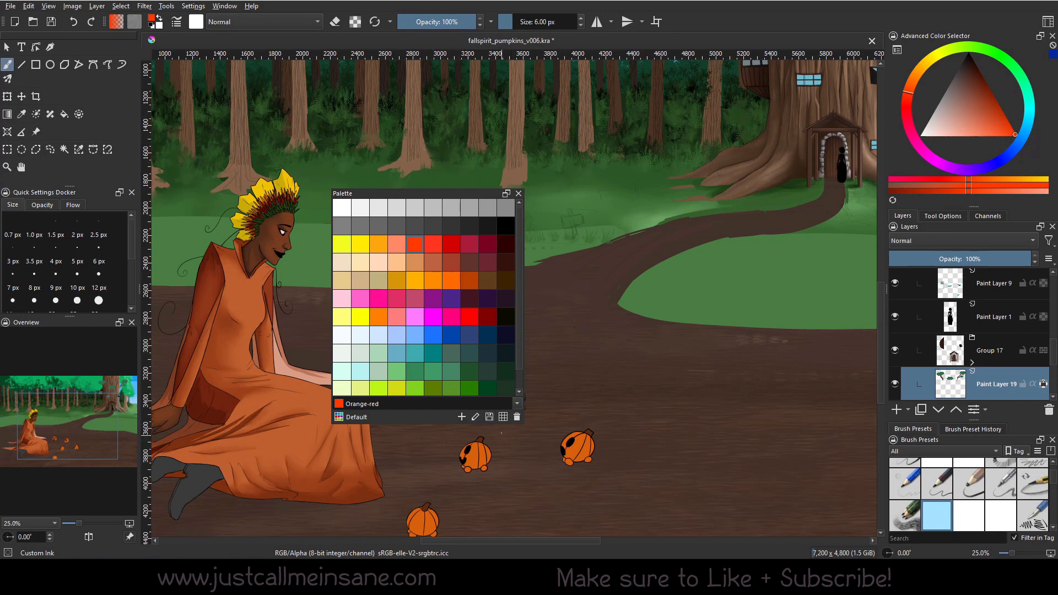
{"action": "left_click", "coordinate": [475, 417]}
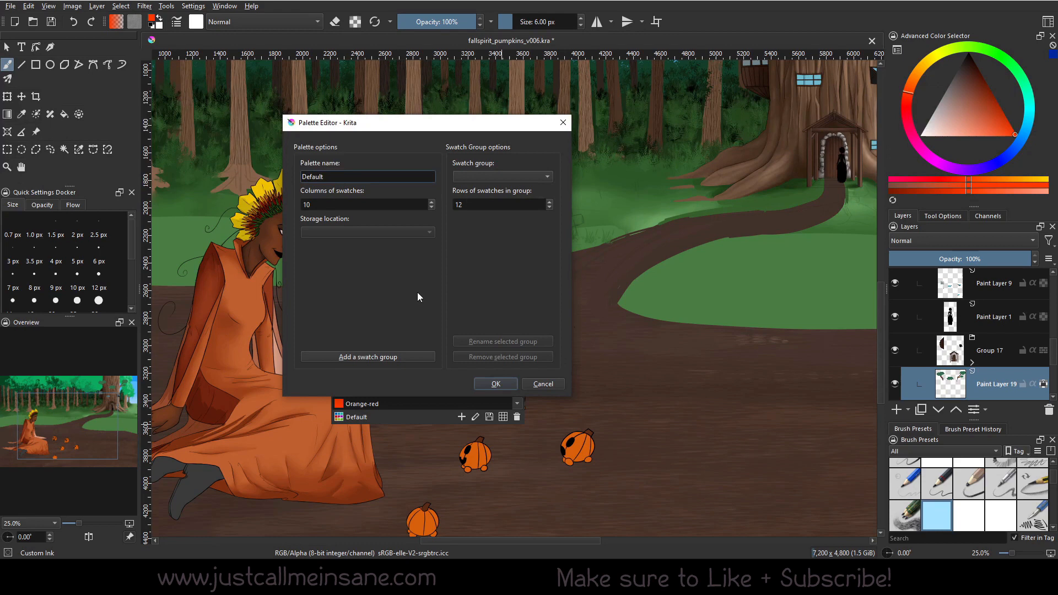
{"action": "mouse_move", "coordinate": [384, 192]}
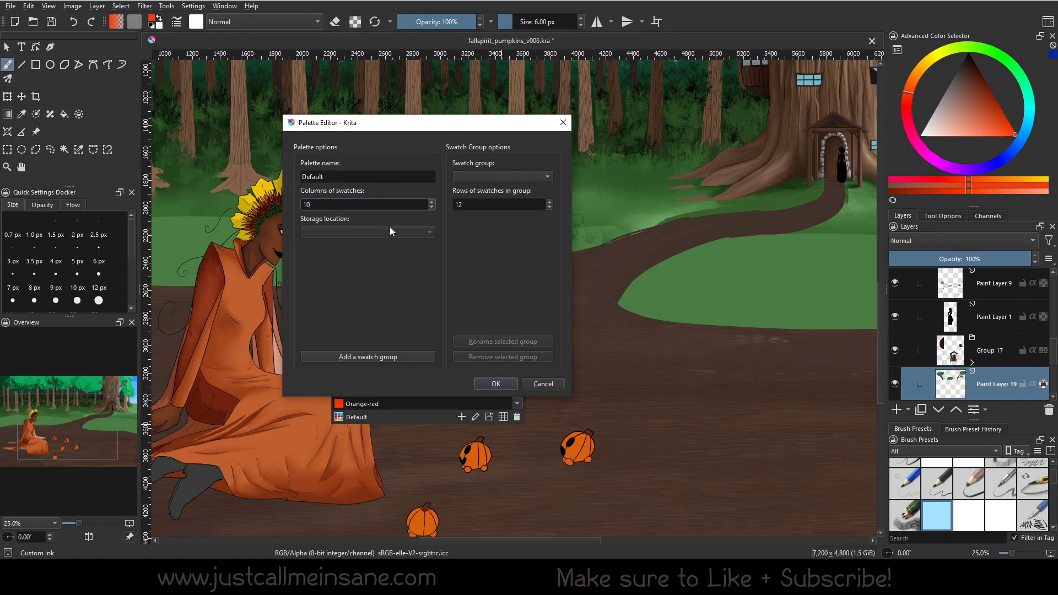
{"action": "mouse_move", "coordinate": [328, 262]}
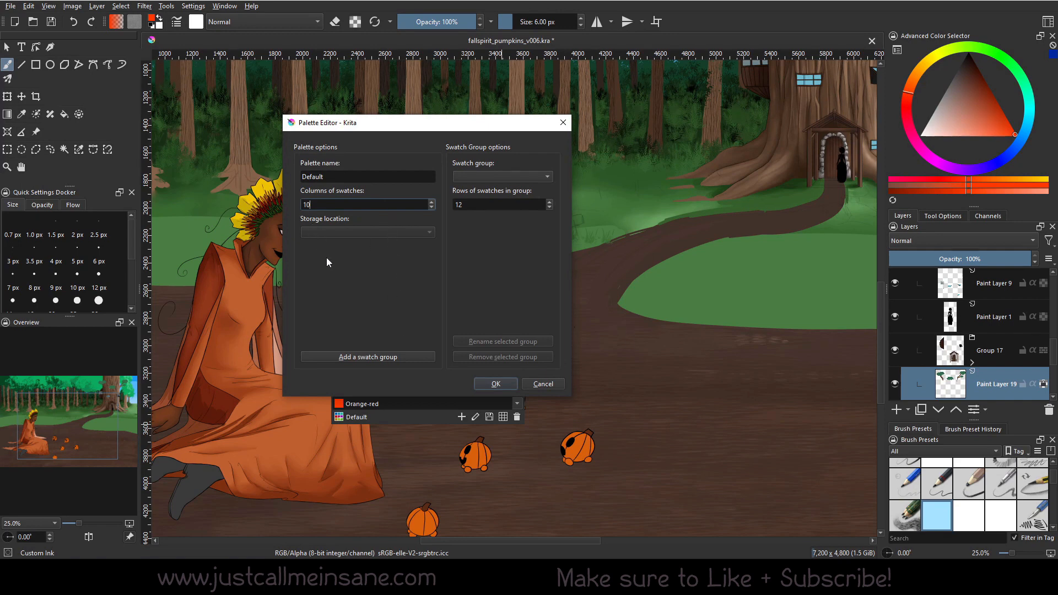
{"action": "mouse_move", "coordinate": [330, 283]}
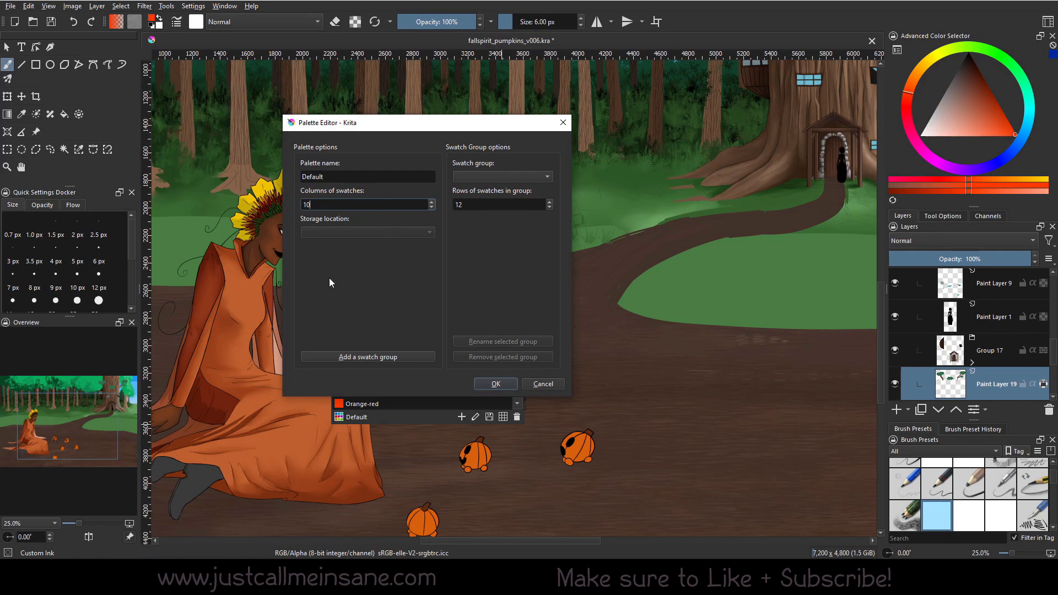
{"action": "left_click", "coordinate": [502, 177]}
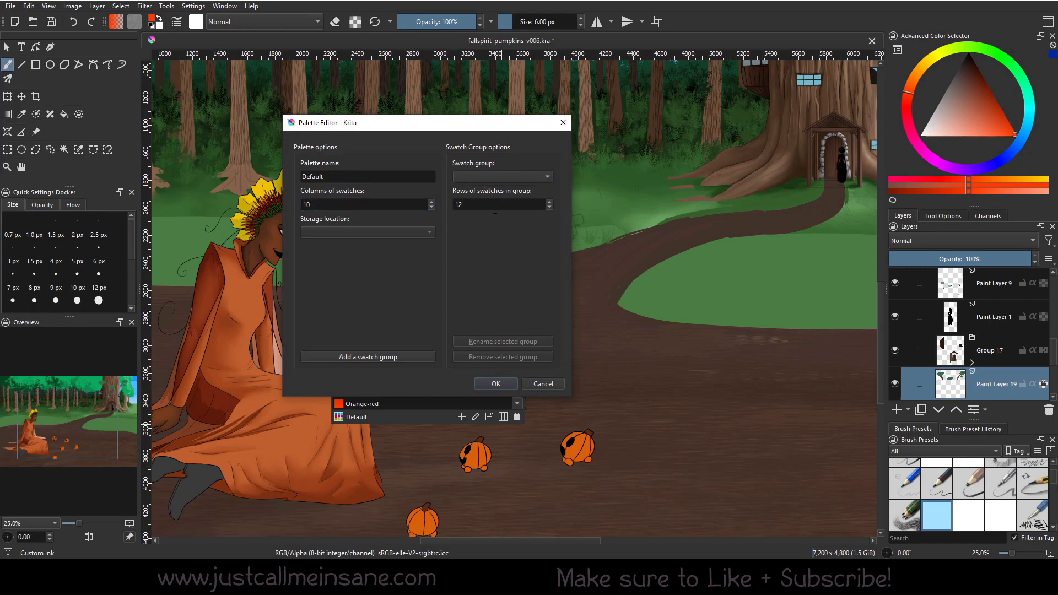
{"action": "left_click", "coordinate": [502, 205]}
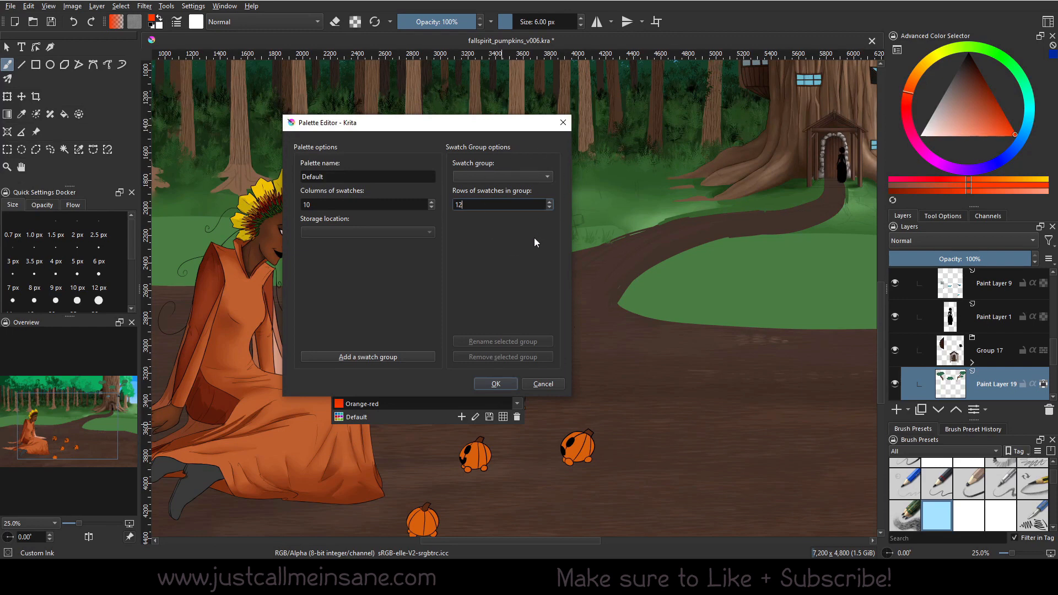
{"action": "mouse_move", "coordinate": [605, 391]}
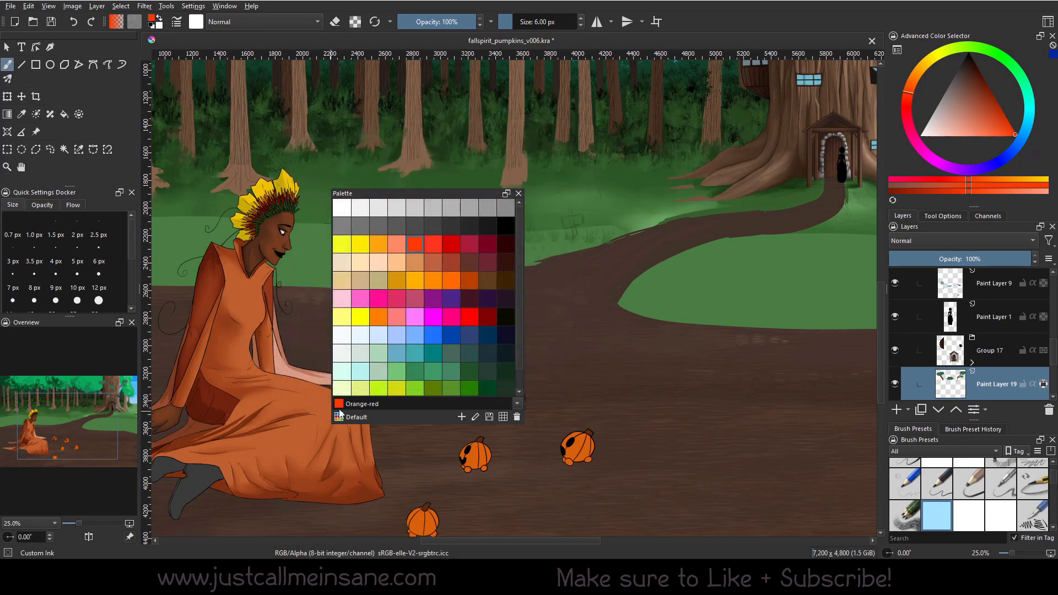
{"action": "mouse_move", "coordinate": [340, 417]}
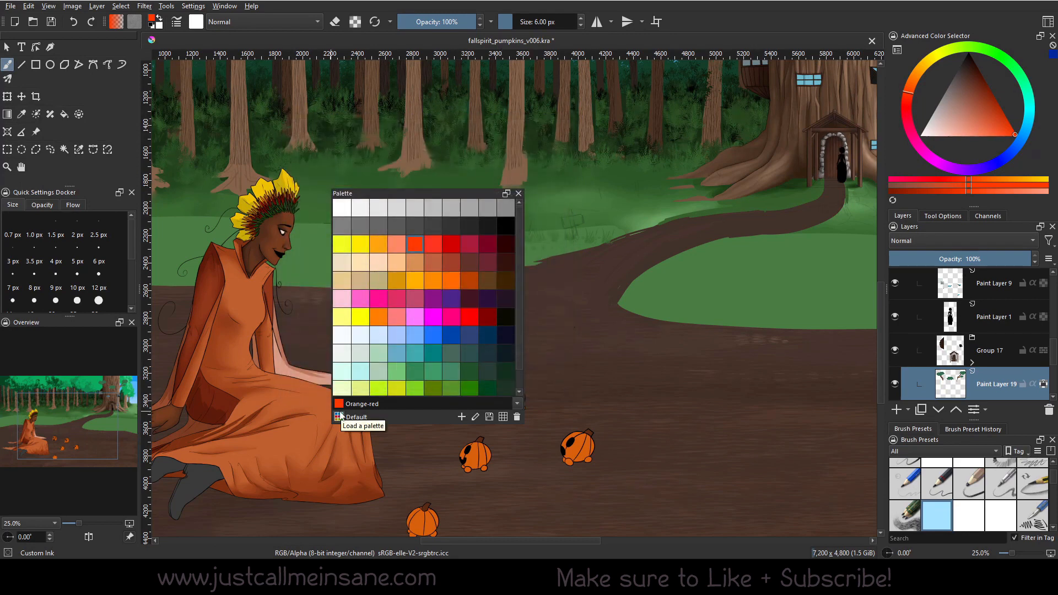
Step: Open the palette chooser list showing Default and Concept-cookie, with Default still in use
{"action": "left_click", "coordinate": [339, 416]}
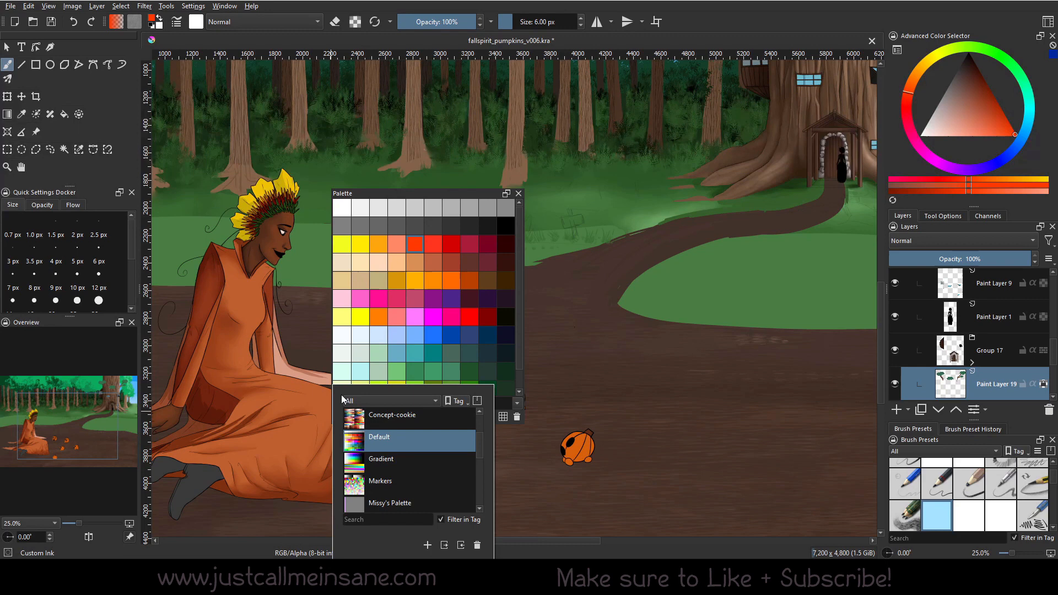
{"action": "mouse_move", "coordinate": [363, 397]}
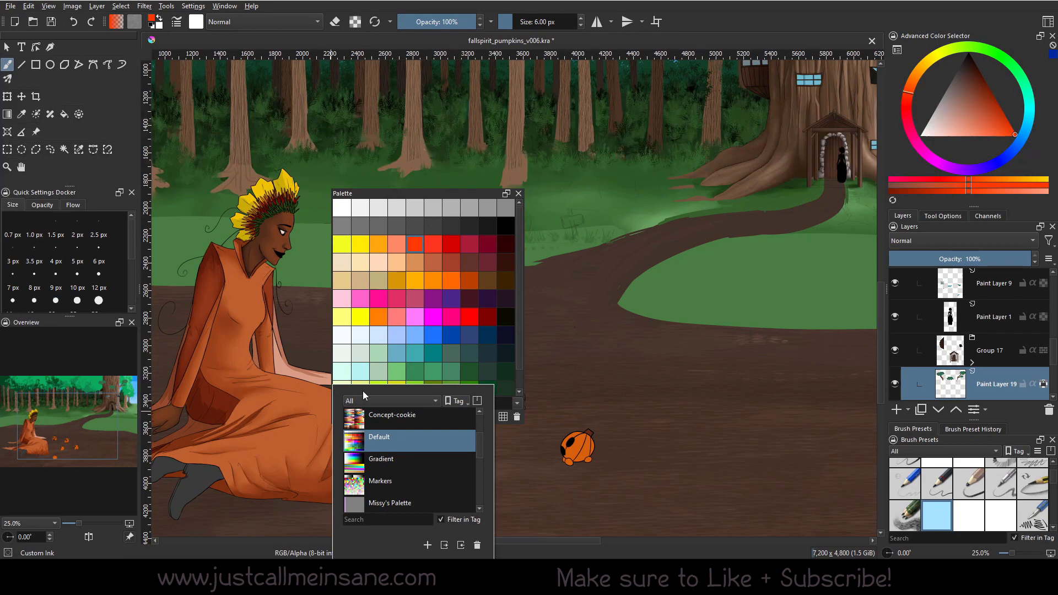
{"action": "scroll", "scroll_direction": "down", "scroll_amount": 3}
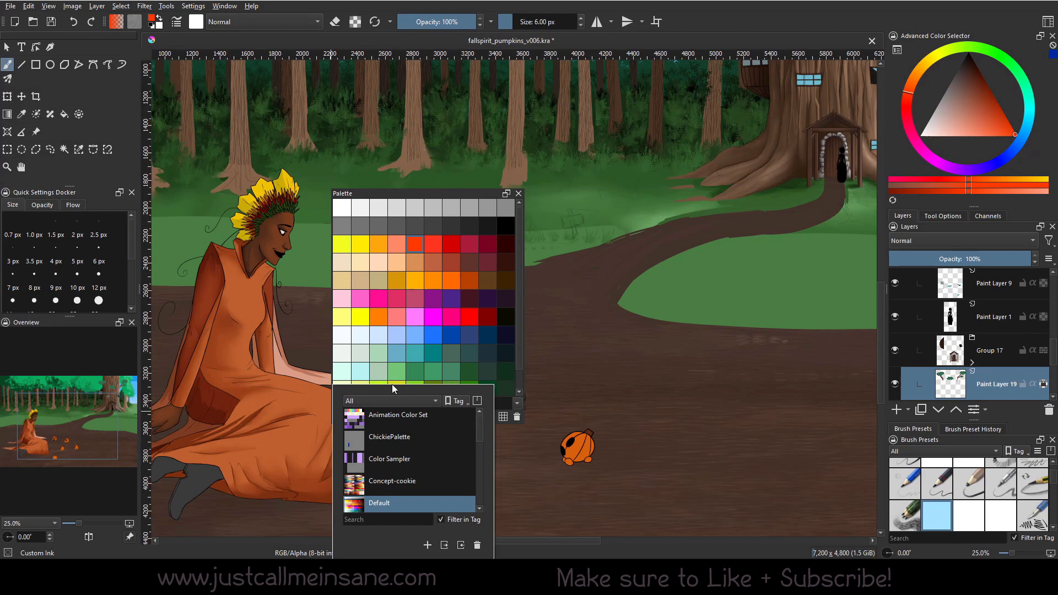
{"action": "mouse_move", "coordinate": [450, 418]}
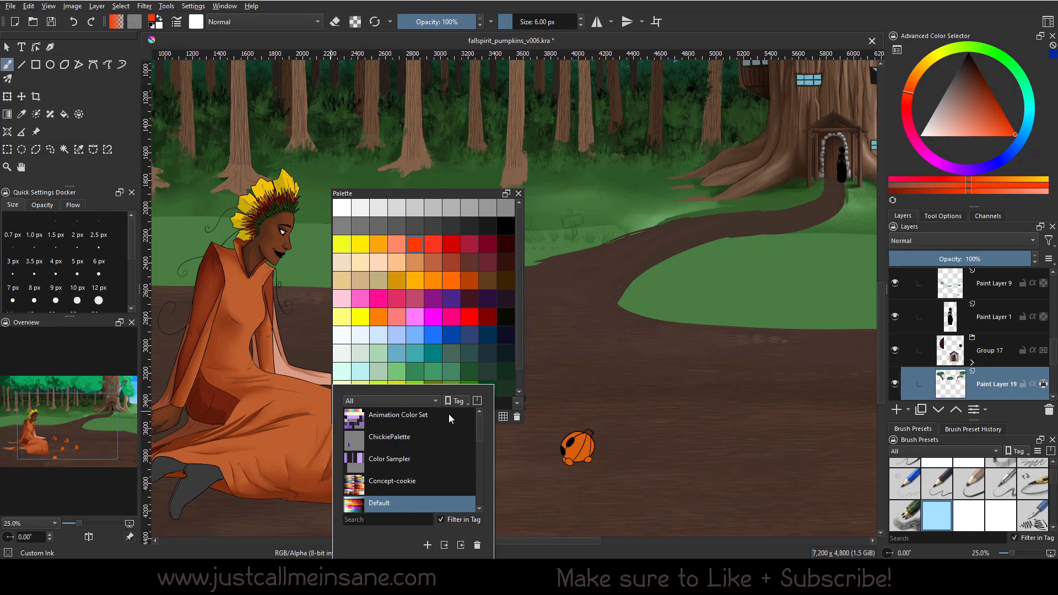
{"action": "mouse_move", "coordinate": [421, 395]}
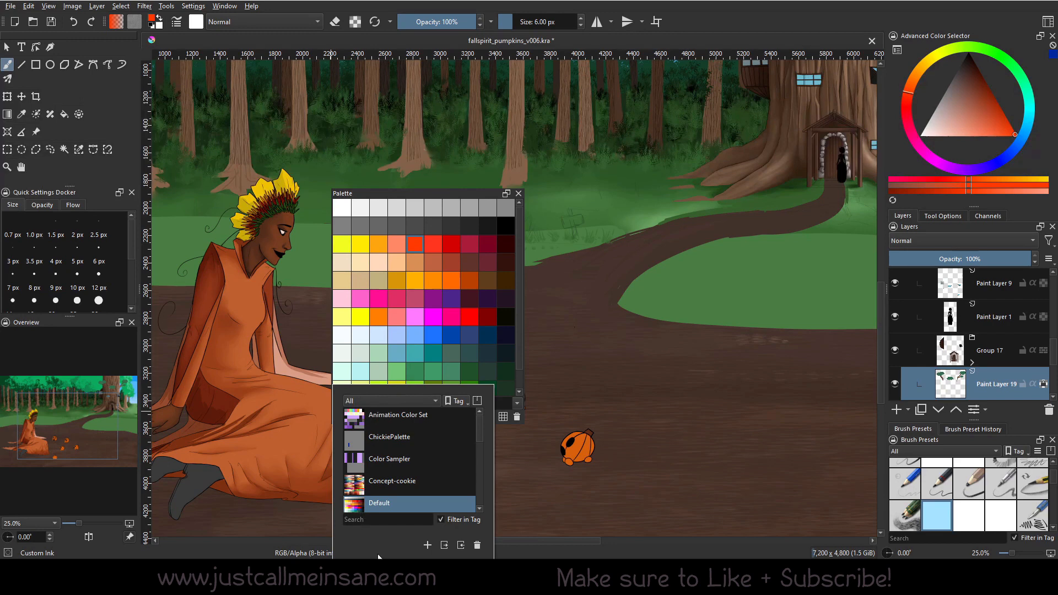
Step: Create a new palette resource tag named Environment from the chooser's Tag menu
{"action": "left_click", "coordinate": [392, 401]}
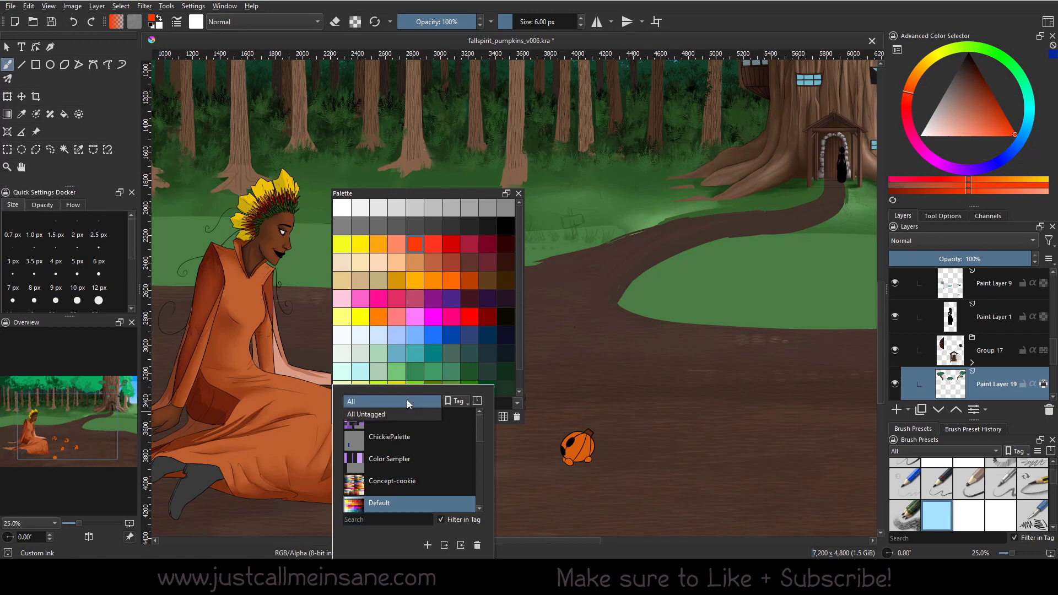
{"action": "left_click", "coordinate": [457, 401]}
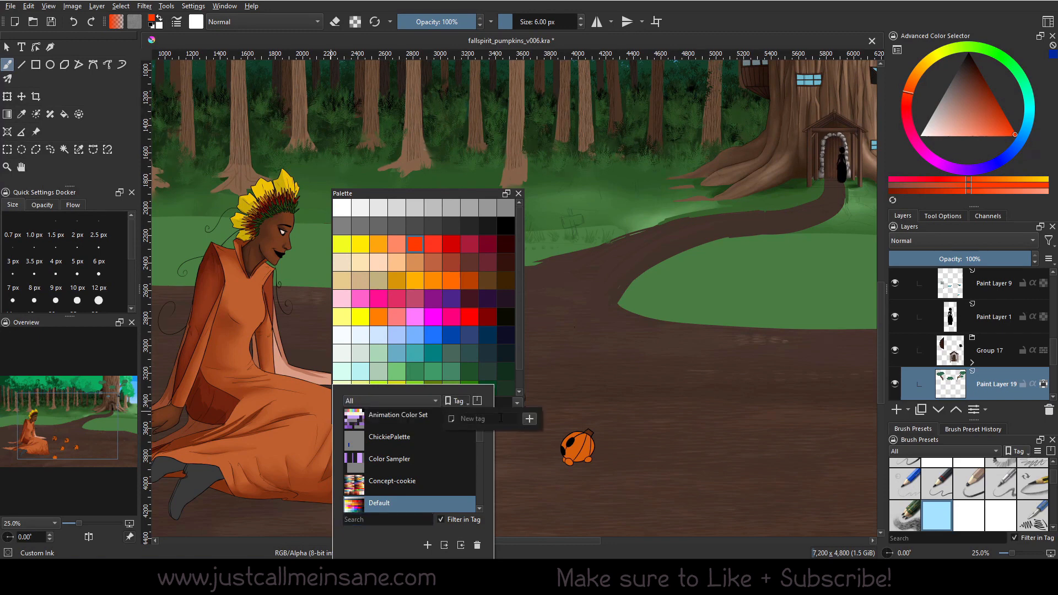
{"action": "type", "text": "Environment"}
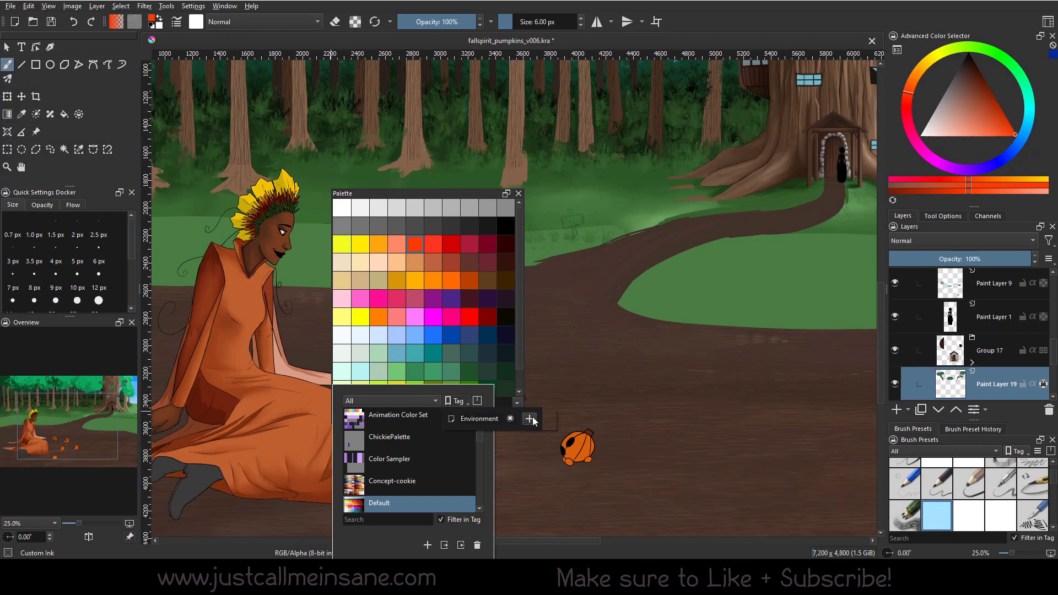
{"action": "left_click", "coordinate": [392, 401]}
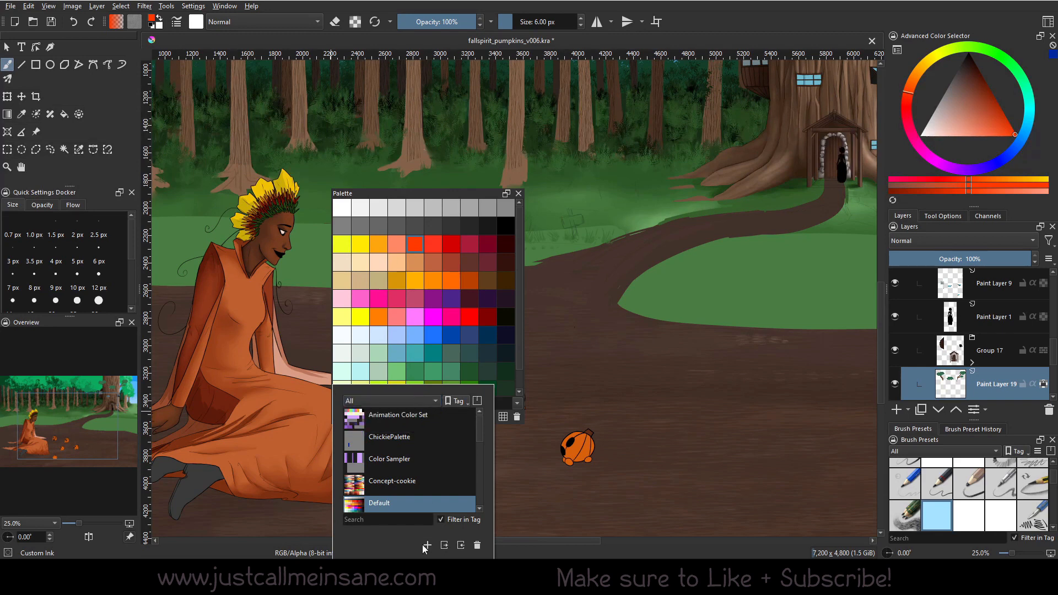
Step: Create a new empty palette named Environment, replacing Default in the docker
{"action": "left_click", "coordinate": [426, 546]}
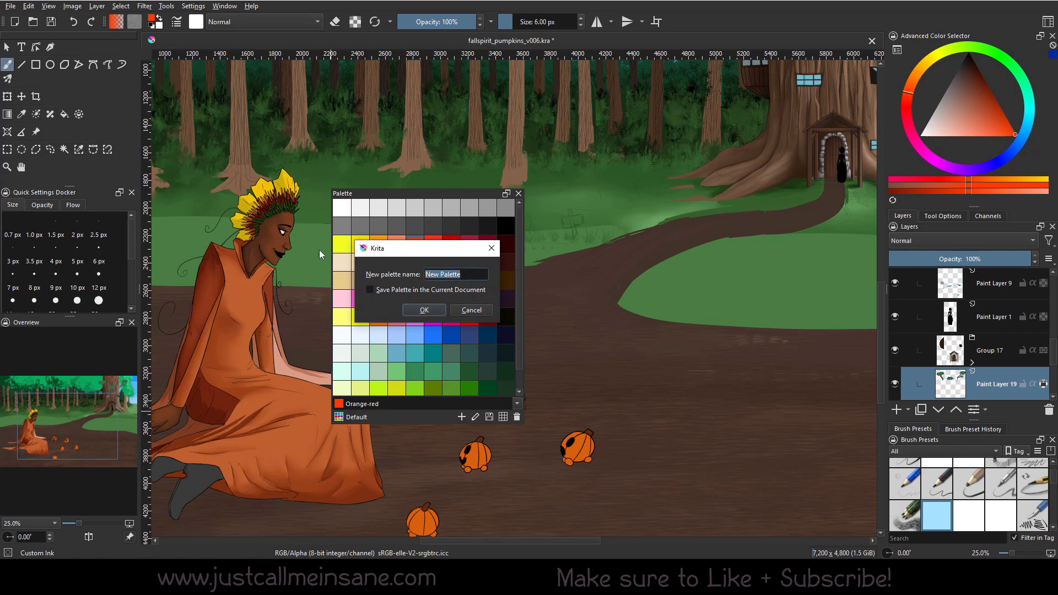
{"action": "type", "text": "Environment"}
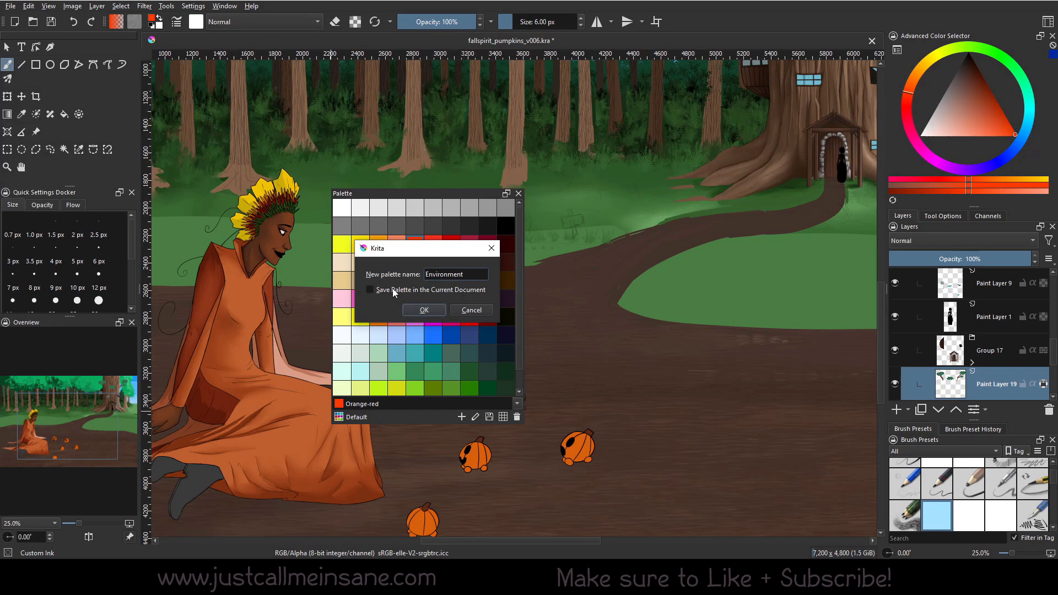
{"action": "mouse_move", "coordinate": [389, 285]}
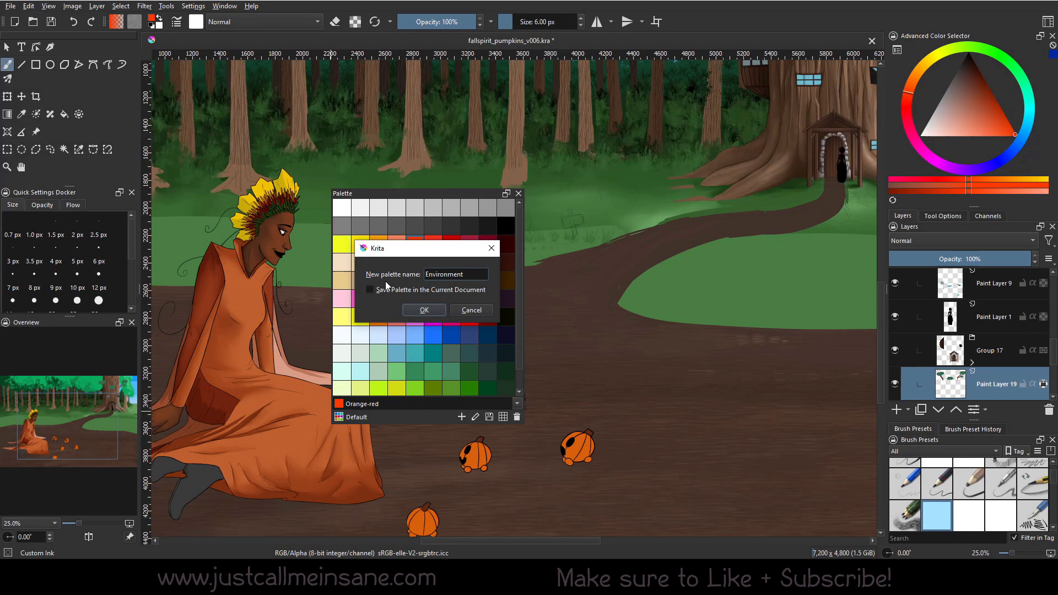
{"action": "left_click", "coordinate": [456, 274]}
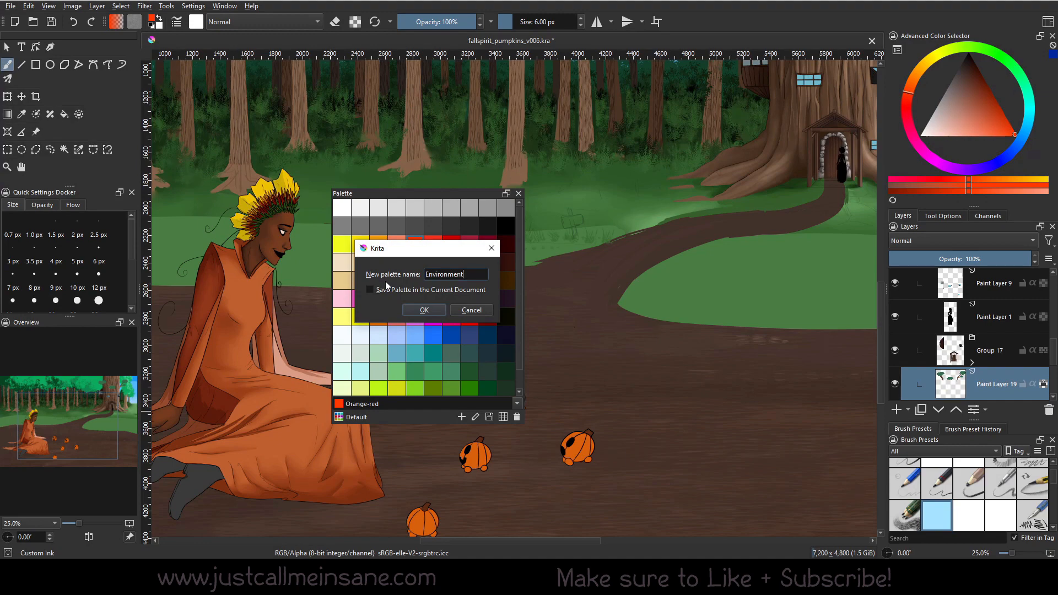
{"action": "left_click", "coordinate": [424, 310]}
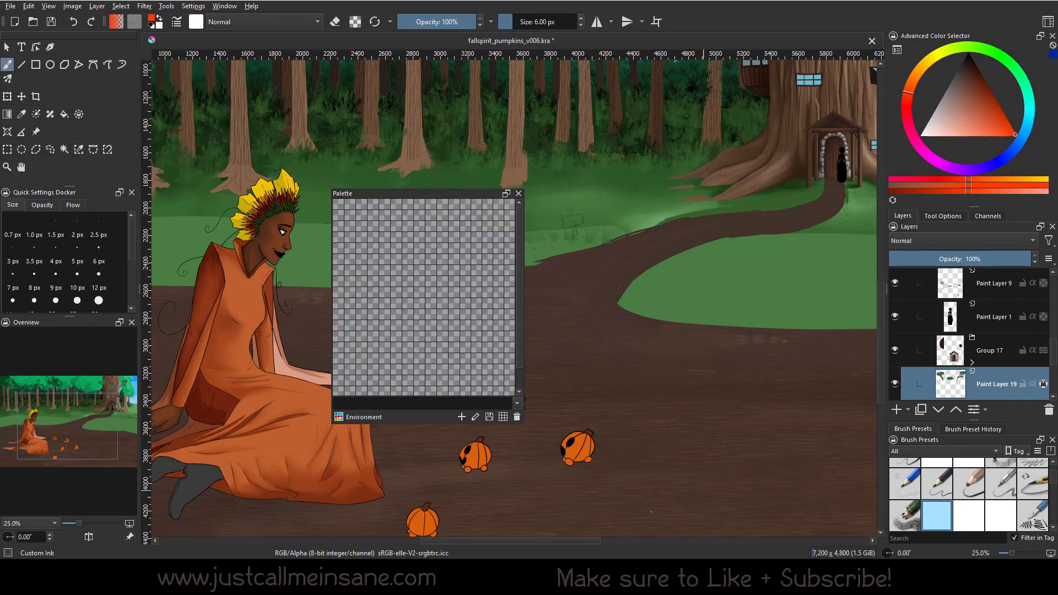
{"action": "mouse_move", "coordinate": [376, 312]}
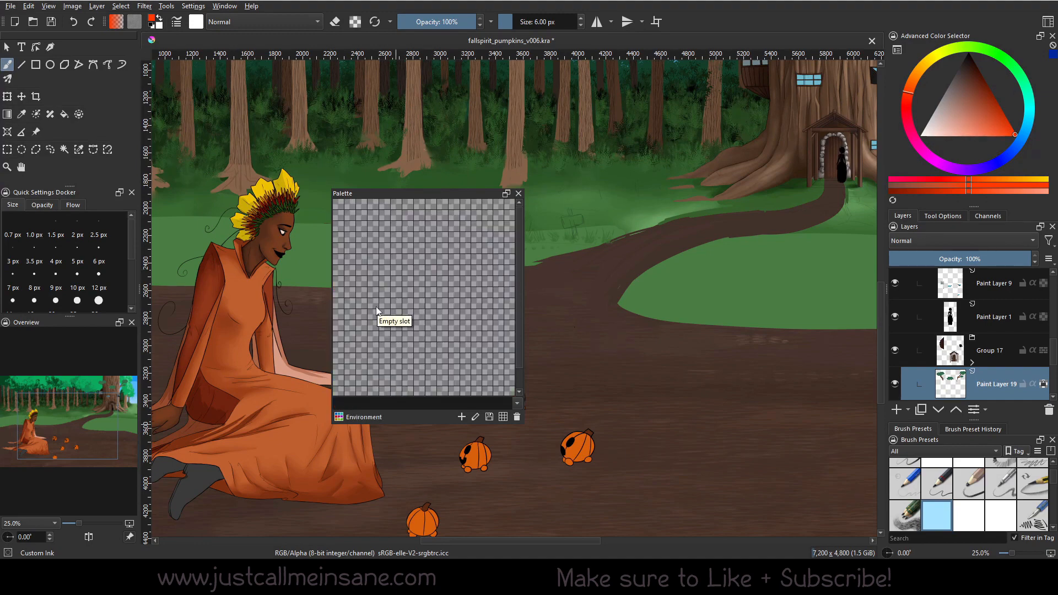
{"action": "mouse_move", "coordinate": [402, 208]}
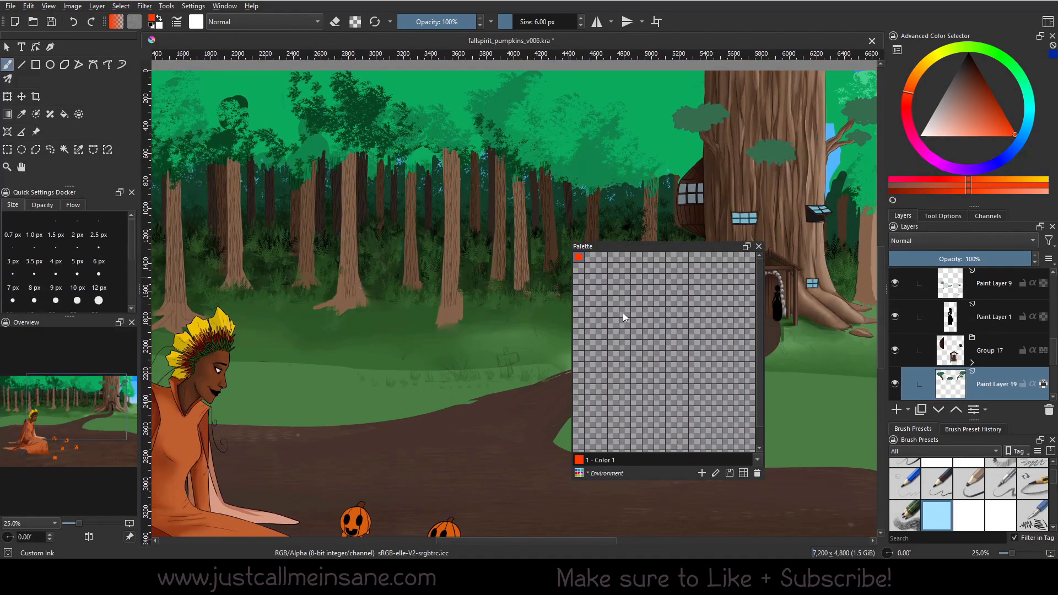
{"action": "mouse_move", "coordinate": [579, 258]}
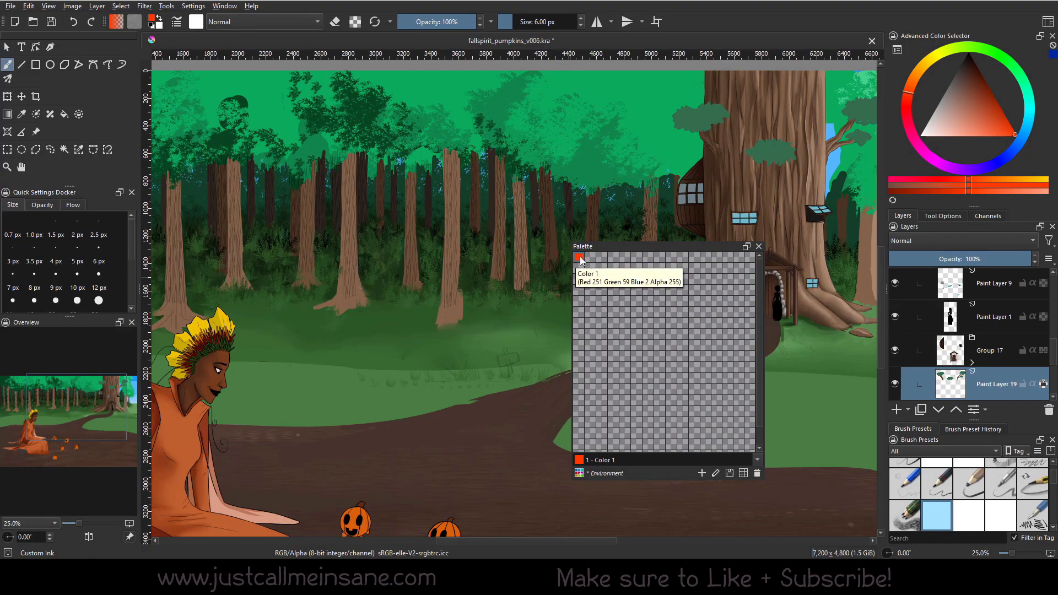
{"action": "mouse_move", "coordinate": [593, 256]}
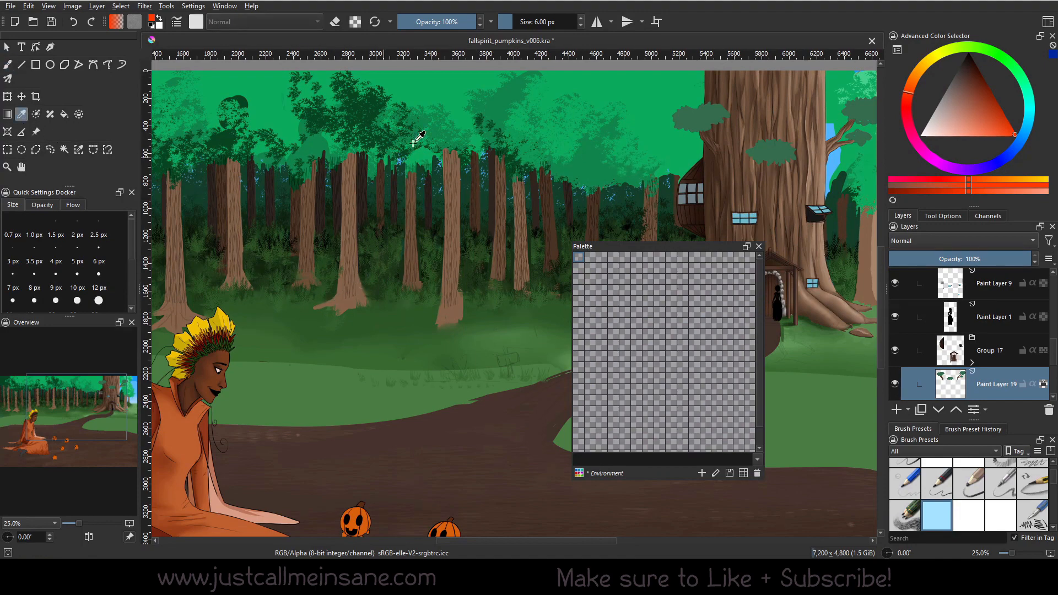
Step: Pick greens and black from the selector and painting, adding seven Environment swatches up to Color 7
{"action": "left_click", "coordinate": [977, 73]}
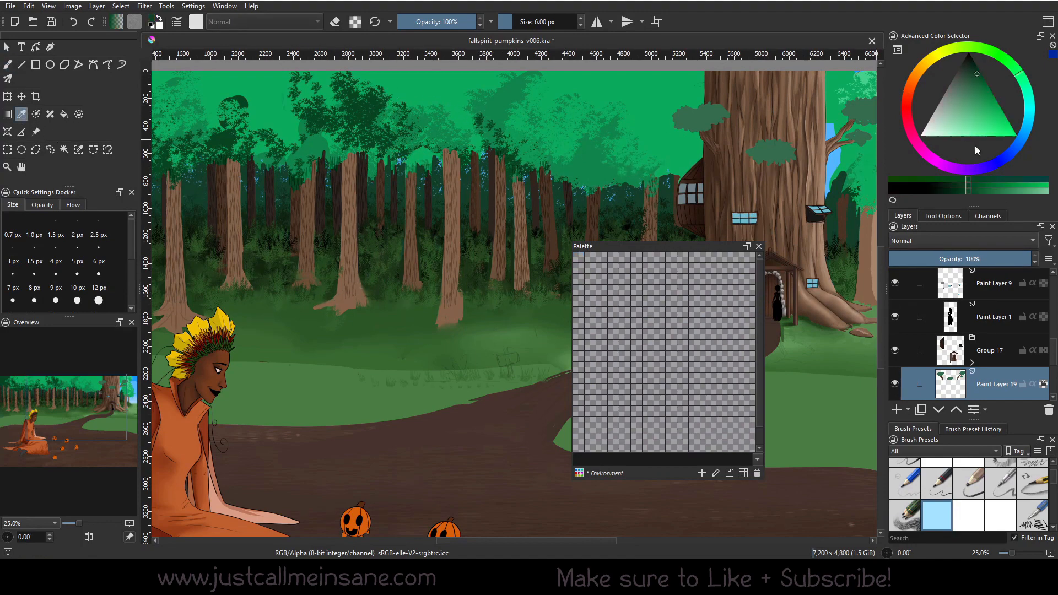
{"action": "left_click", "coordinate": [578, 258]}
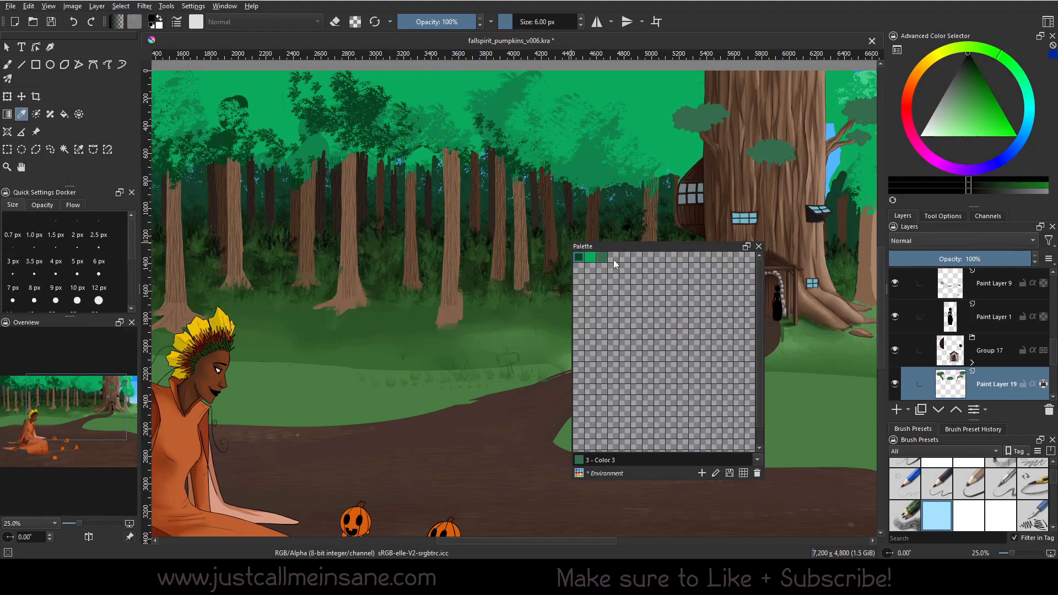
{"action": "left_click", "coordinate": [613, 256]}
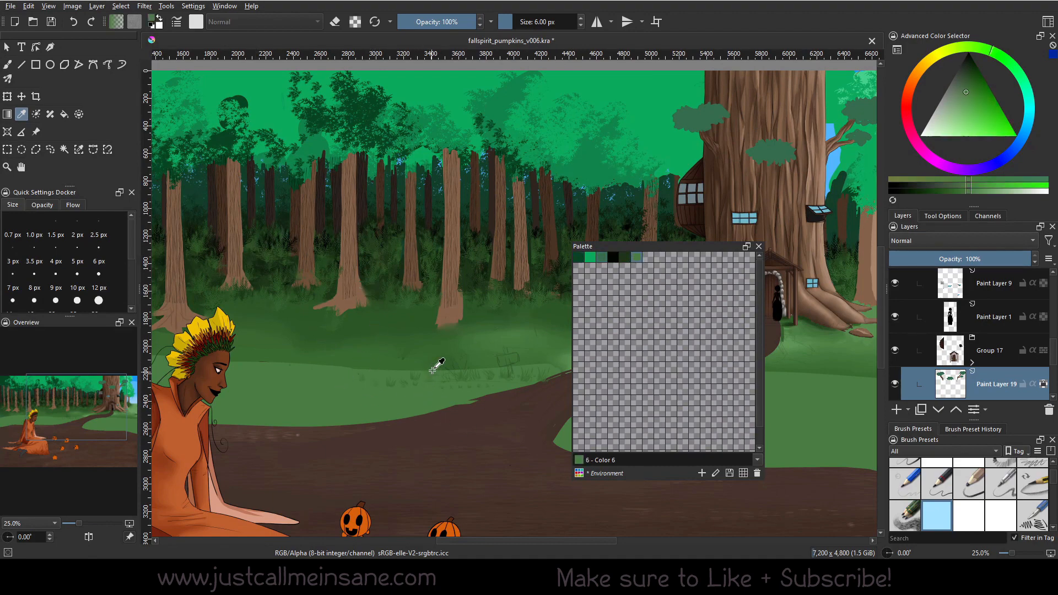
{"action": "left_click", "coordinate": [641, 259]}
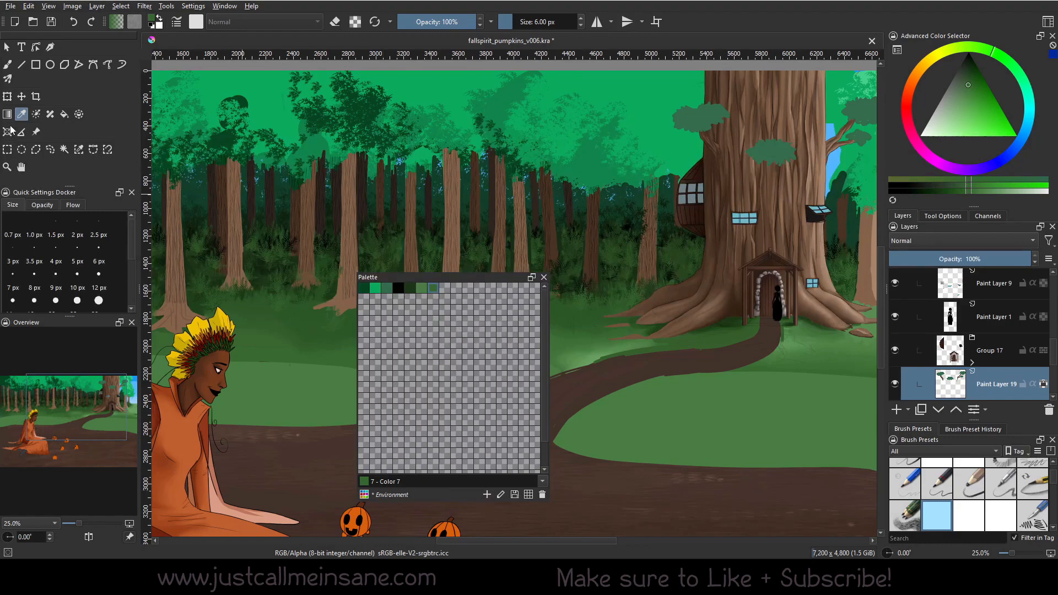
{"action": "left_click", "coordinate": [7, 47]}
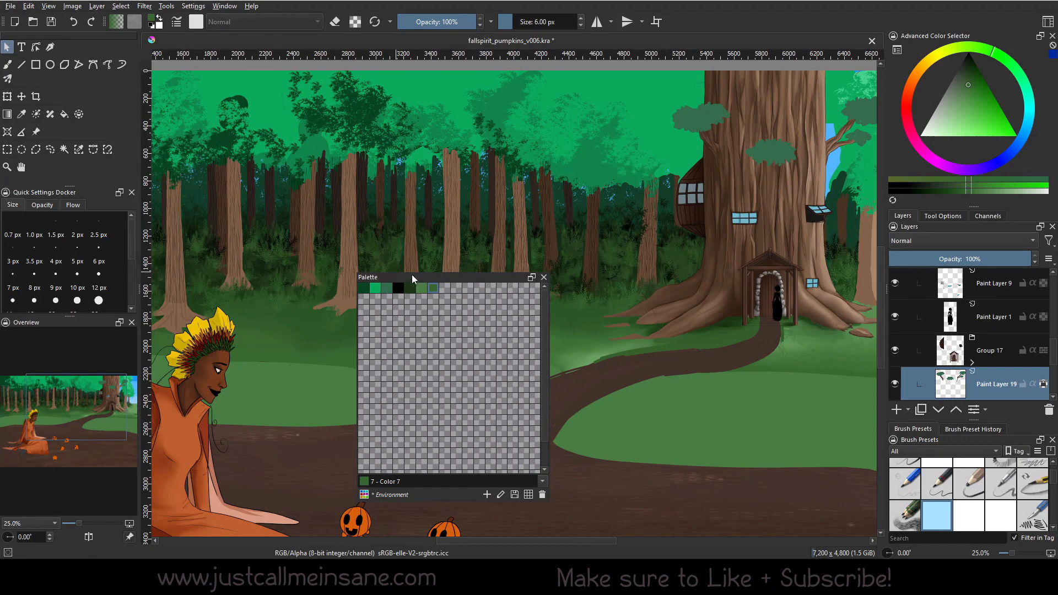
Step: Delete the stray swatches outside the top row using Remove swatch or group
{"action": "left_click", "coordinate": [363, 288]}
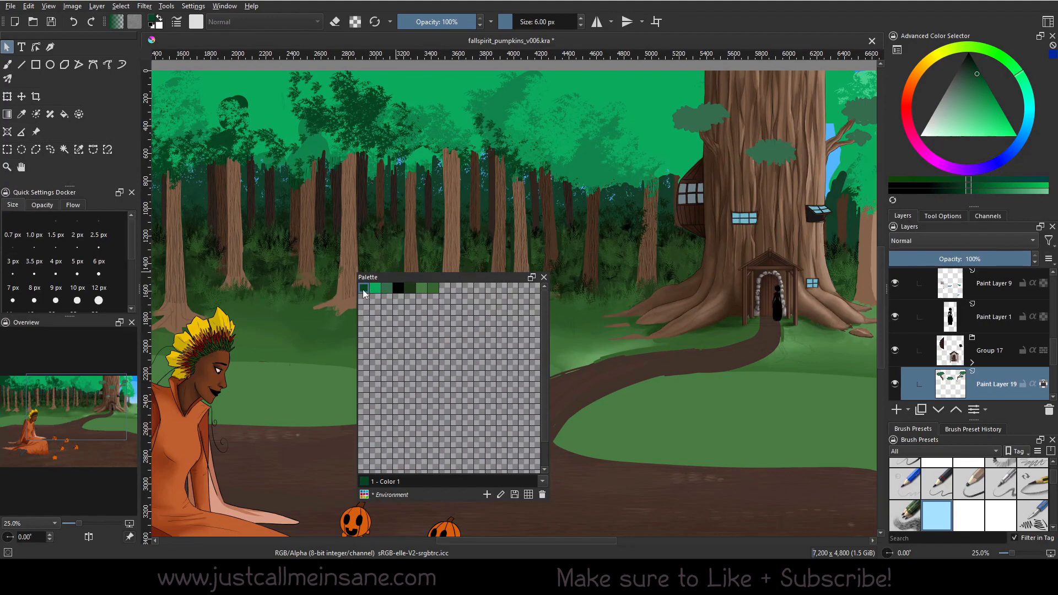
{"action": "right_click", "coordinate": [364, 289]}
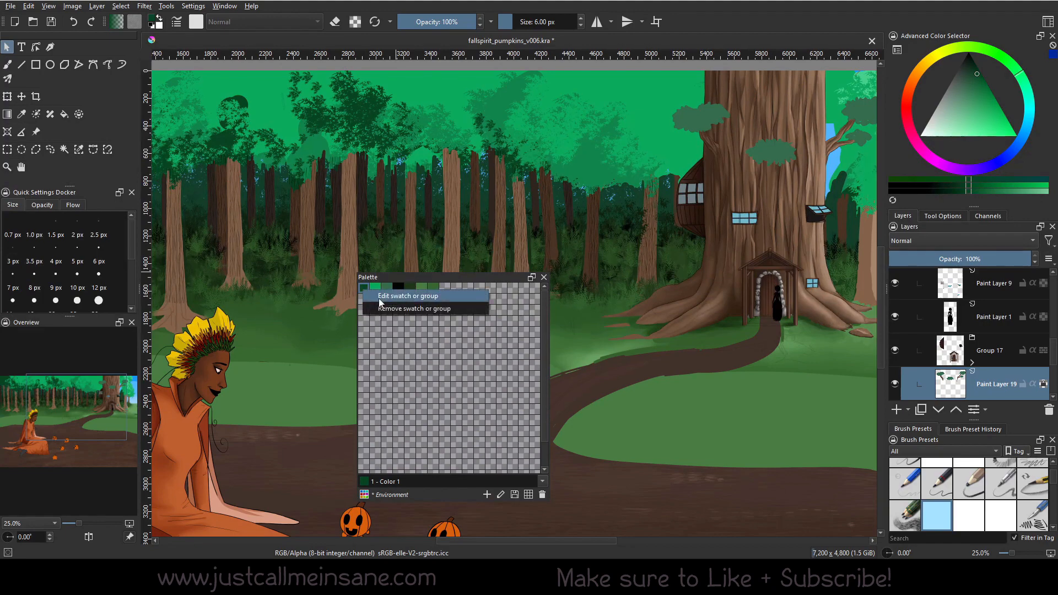
{"action": "mouse_move", "coordinate": [414, 309]}
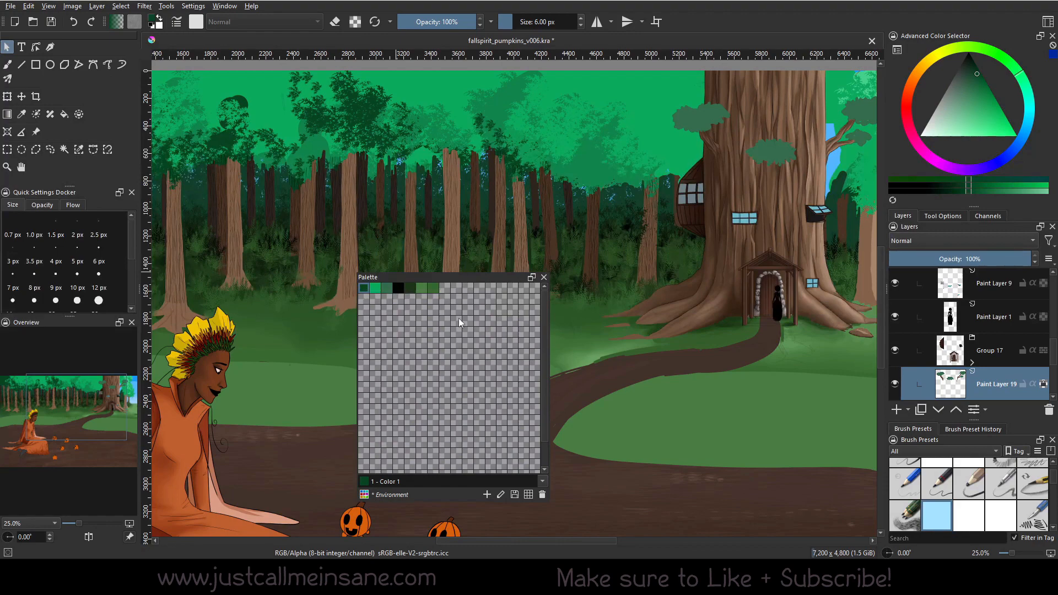
{"action": "left_click", "coordinate": [456, 344]}
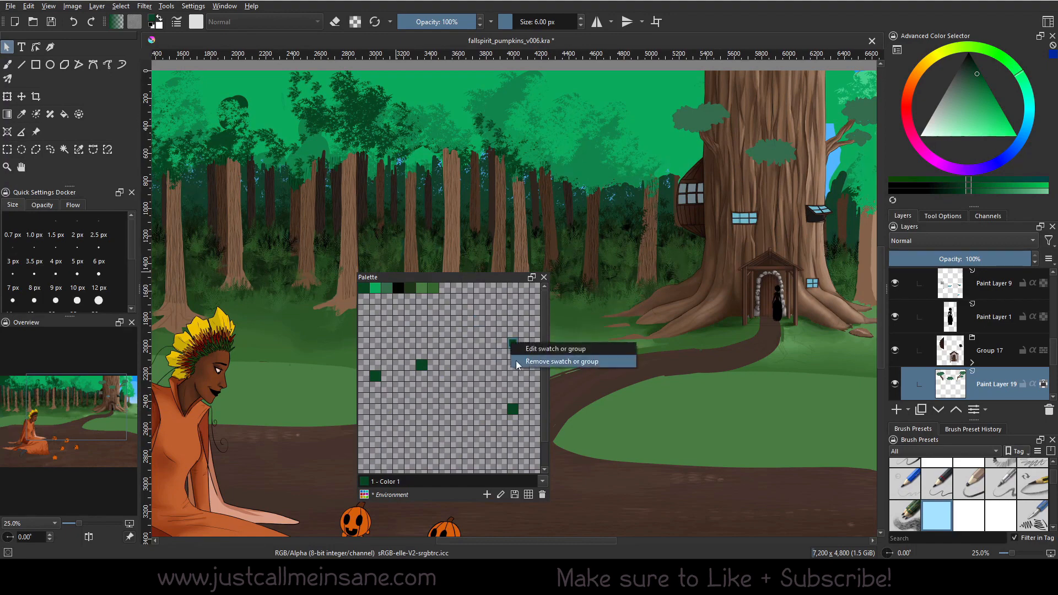
{"action": "left_click", "coordinate": [562, 361]}
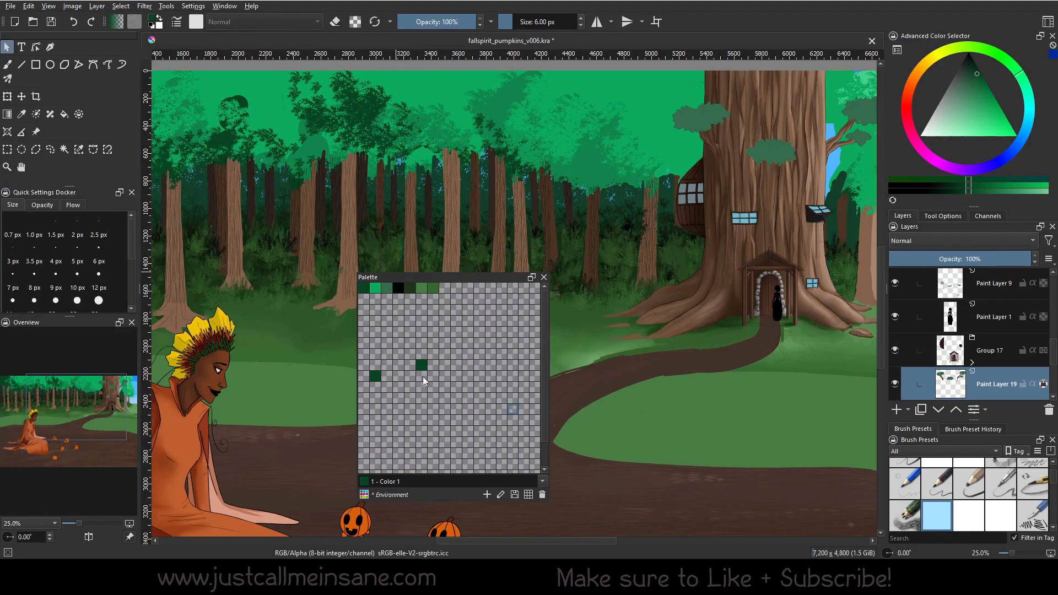
{"action": "right_click", "coordinate": [419, 366]}
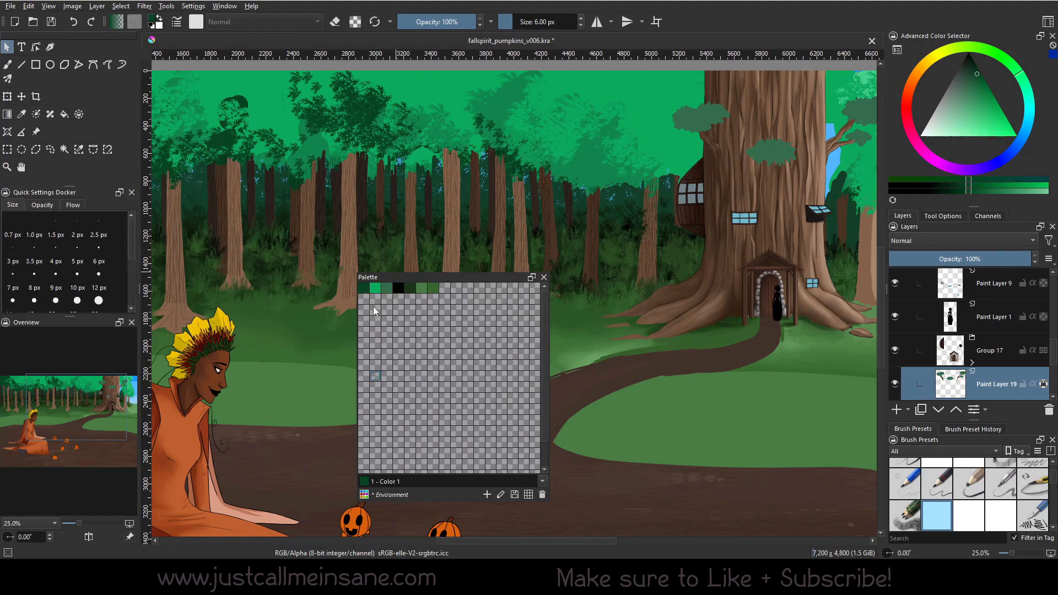
{"action": "left_click", "coordinate": [412, 289]}
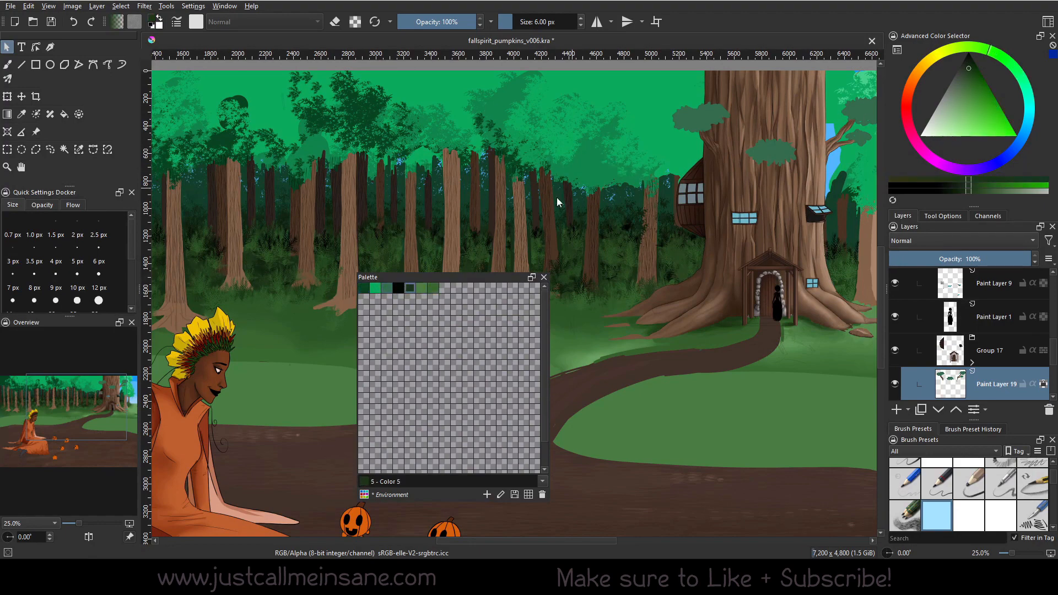
{"action": "left_click", "coordinate": [443, 289]}
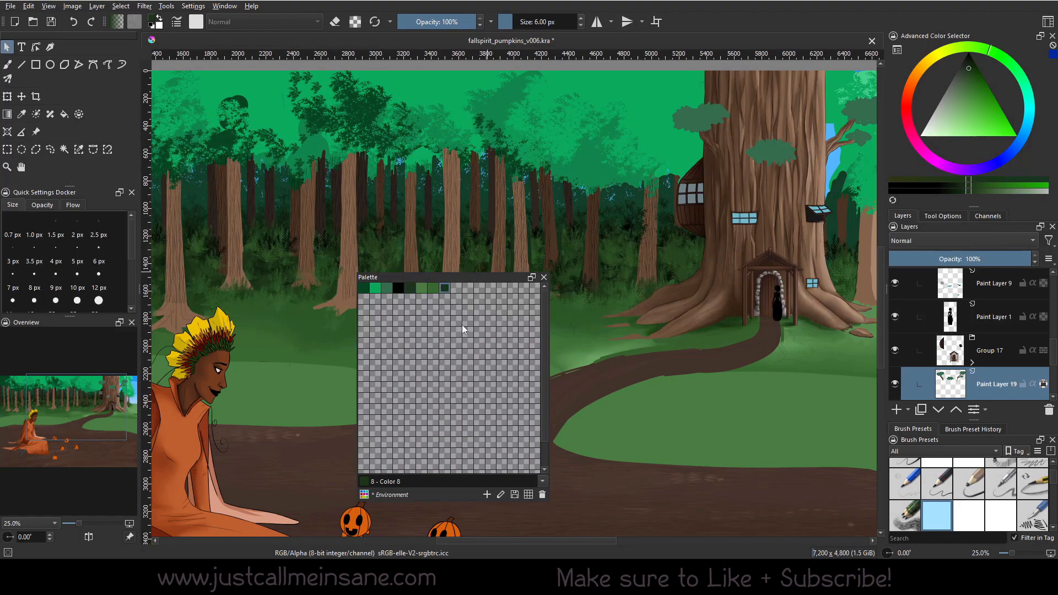
{"action": "right_click", "coordinate": [443, 289]}
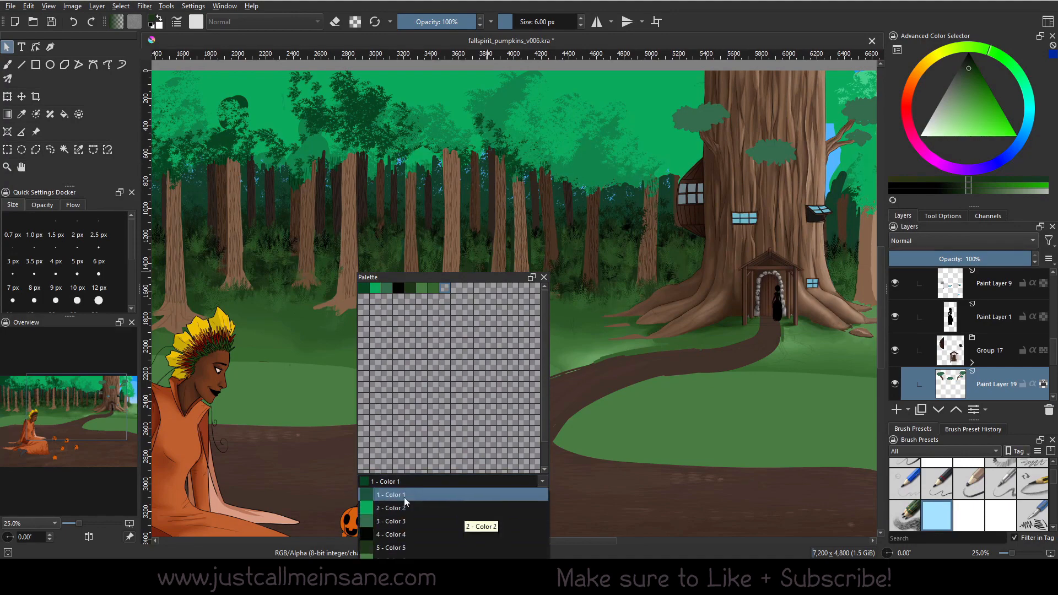
{"action": "mouse_move", "coordinate": [397, 496]}
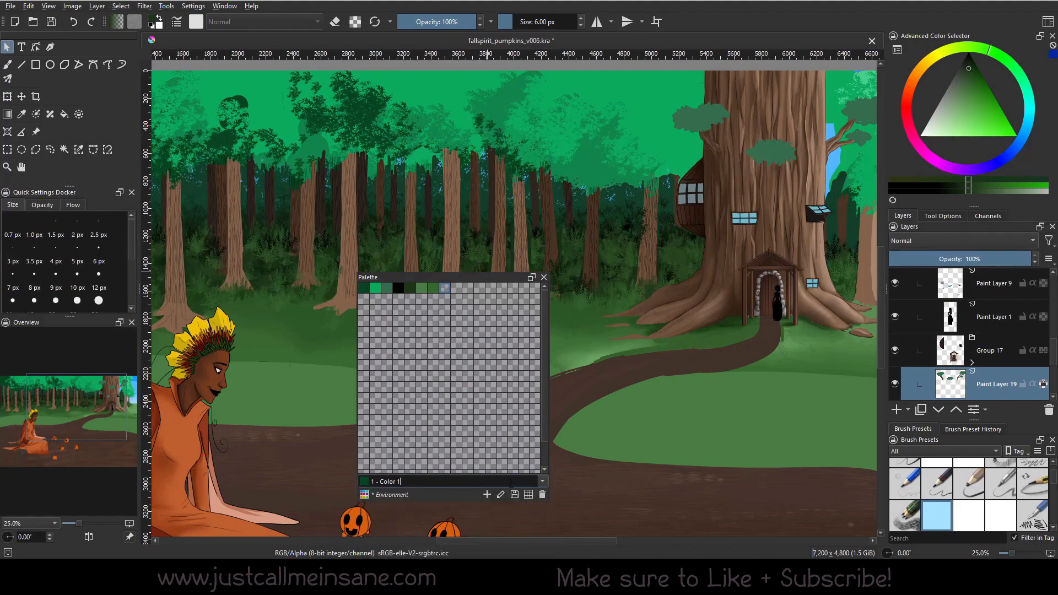
Step: Rename swatches 1 and 2 to Green - Tree and Green Tree - Lt, then open the Palette Editor
{"action": "left_click", "coordinate": [486, 495]}
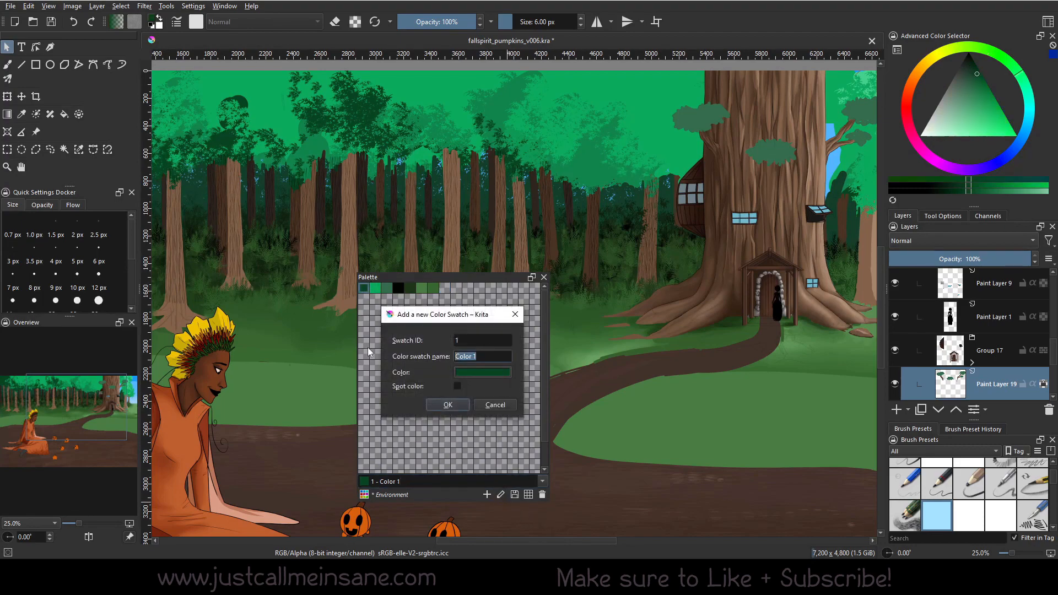
{"action": "type", "text": "Green - Tr"}
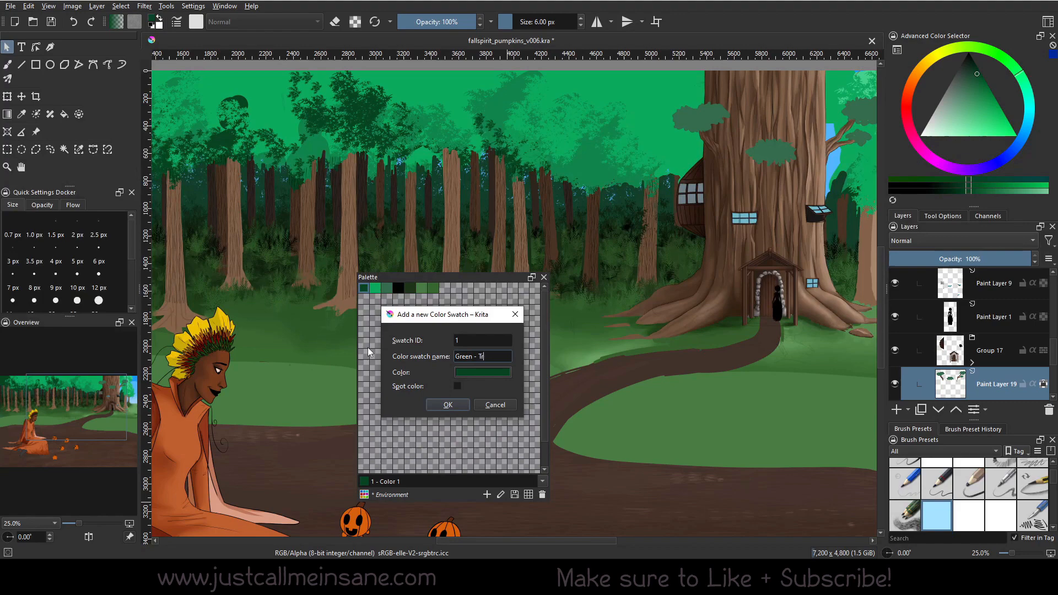
{"action": "left_click", "coordinate": [447, 404]}
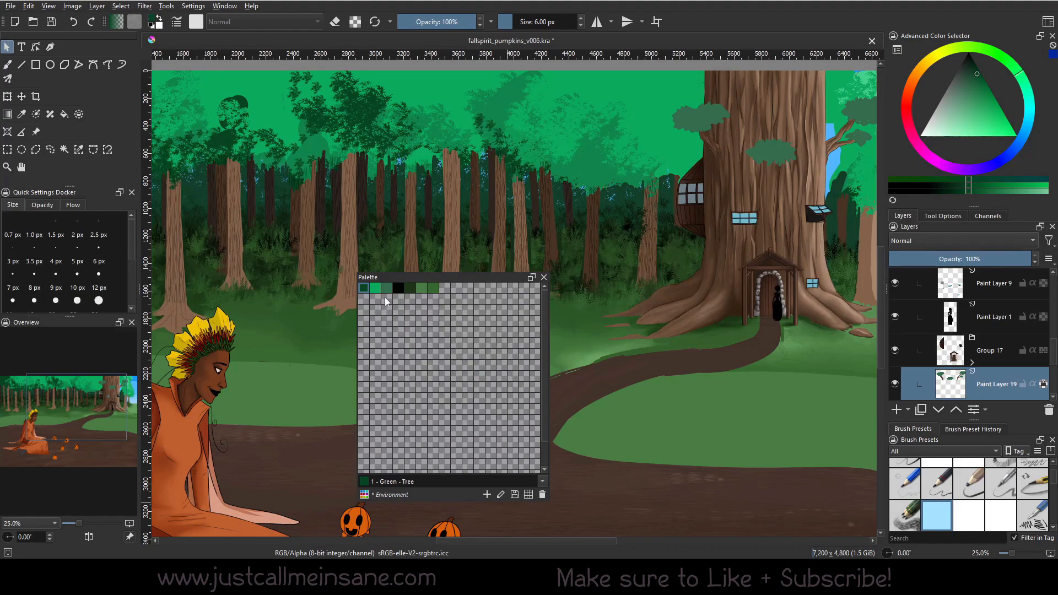
{"action": "right_click", "coordinate": [376, 289]}
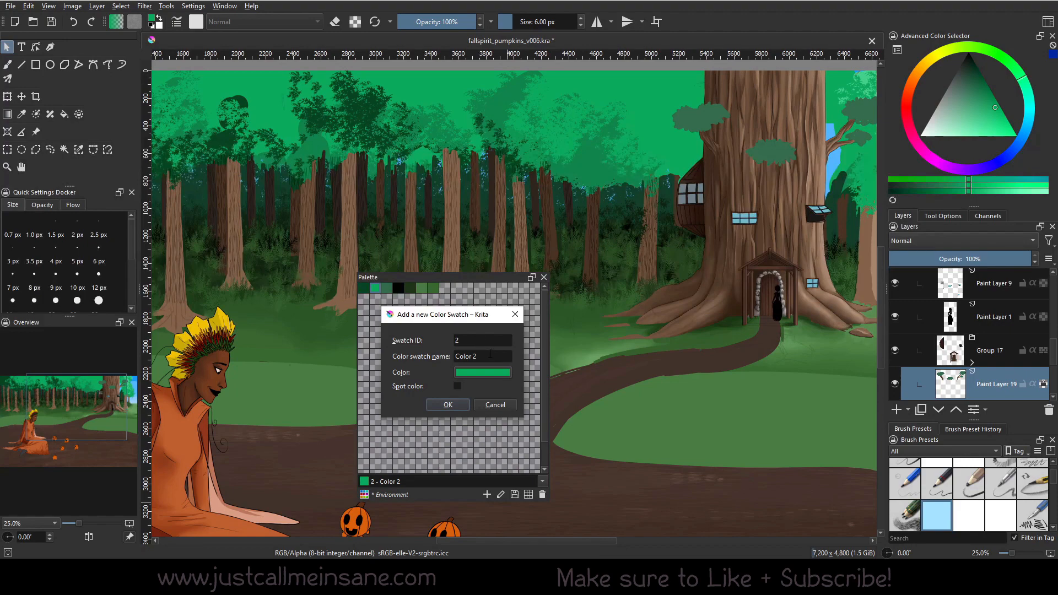
{"action": "type", "text": "Green -"}
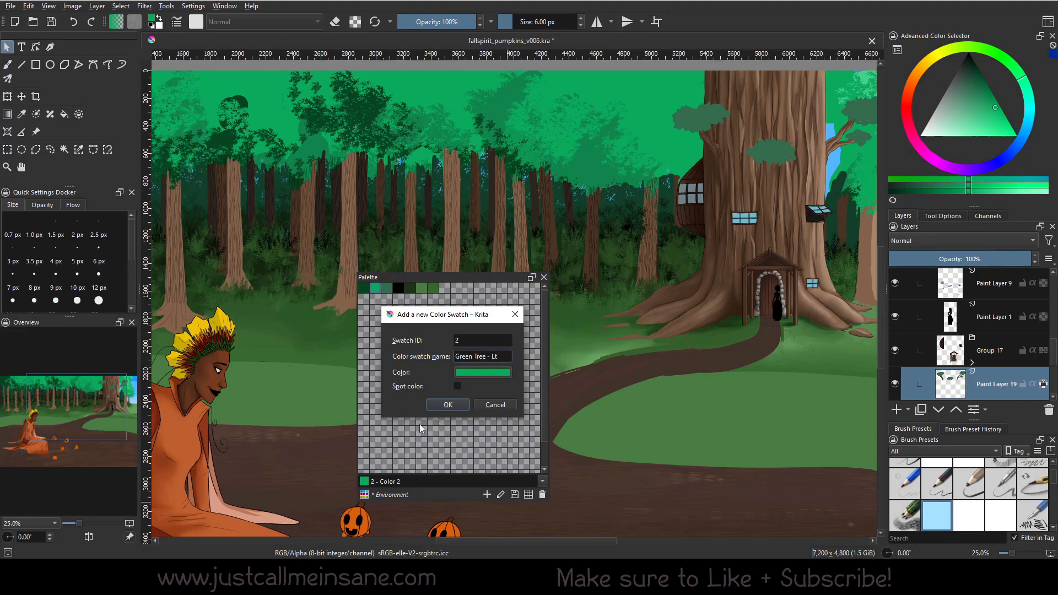
{"action": "left_click", "coordinate": [448, 404]}
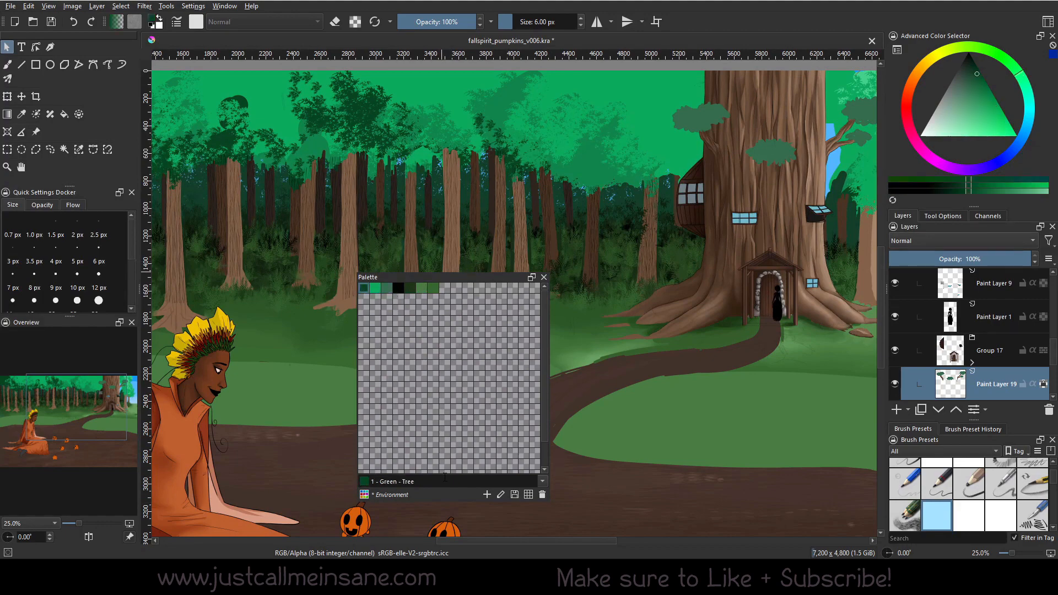
{"action": "mouse_move", "coordinate": [391, 310]}
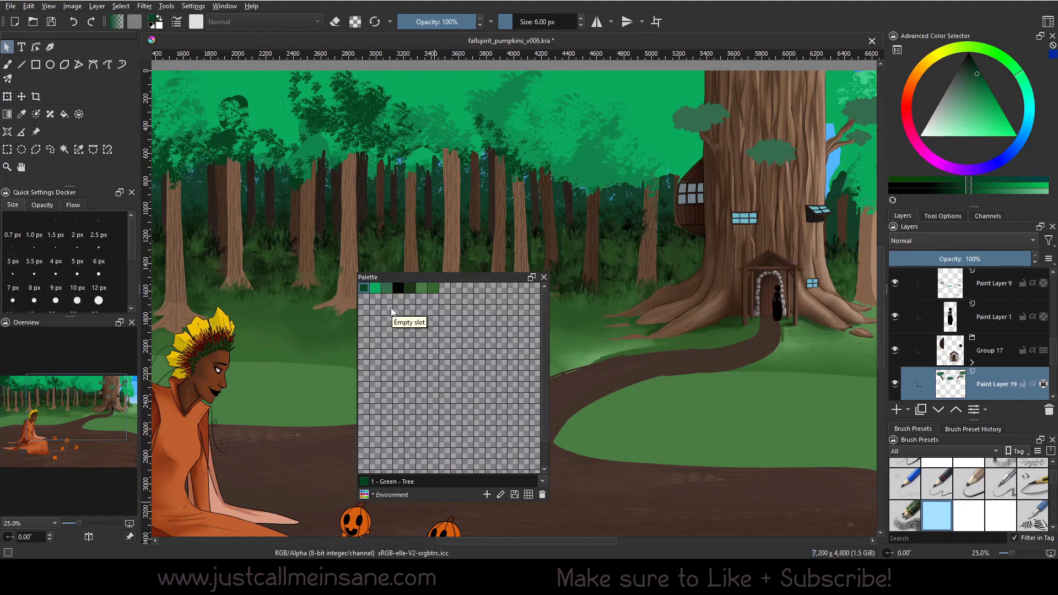
{"action": "mouse_move", "coordinate": [375, 291]}
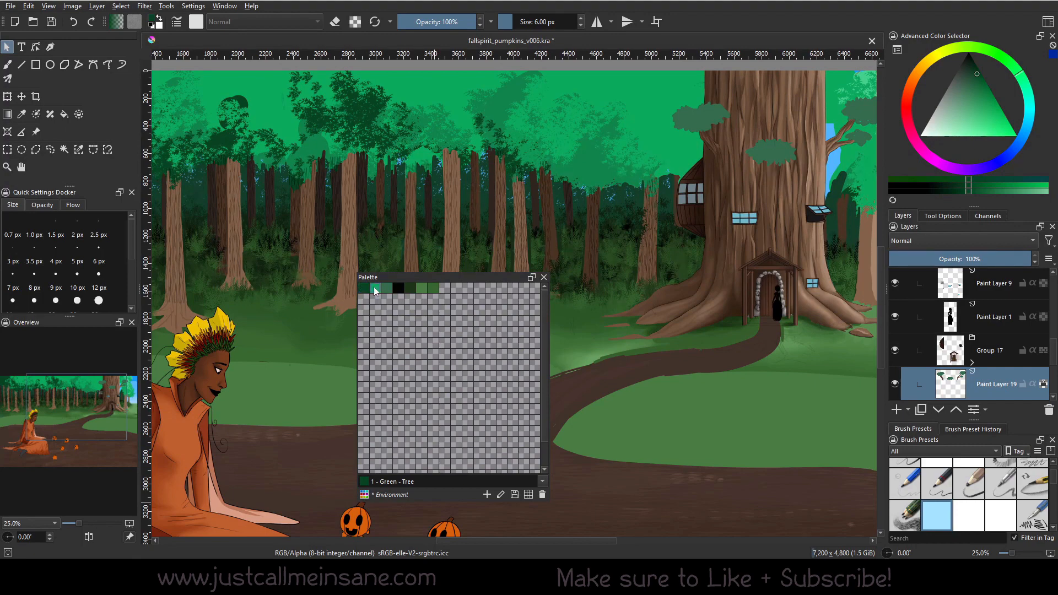
{"action": "left_click", "coordinate": [374, 288]}
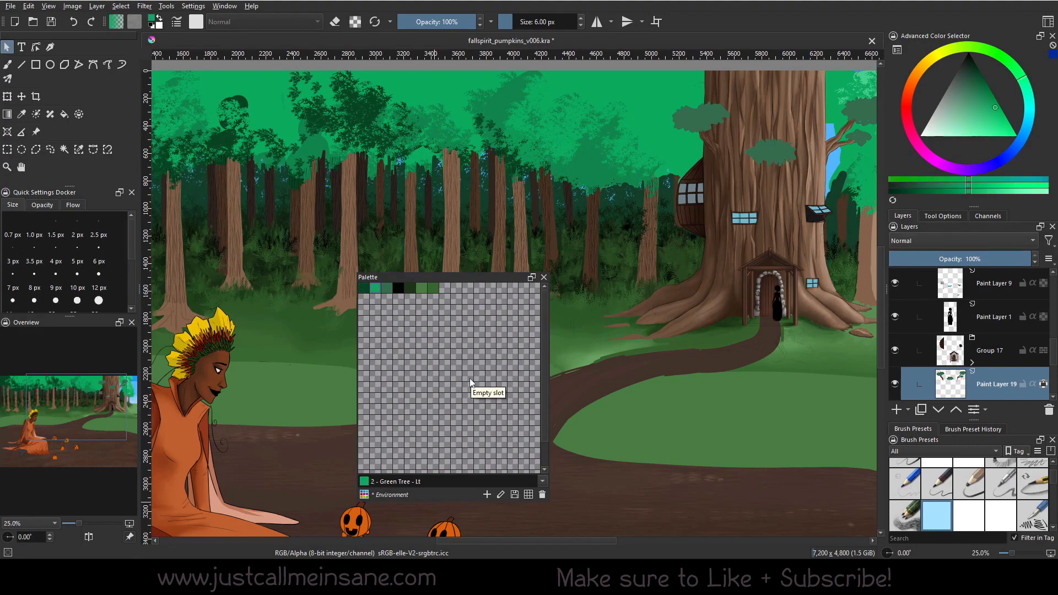
{"action": "mouse_move", "coordinate": [556, 419]}
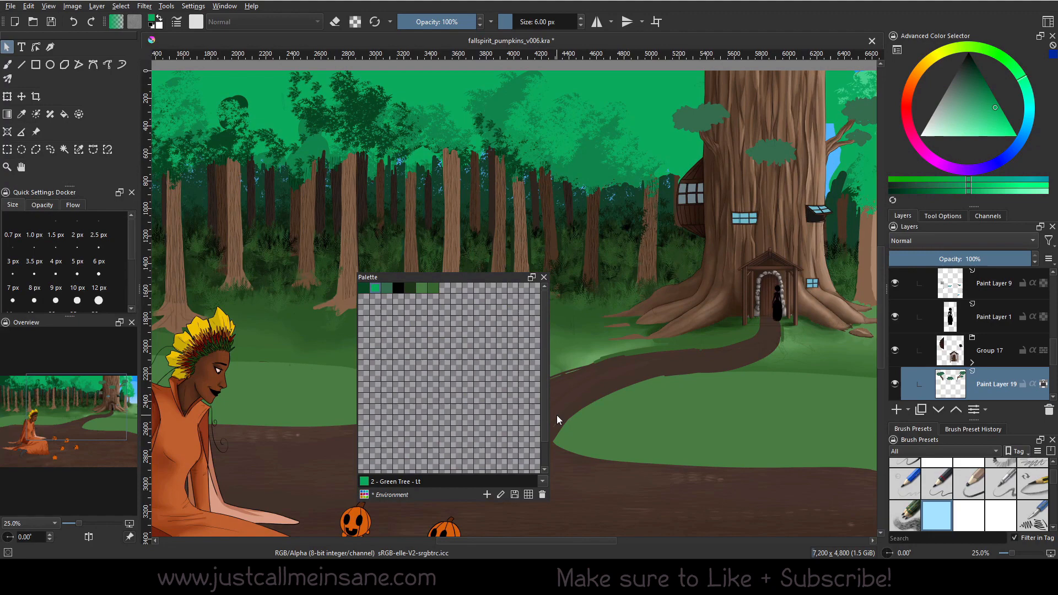
{"action": "mouse_move", "coordinate": [476, 355]}
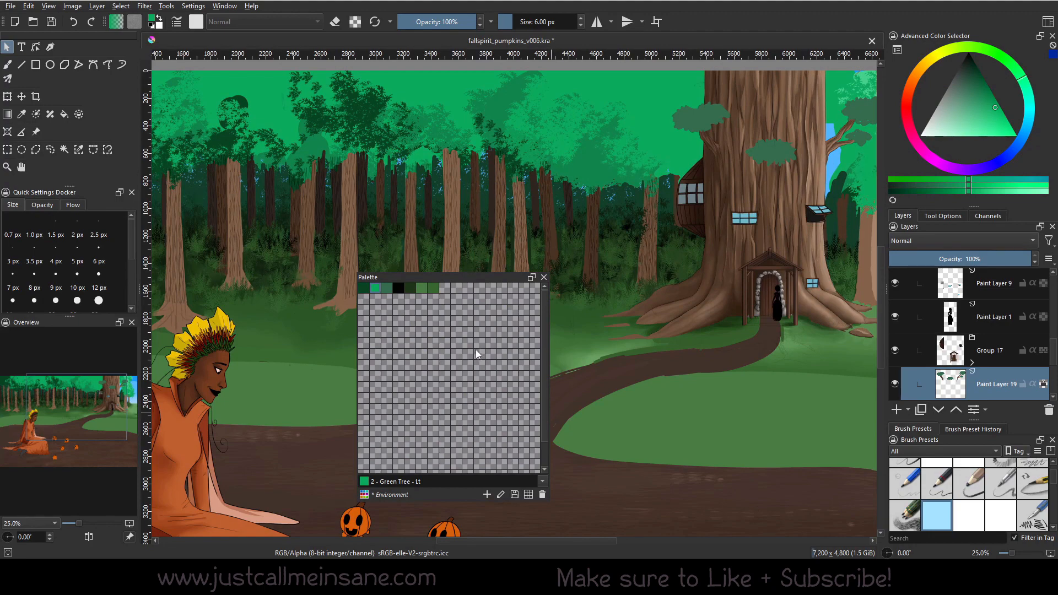
{"action": "mouse_move", "coordinate": [406, 375]}
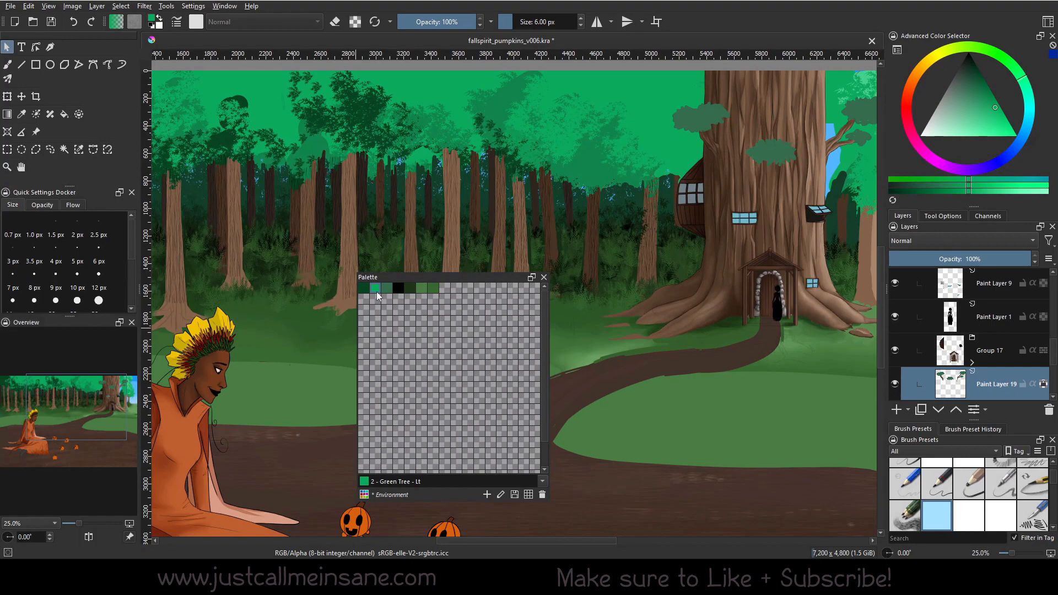
{"action": "mouse_move", "coordinate": [405, 314]}
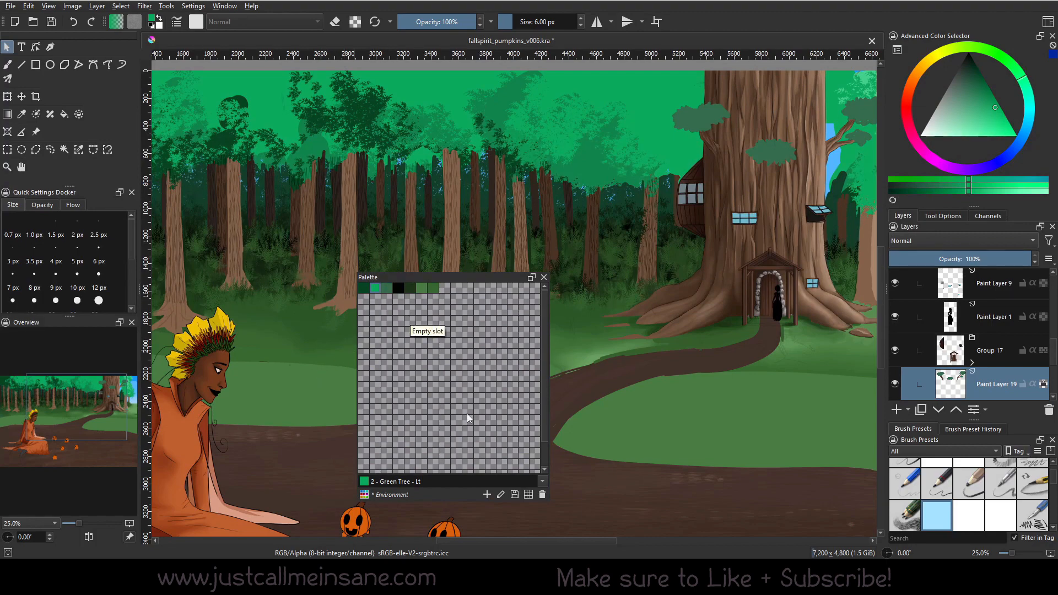
{"action": "left_click", "coordinate": [500, 495]}
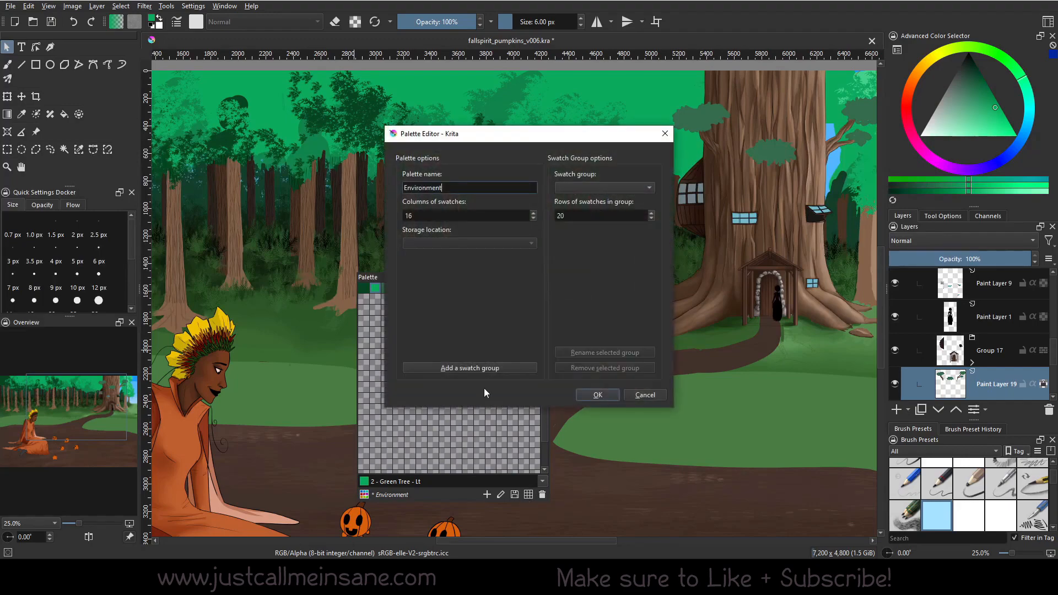
Step: Add a two-row swatch group named 'Trees' and close the Palette Editor
{"action": "left_click", "coordinate": [469, 367]}
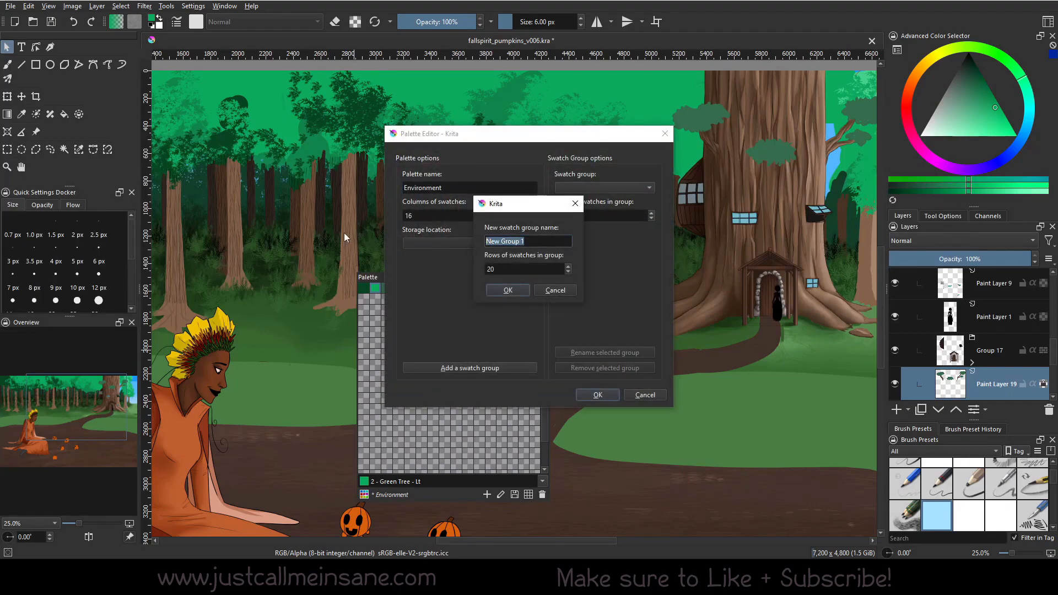
{"action": "type", "text": "Trees"}
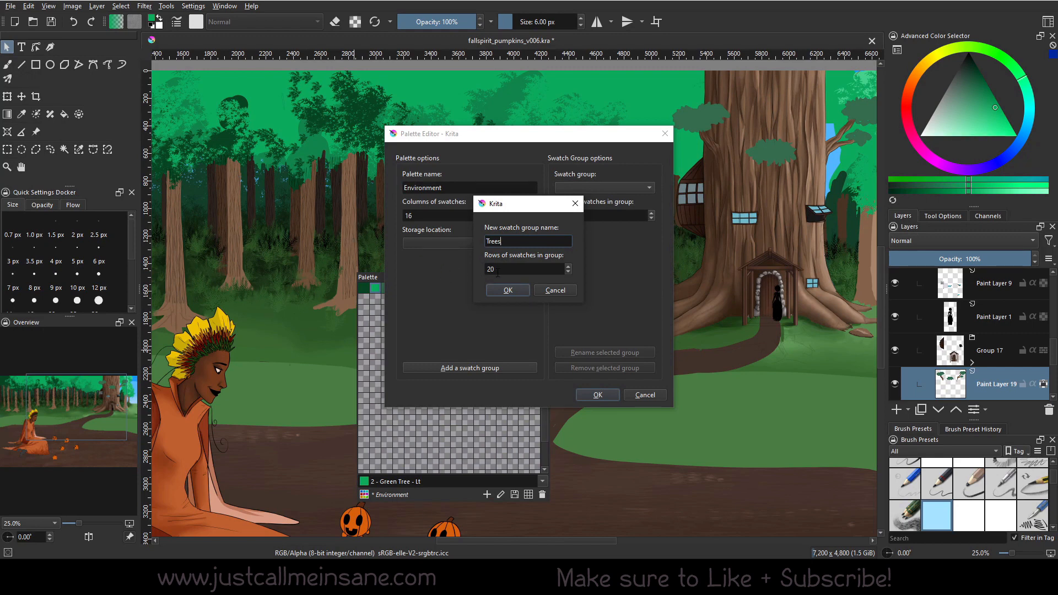
{"action": "left_click", "coordinate": [569, 272]}
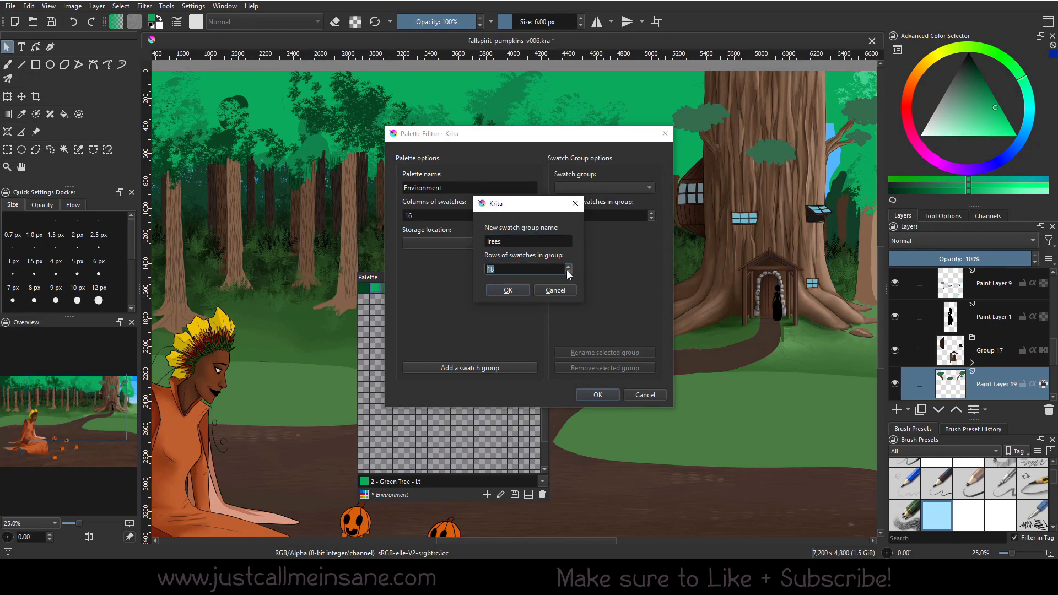
{"action": "left_click", "coordinate": [568, 272]}
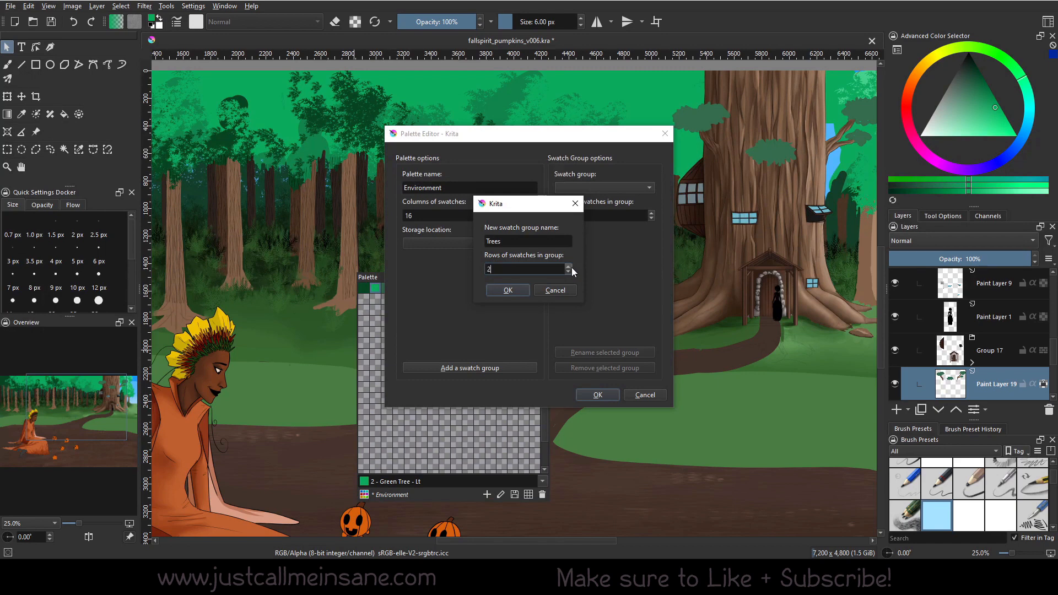
{"action": "left_click", "coordinate": [508, 291]}
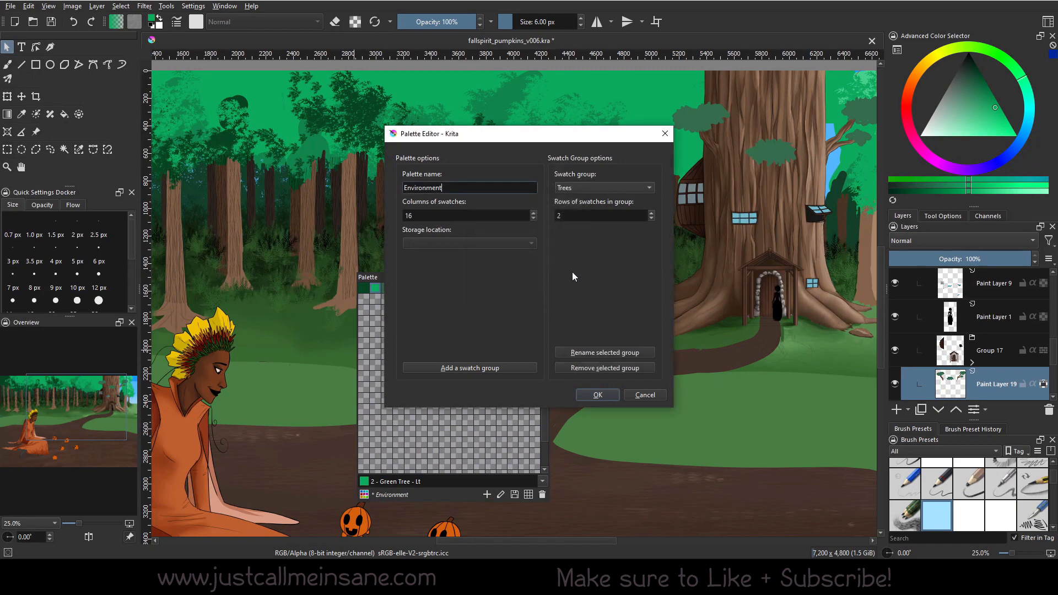
{"action": "mouse_move", "coordinate": [614, 253]}
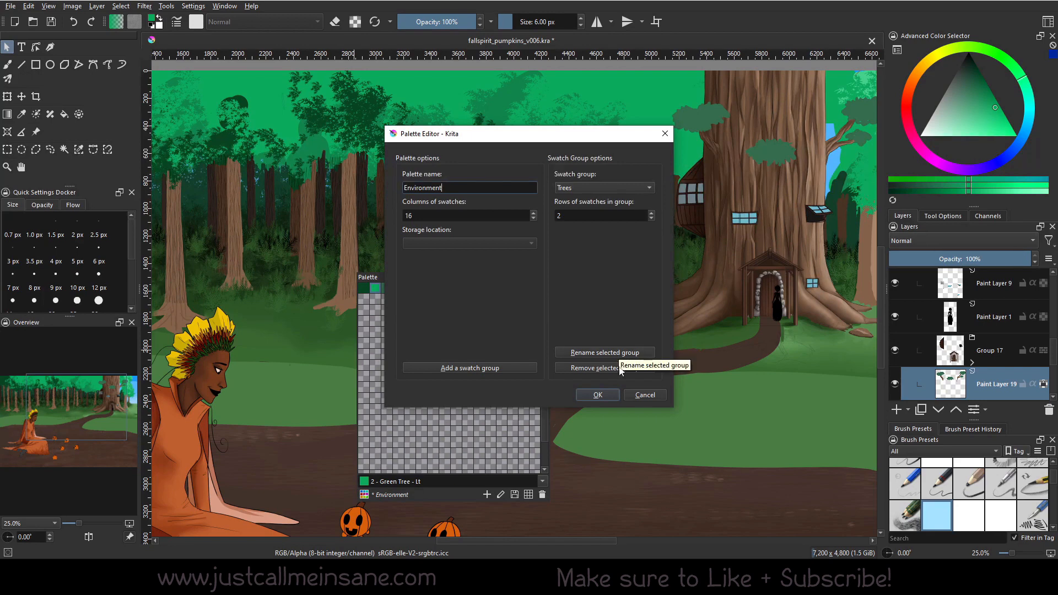
{"action": "mouse_move", "coordinate": [623, 372]}
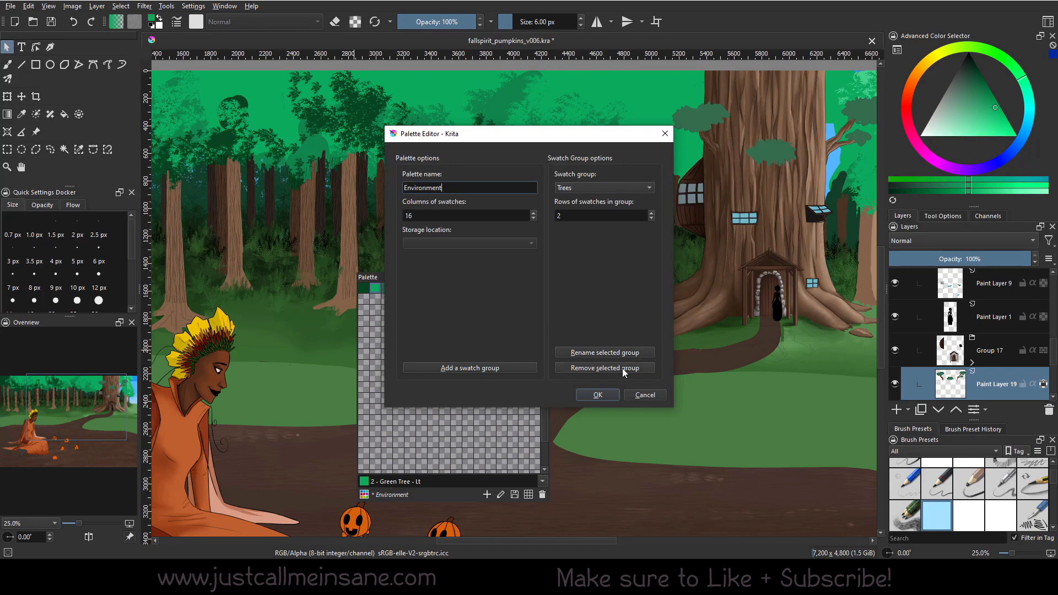
{"action": "mouse_move", "coordinate": [642, 177]}
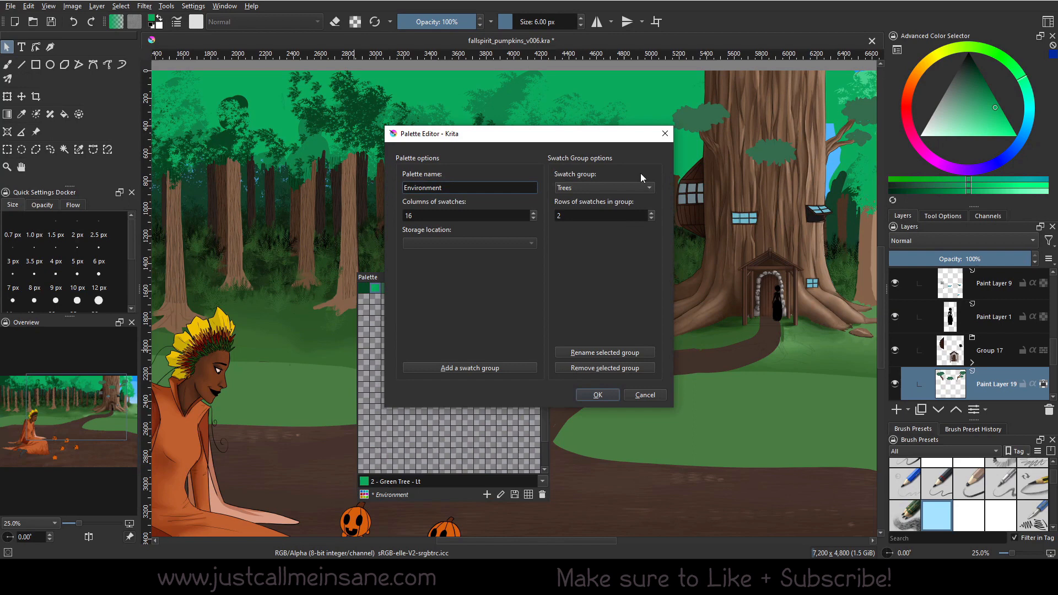
{"action": "mouse_move", "coordinate": [609, 188]}
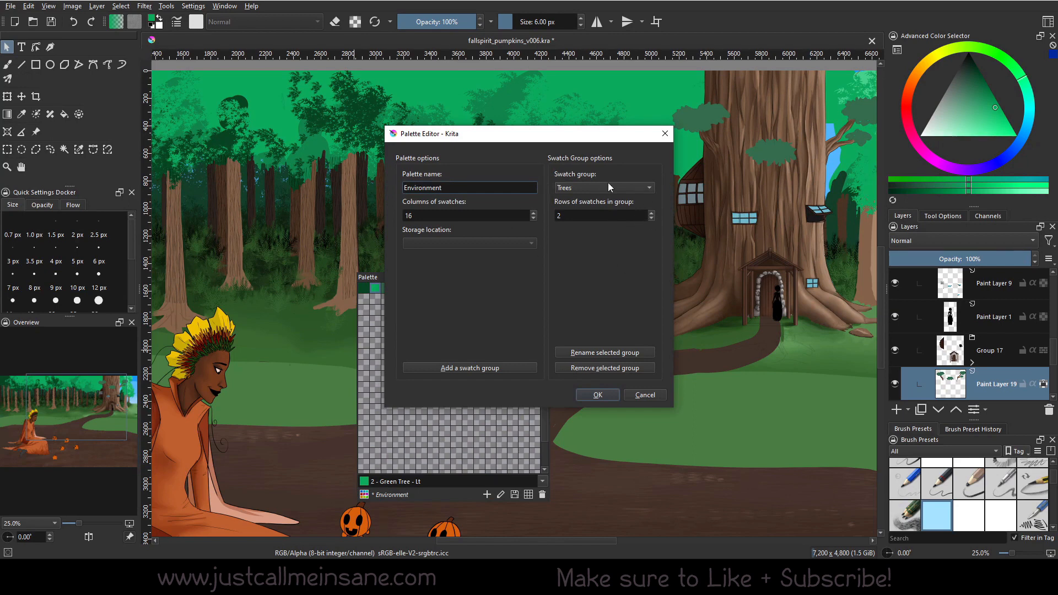
{"action": "mouse_move", "coordinate": [586, 231]}
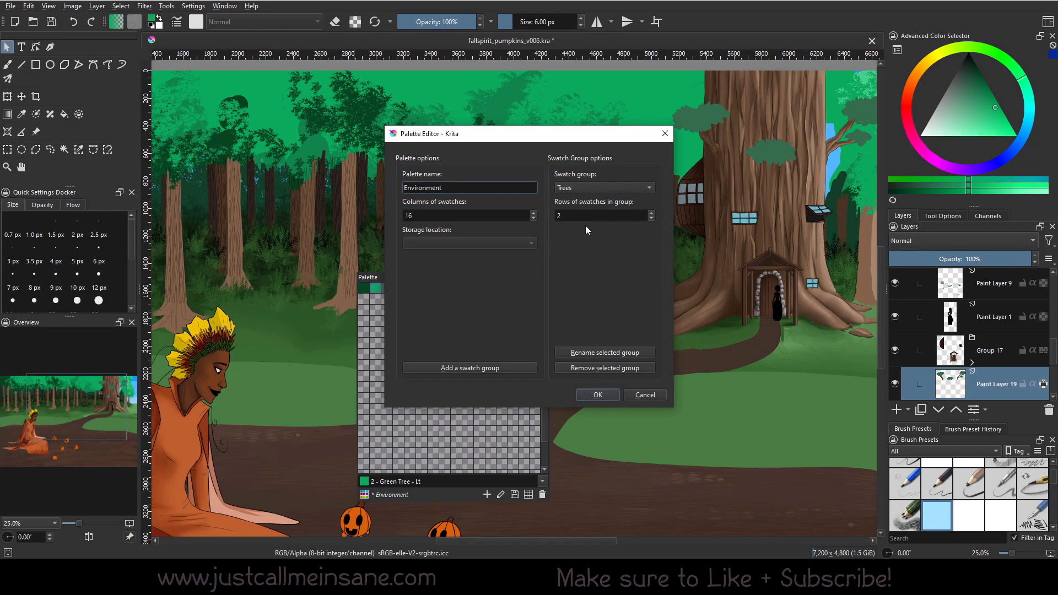
{"action": "mouse_move", "coordinate": [568, 409]}
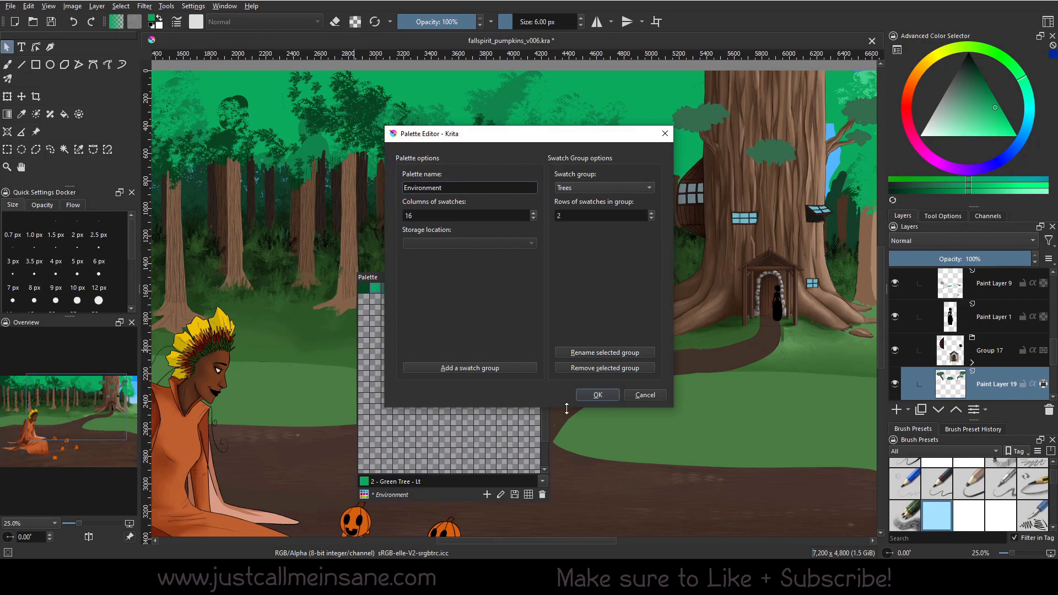
{"action": "left_click", "coordinate": [596, 394]}
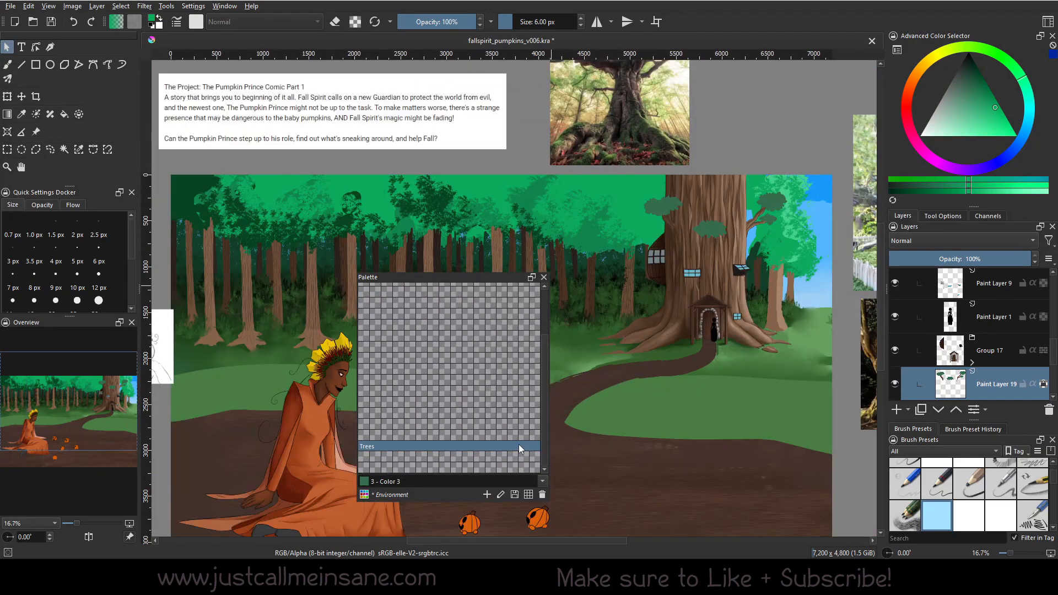
{"action": "mouse_move", "coordinate": [520, 449]}
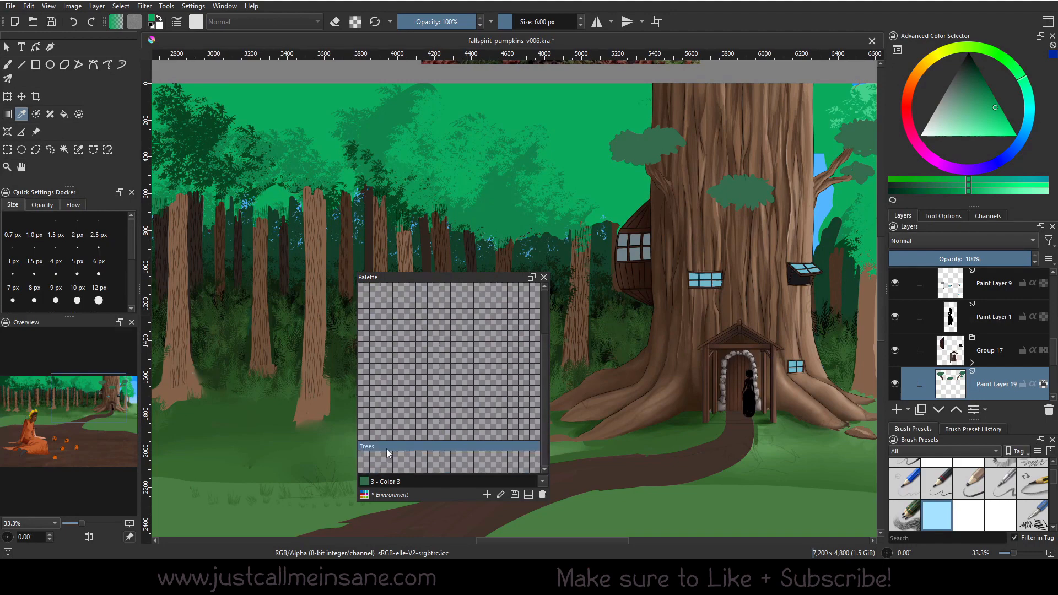
{"action": "mouse_move", "coordinate": [508, 103]}
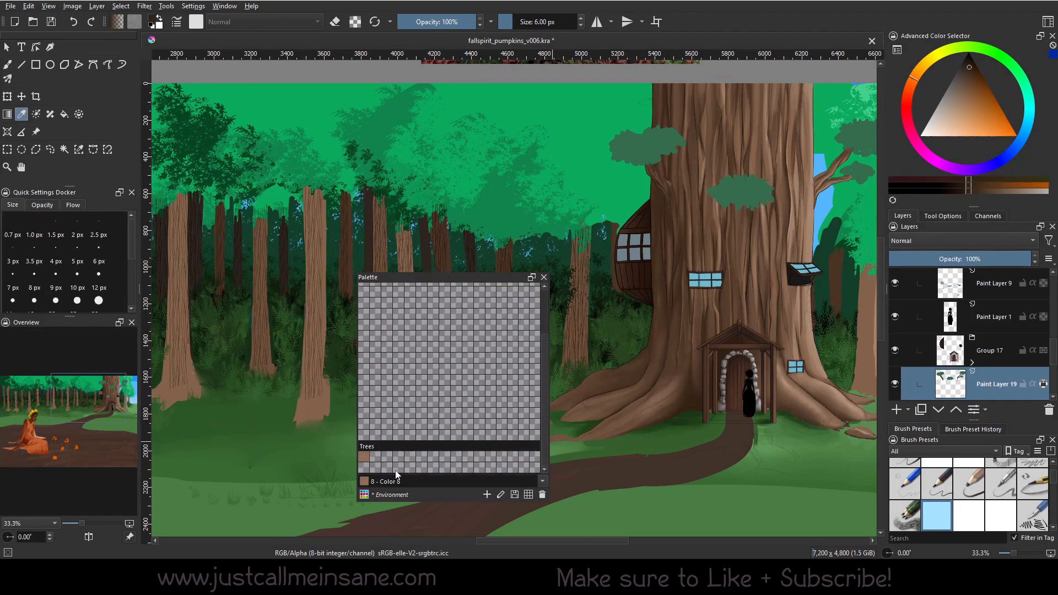
Step: Fill empty Trees group slots with sampled bark-brown tree colours
{"action": "left_click", "coordinate": [409, 457]}
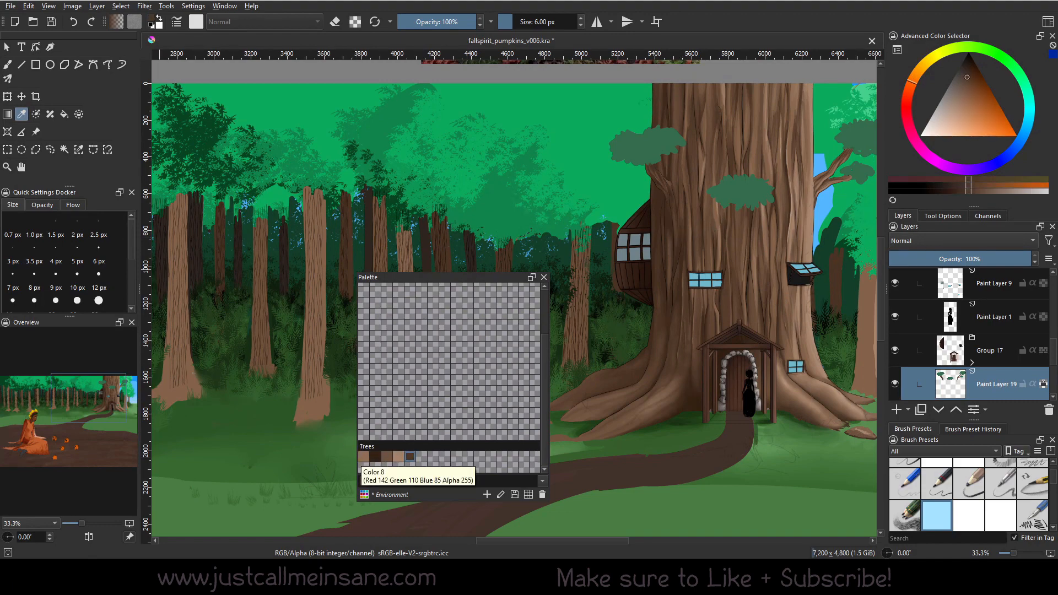
{"action": "left_click", "coordinate": [398, 458]}
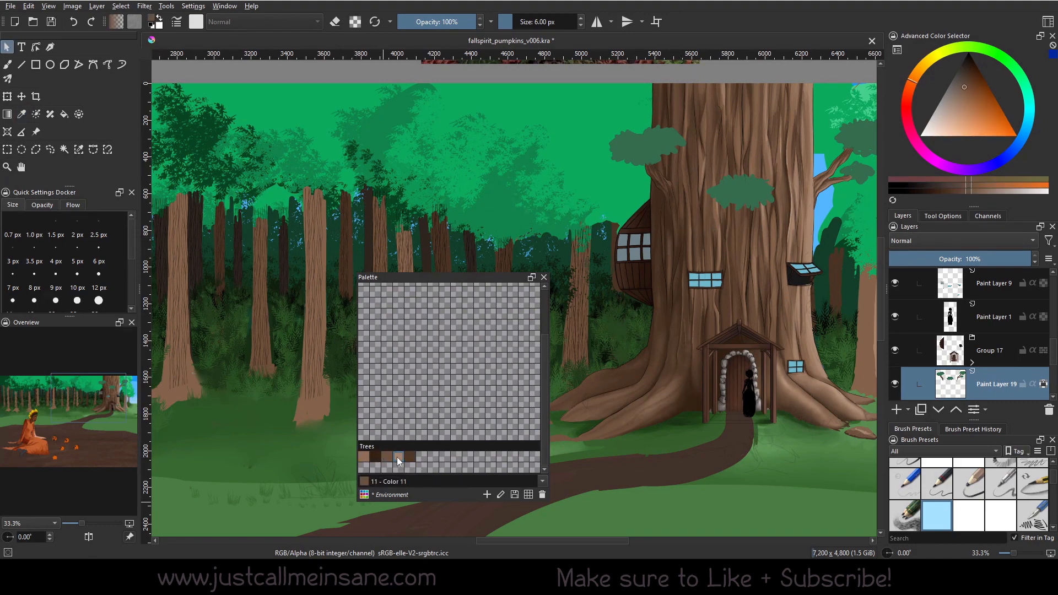
{"action": "left_click", "coordinate": [398, 458]}
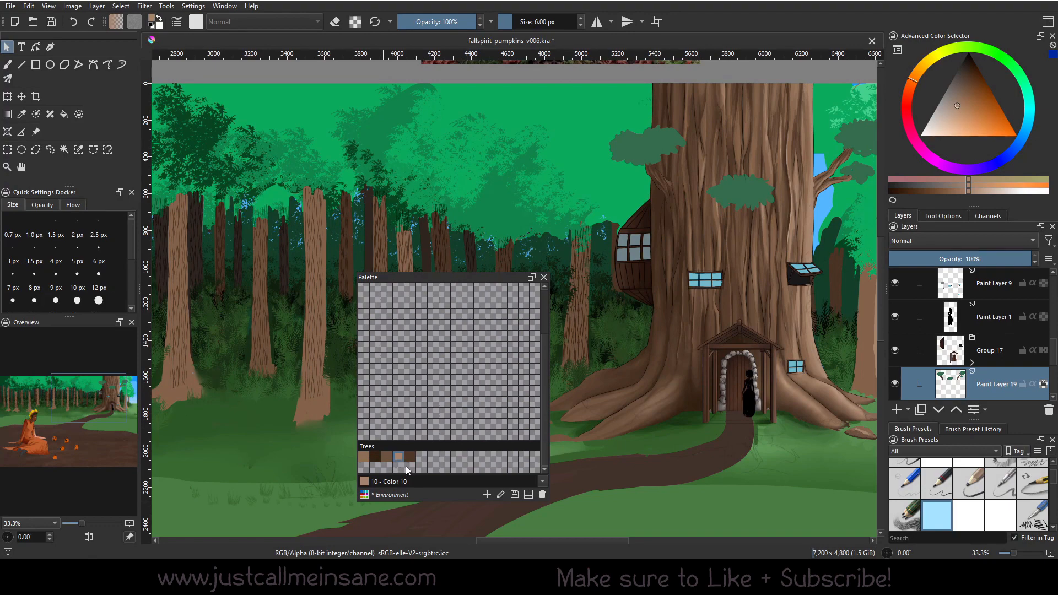
{"action": "mouse_move", "coordinate": [398, 458]}
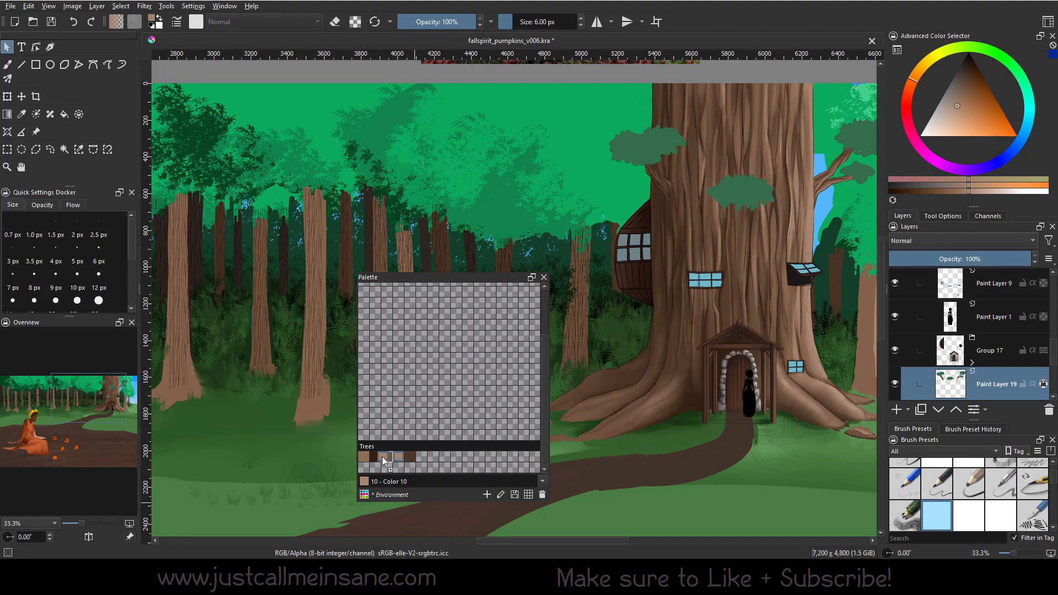
{"action": "left_click", "coordinate": [387, 457]}
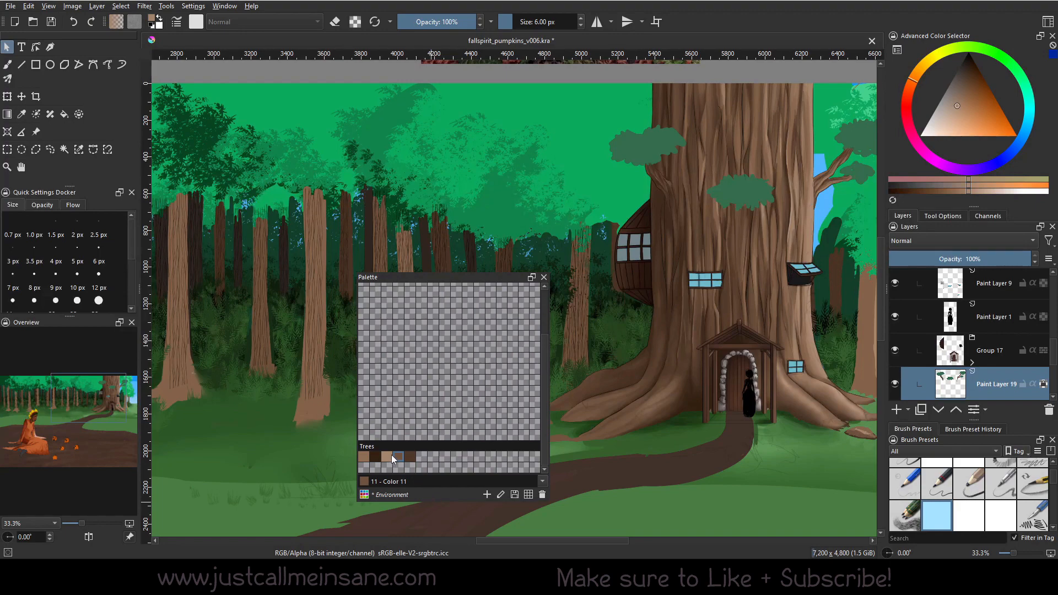
{"action": "left_click", "coordinate": [375, 457]}
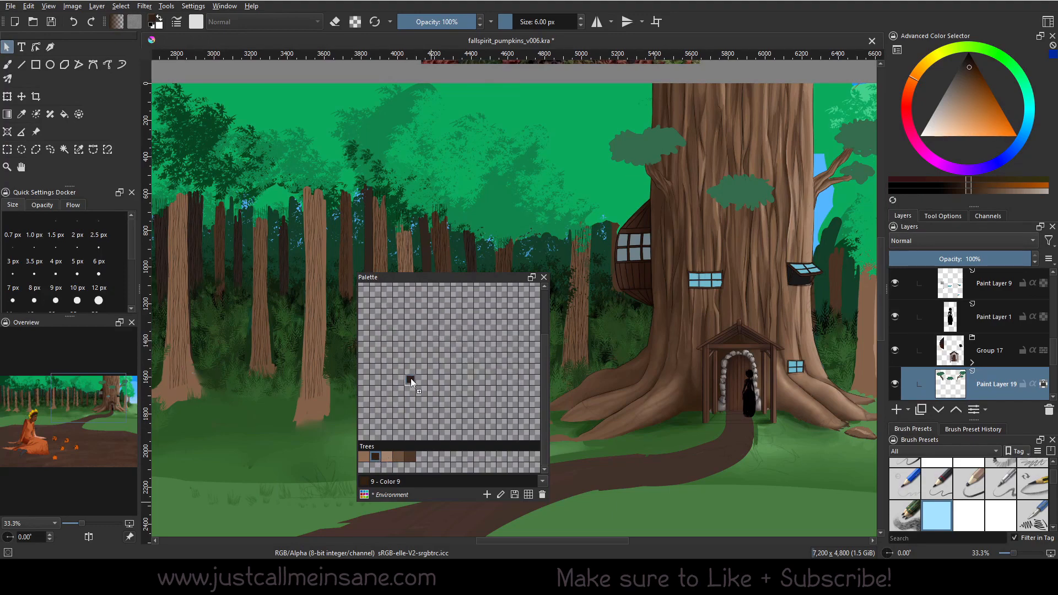
Step: Rename the Trees swatch group to 'Mystical Tree'
{"action": "left_click", "coordinate": [385, 456]}
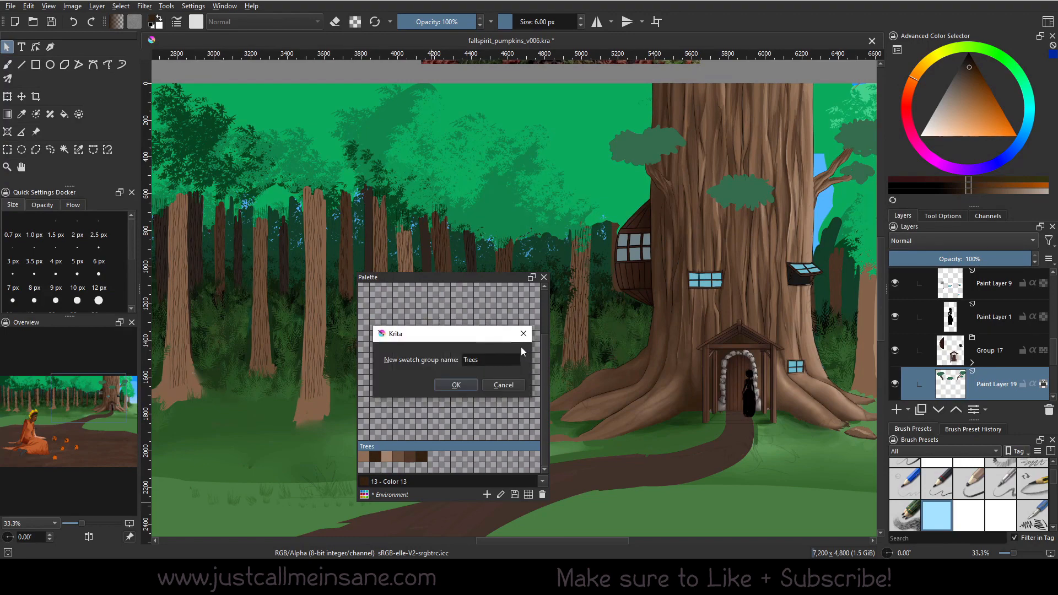
{"action": "type", "text": "Myst"}
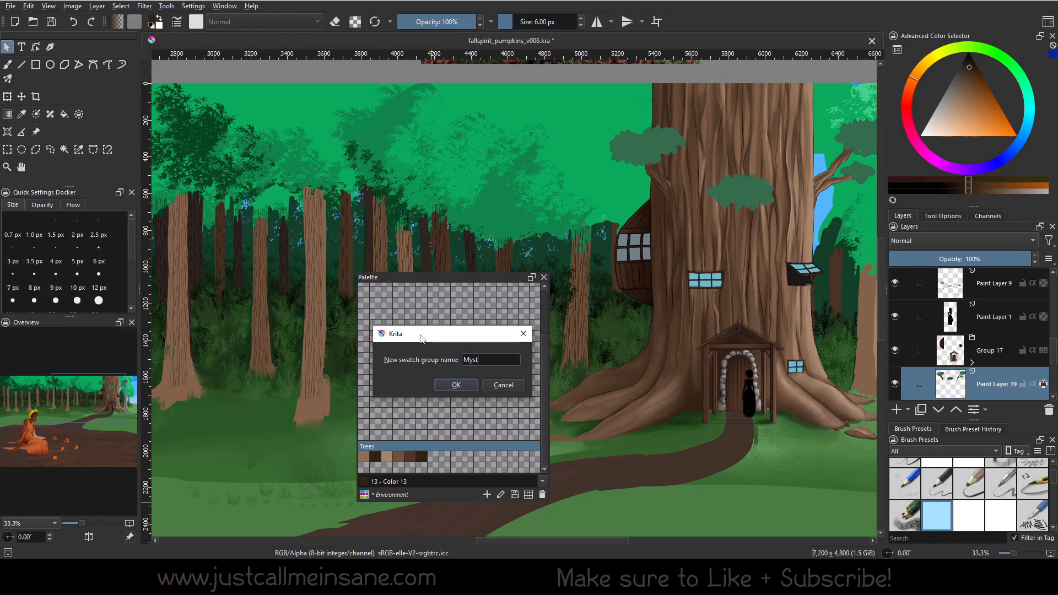
{"action": "left_click", "coordinate": [456, 385]}
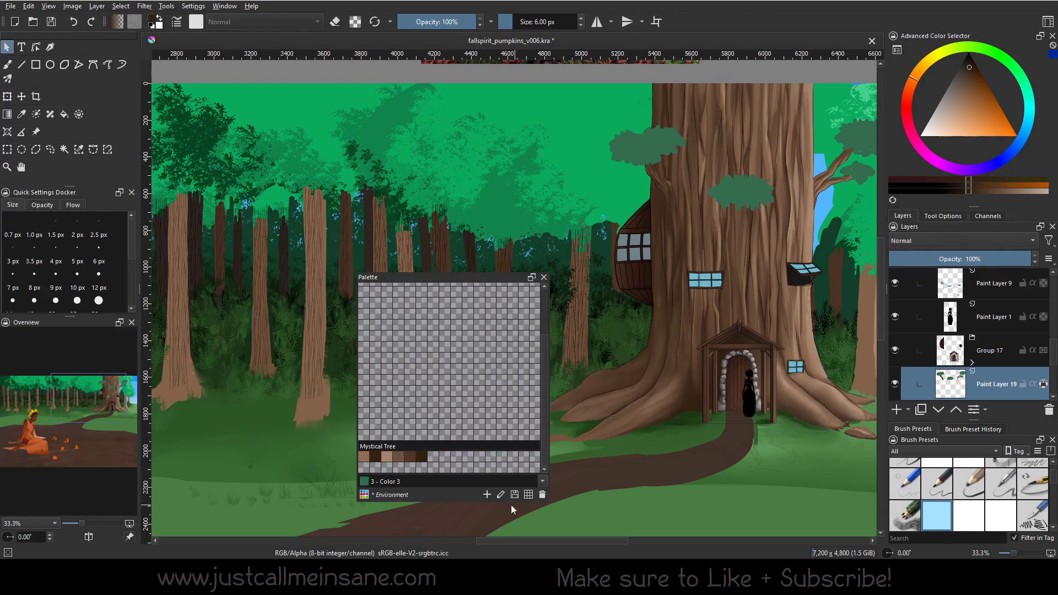
{"action": "left_click", "coordinate": [500, 495]}
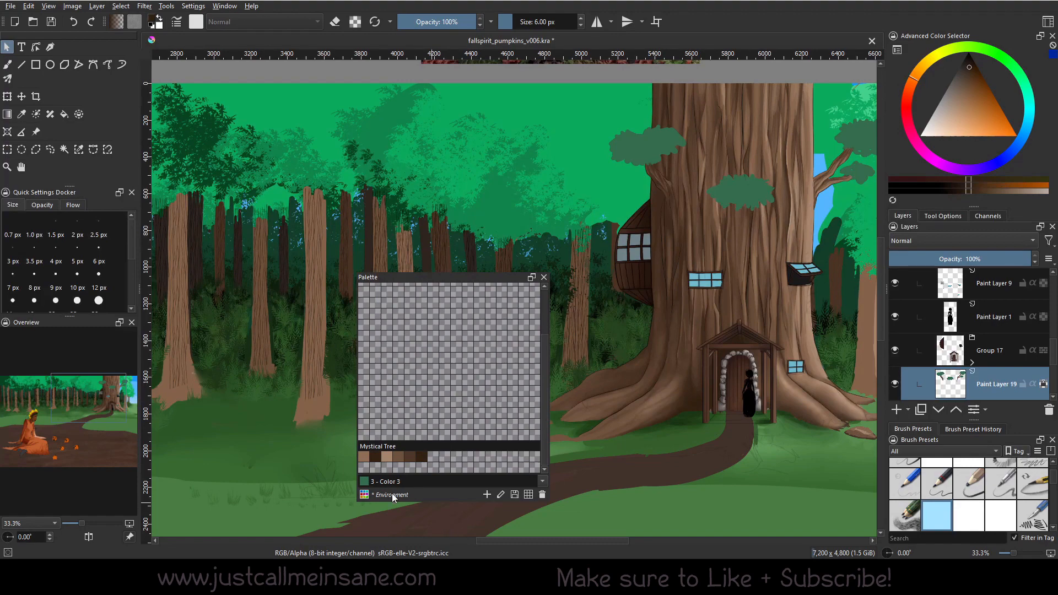
{"action": "mouse_move", "coordinate": [379, 502]}
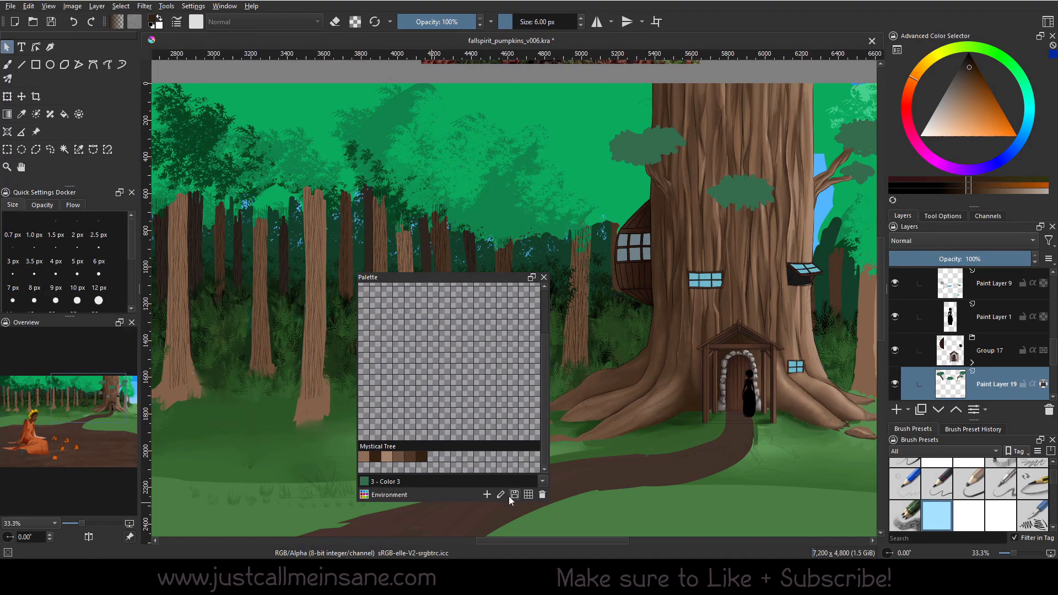
{"action": "mouse_move", "coordinate": [419, 493]}
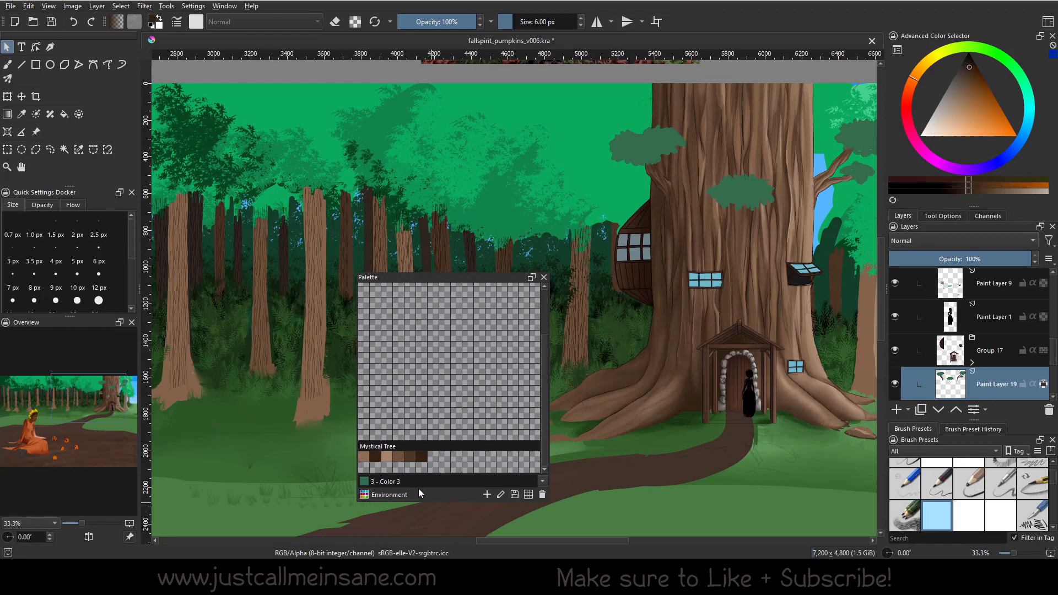
{"action": "mouse_move", "coordinate": [432, 499]}
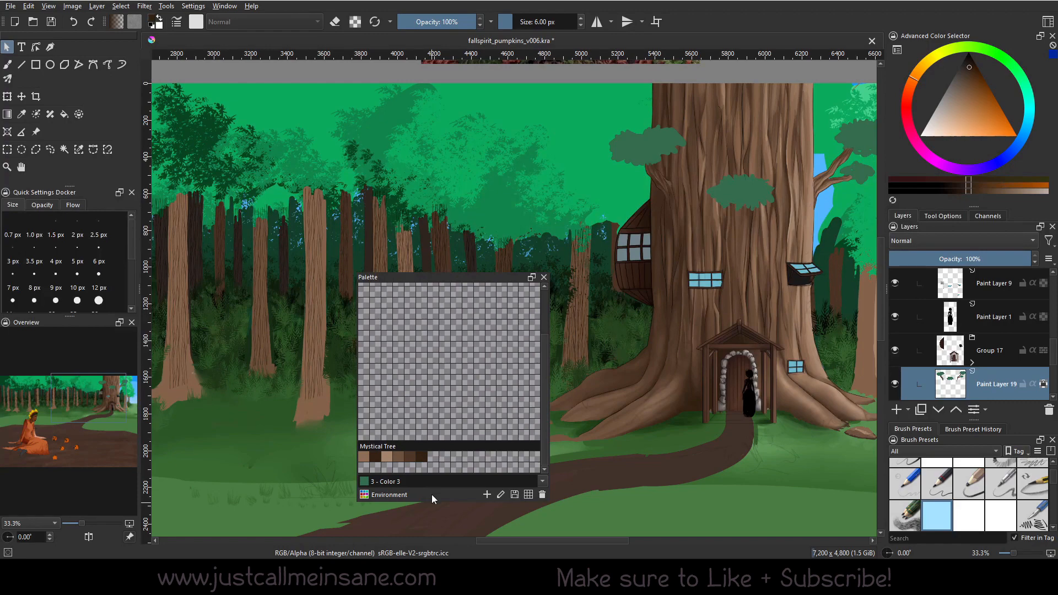
Step: Begin adding a new swatch, proposed as Color 14 in dark brown
{"action": "left_click", "coordinate": [444, 457]}
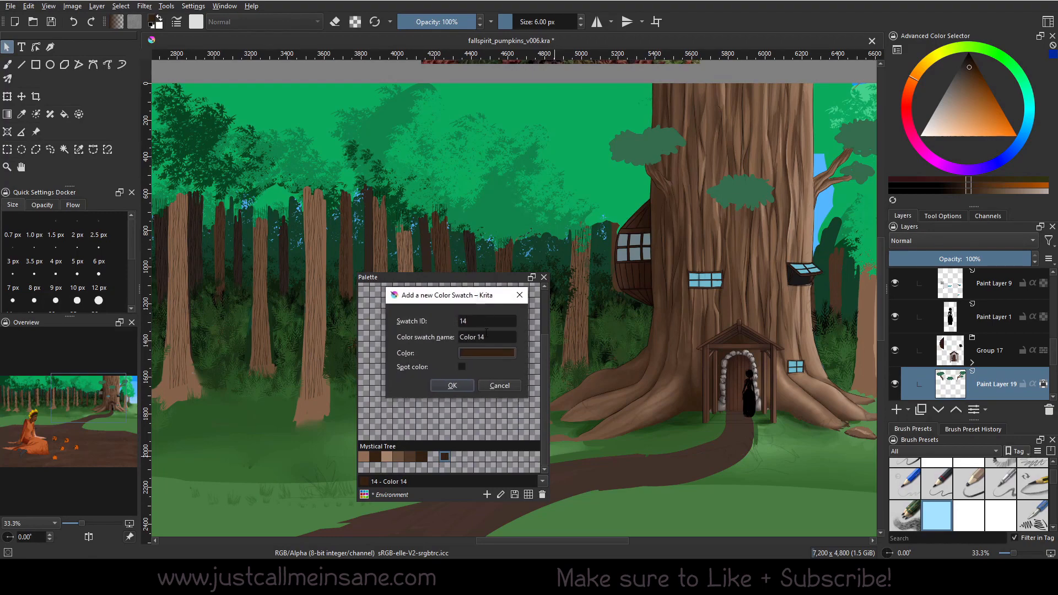
Step: Add a purple swatch named 'Mystical' to the Mystical Tree group
{"action": "type", "text": "Mystical"}
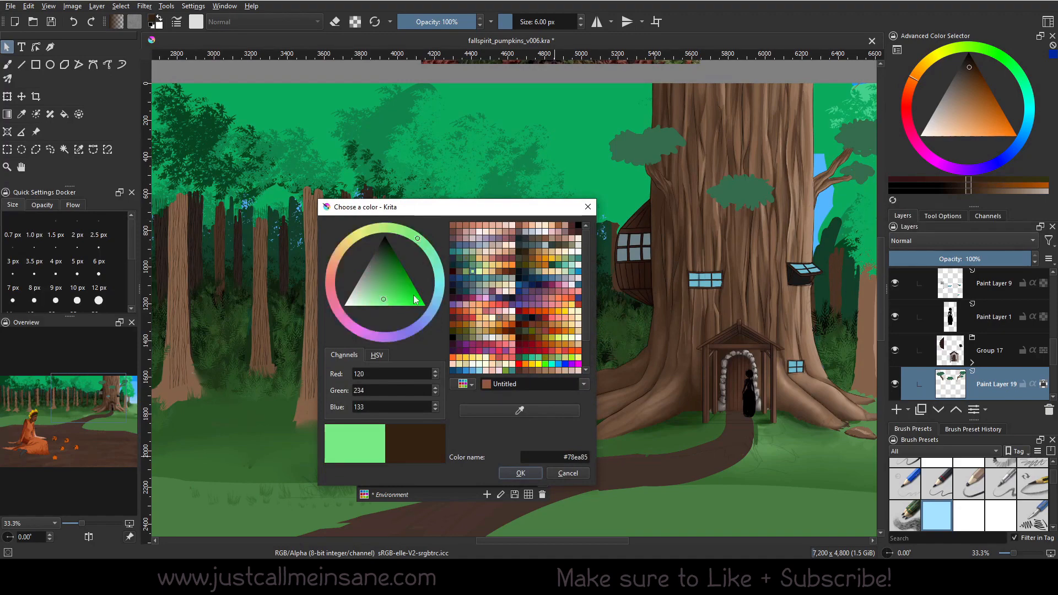
{"action": "left_click", "coordinate": [407, 335]}
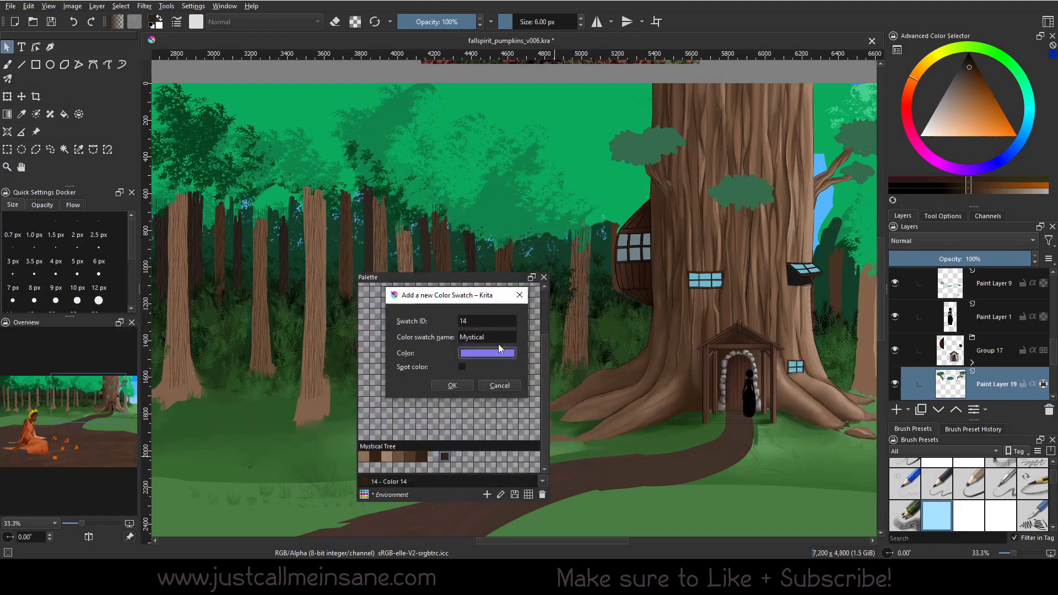
{"action": "left_click", "coordinate": [452, 385]}
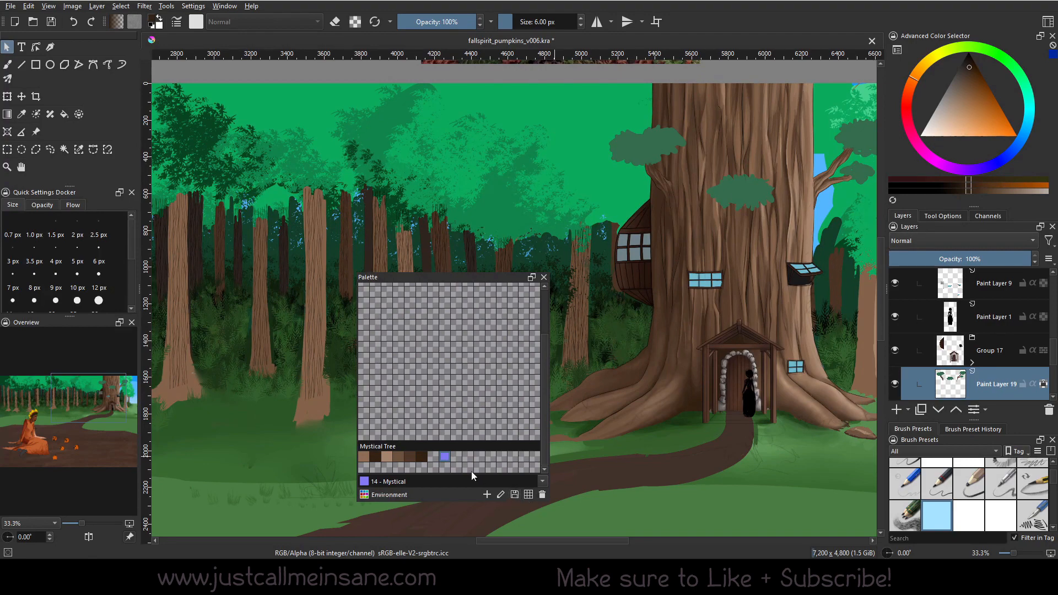
{"action": "mouse_move", "coordinate": [473, 476]}
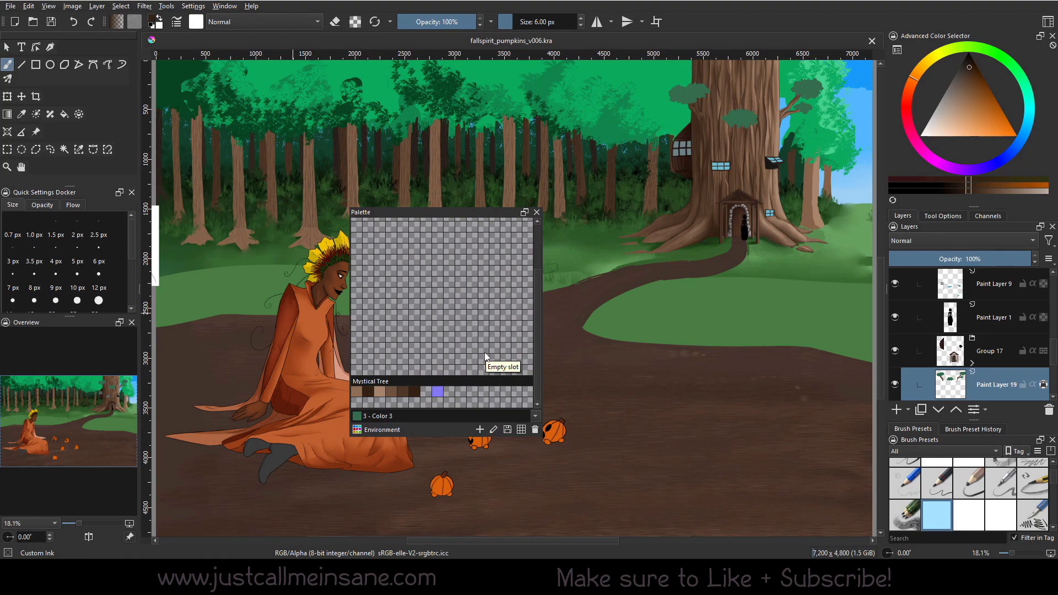
{"action": "mouse_move", "coordinate": [425, 412]}
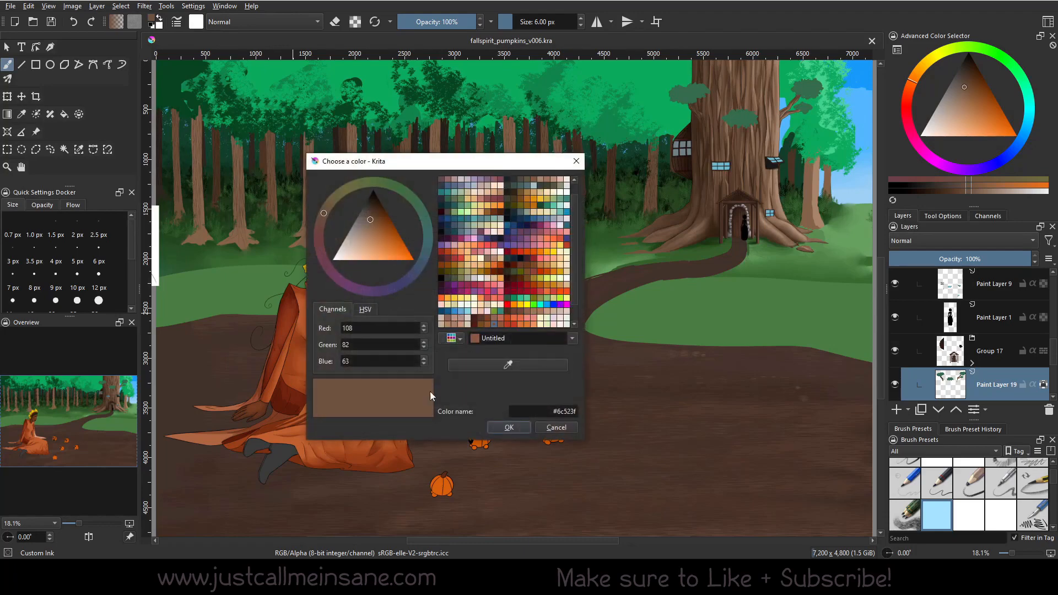
{"action": "mouse_move", "coordinate": [490, 394]}
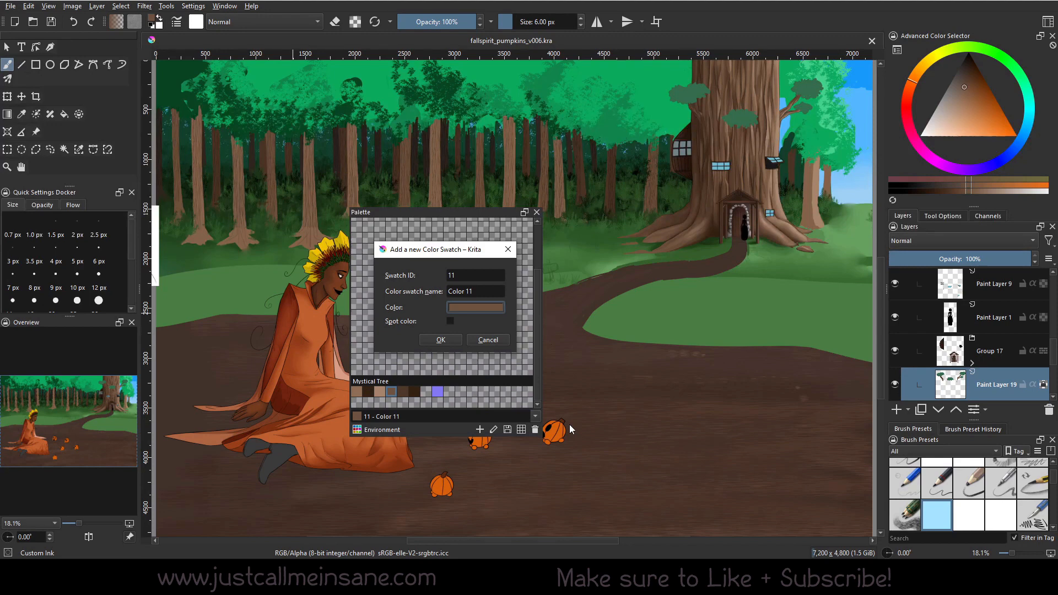
{"action": "left_click", "coordinate": [488, 339]}
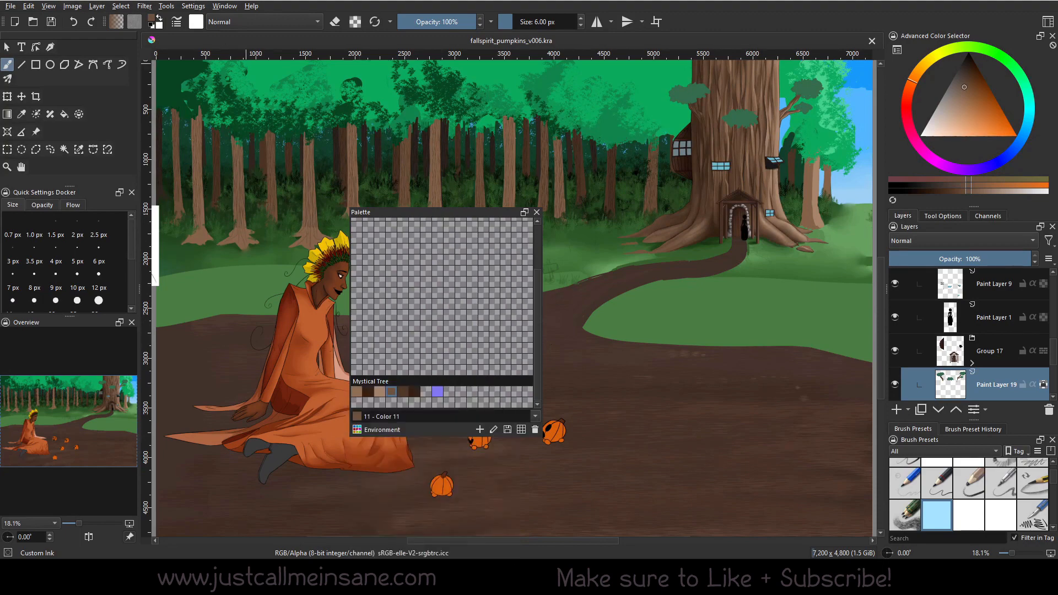
{"action": "left_click", "coordinate": [192, 5]}
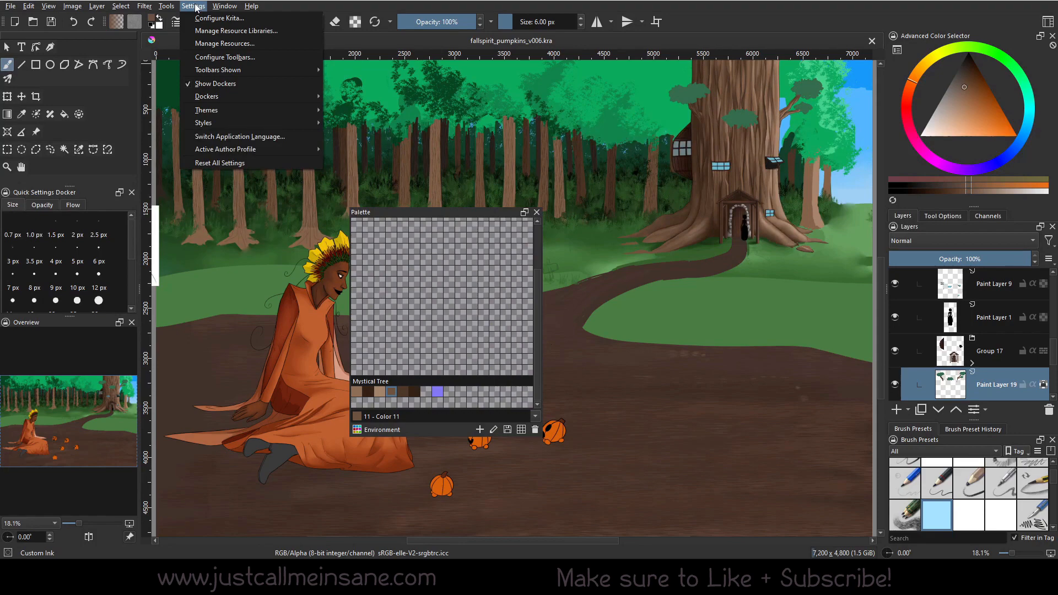
{"action": "mouse_move", "coordinate": [232, 43]}
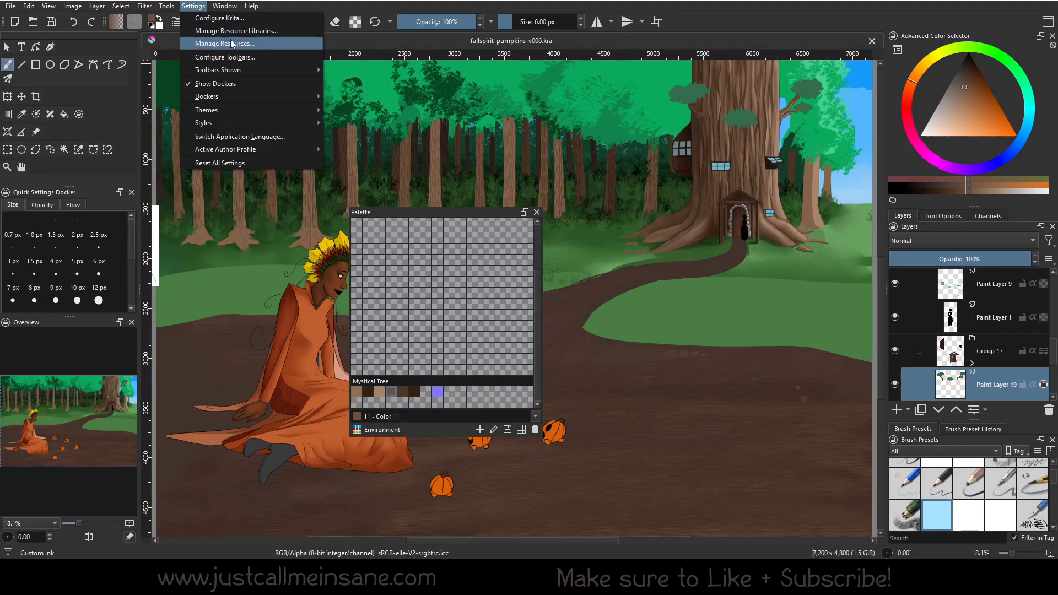
Step: Start a new resource bundle from Manage Resources, listing Palettes as the resource type
{"action": "left_click", "coordinate": [231, 43]}
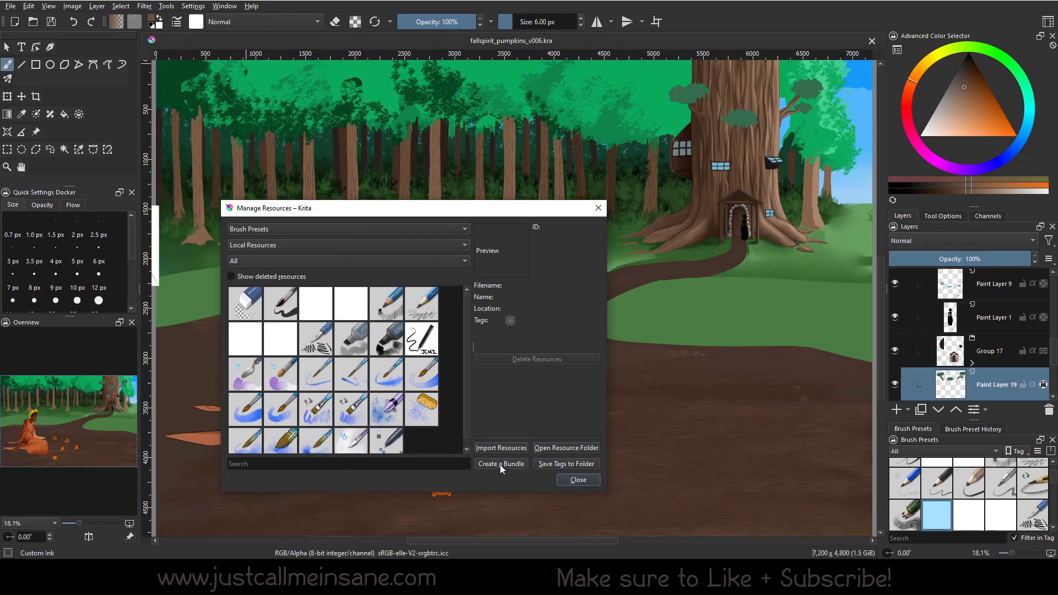
{"action": "left_click", "coordinate": [501, 464]}
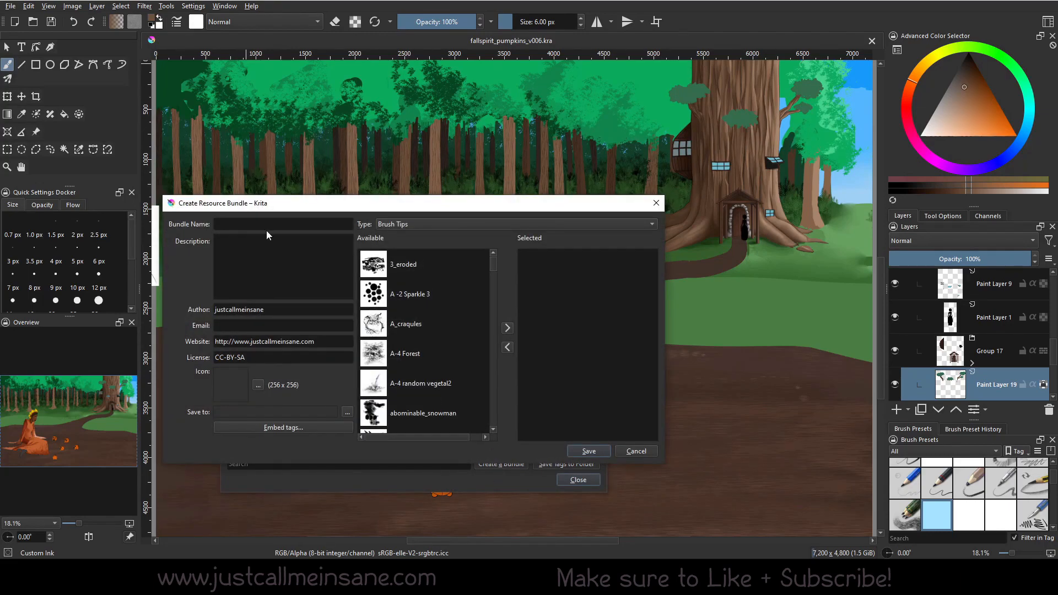
{"action": "left_click", "coordinate": [283, 223]}
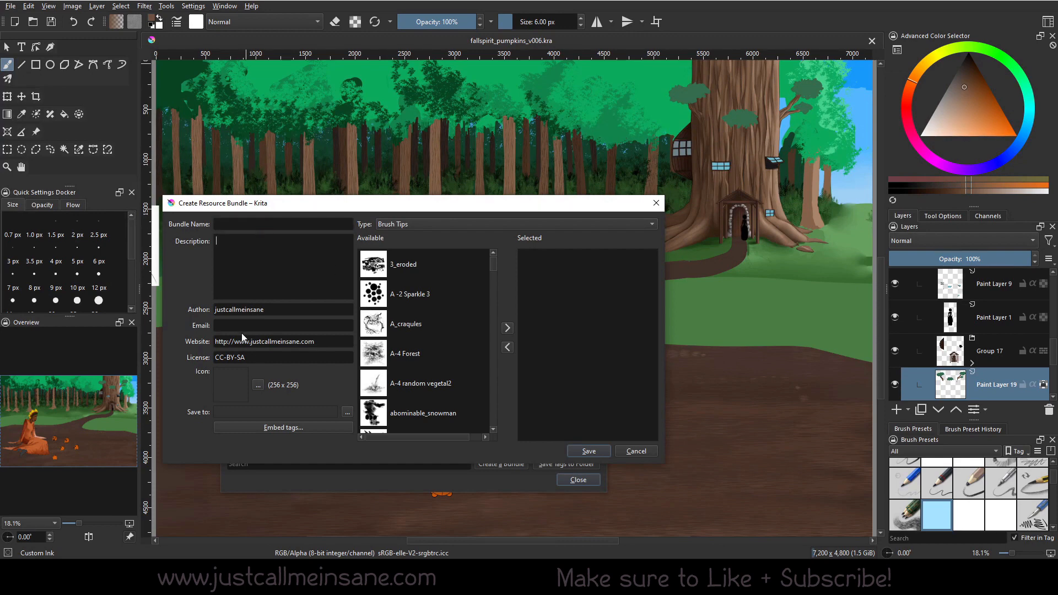
{"action": "left_click", "coordinate": [283, 326]}
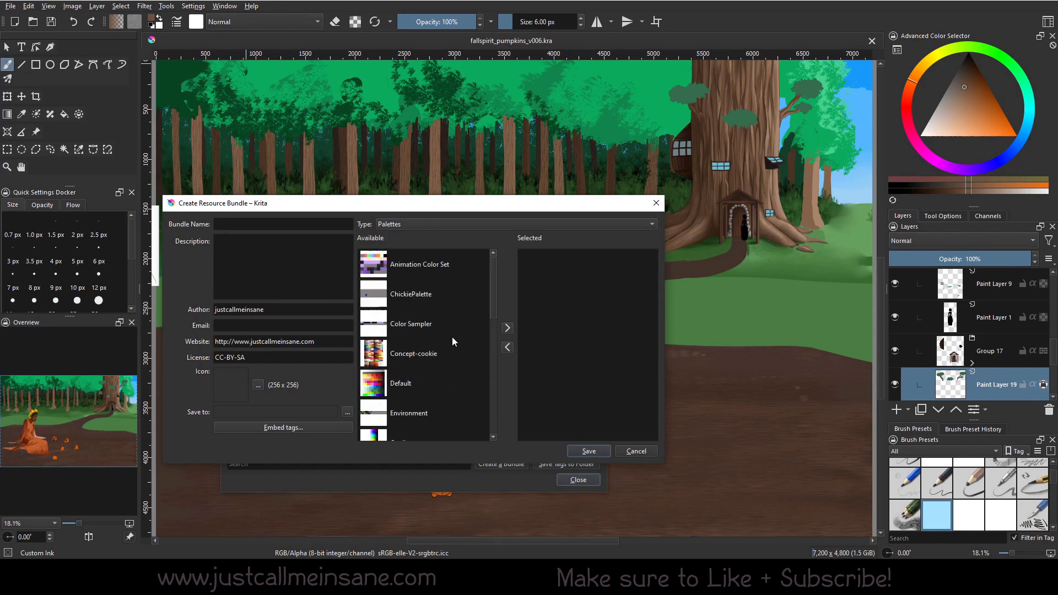
Step: Add the Environment palette to the bundle and name it 'Environment'
{"action": "scroll", "scroll_direction": "down", "scroll_amount": 3}
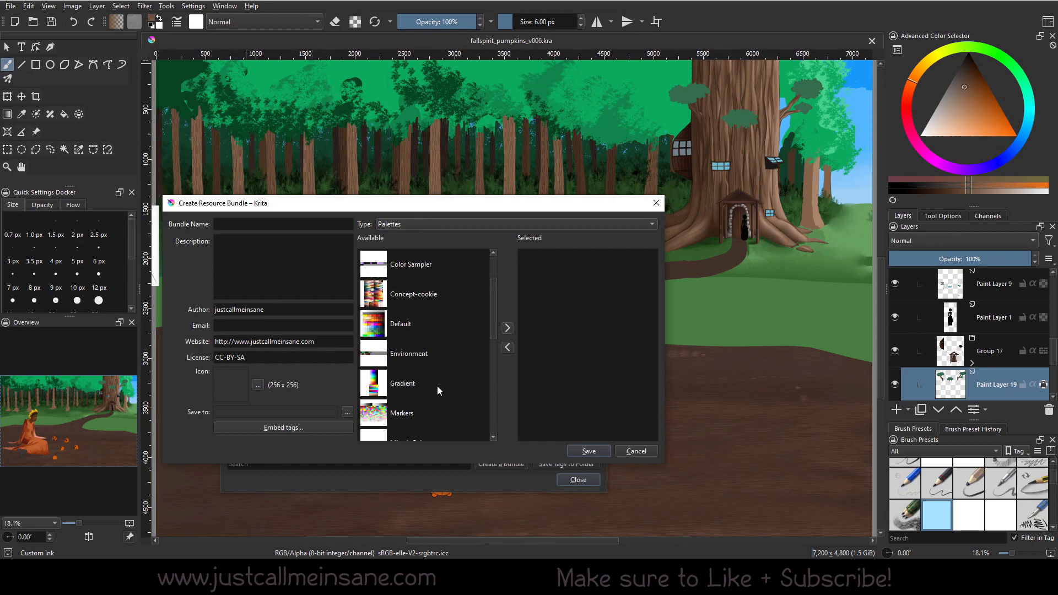
{"action": "left_click", "coordinate": [408, 353]}
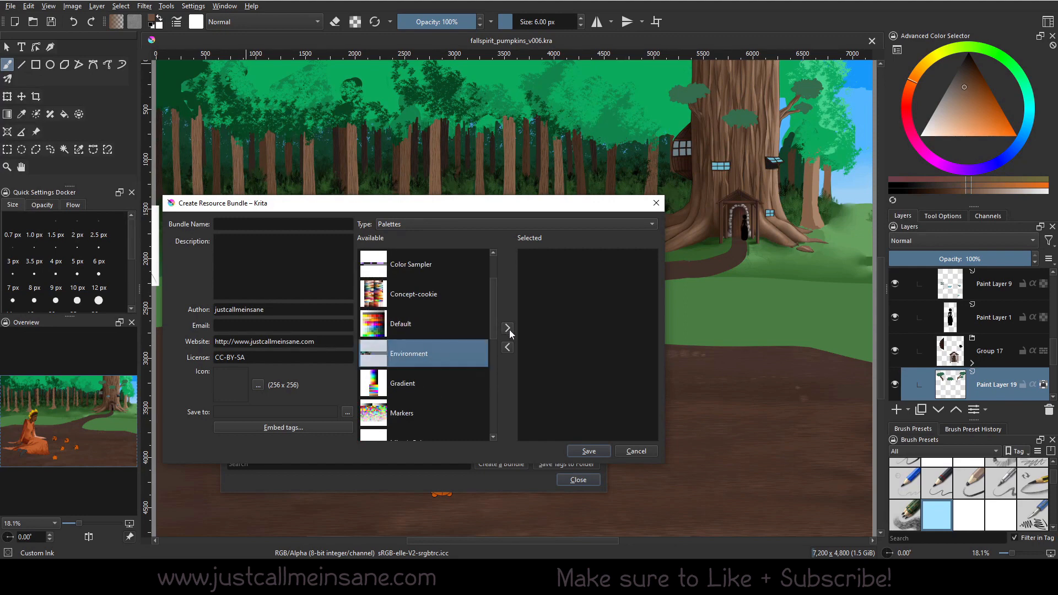
{"action": "left_click", "coordinate": [507, 329]}
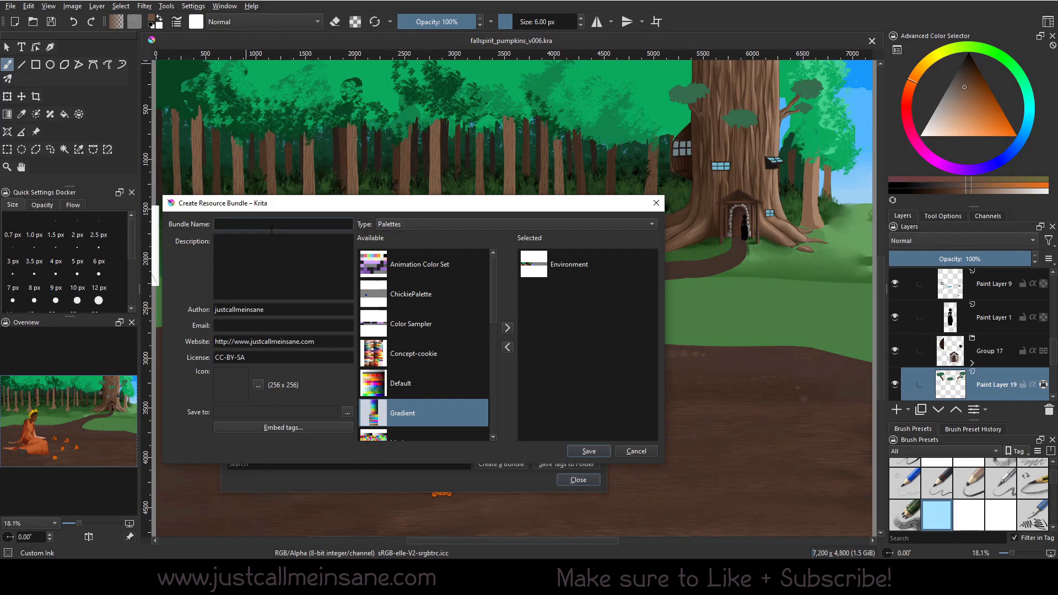
{"action": "type", "text": "Environ"}
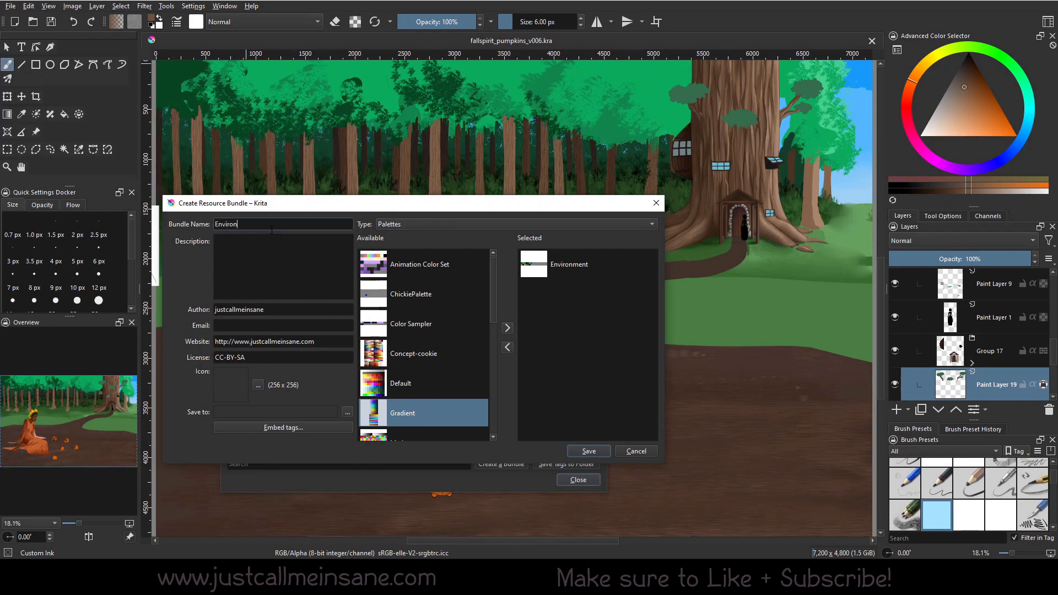
{"action": "type", "text": "ment"}
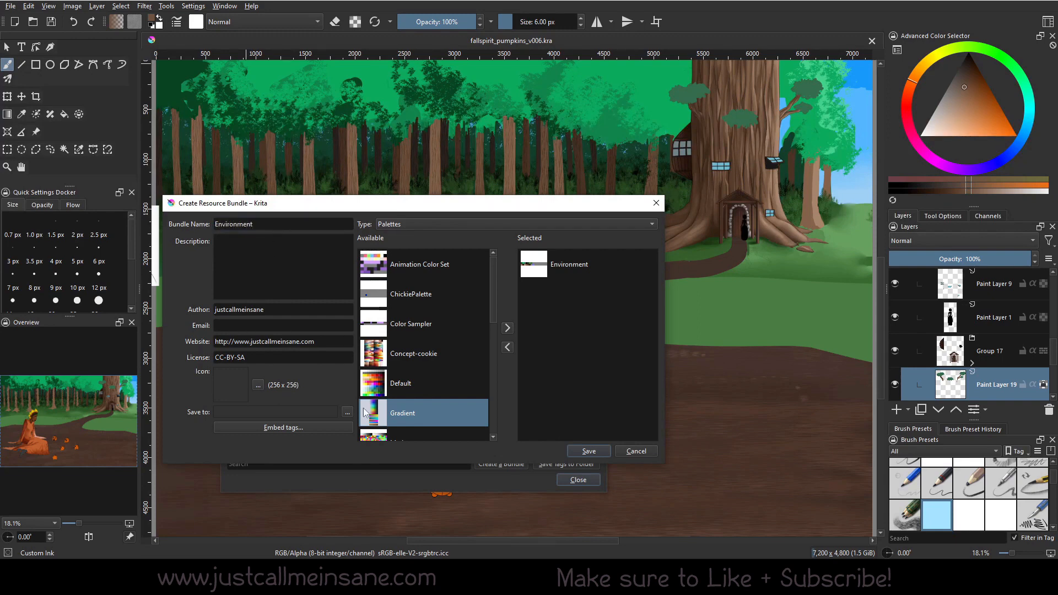
Step: Set the bundle's save location to the kritaBundles folder
{"action": "left_click", "coordinate": [347, 412]}
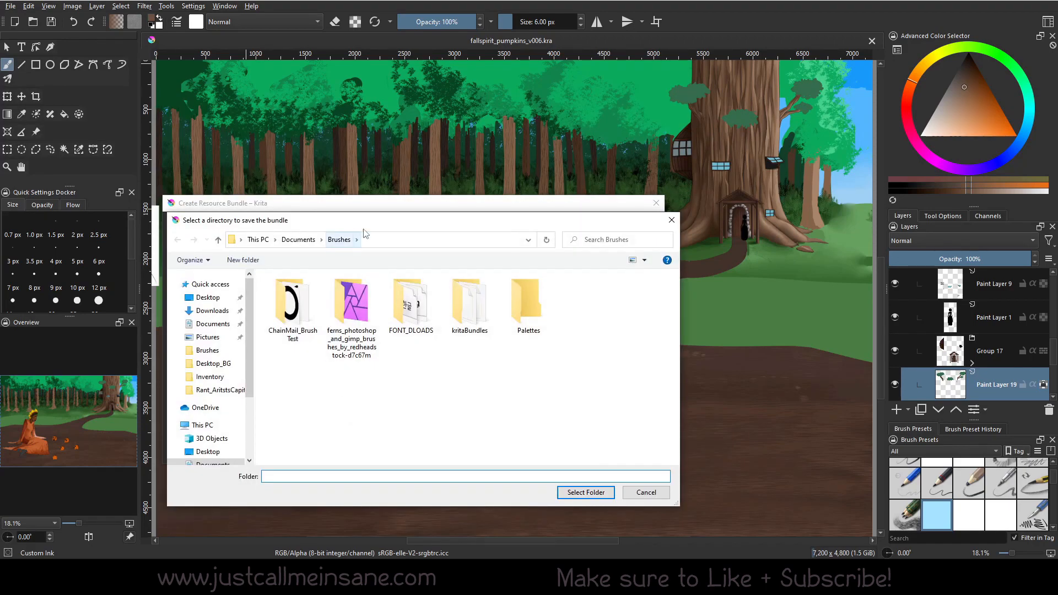
{"action": "mouse_move", "coordinate": [470, 297]}
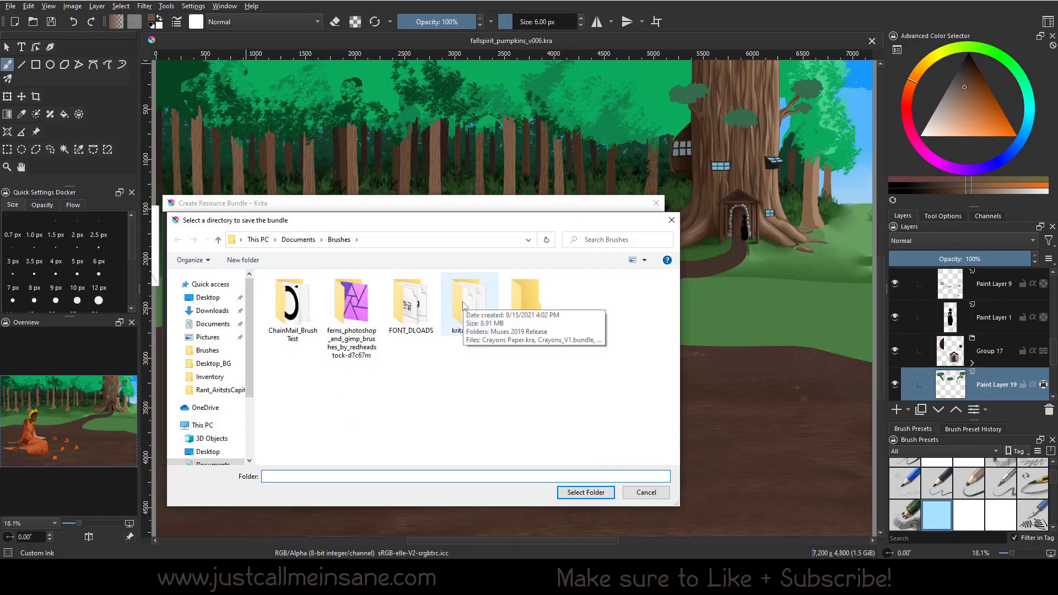
{"action": "double_click", "coordinate": [469, 297]}
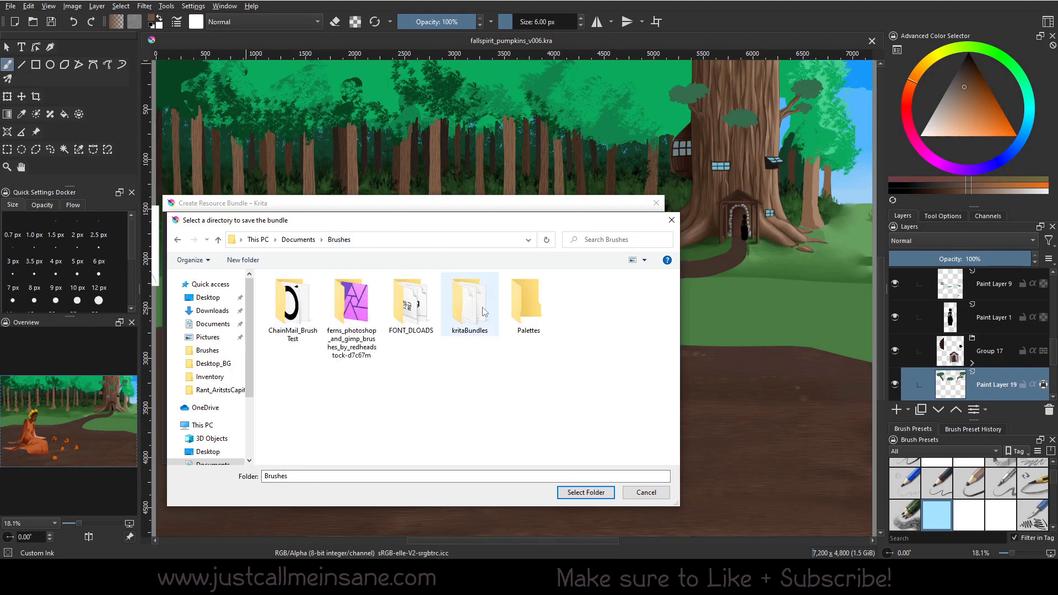
{"action": "double_click", "coordinate": [469, 300]}
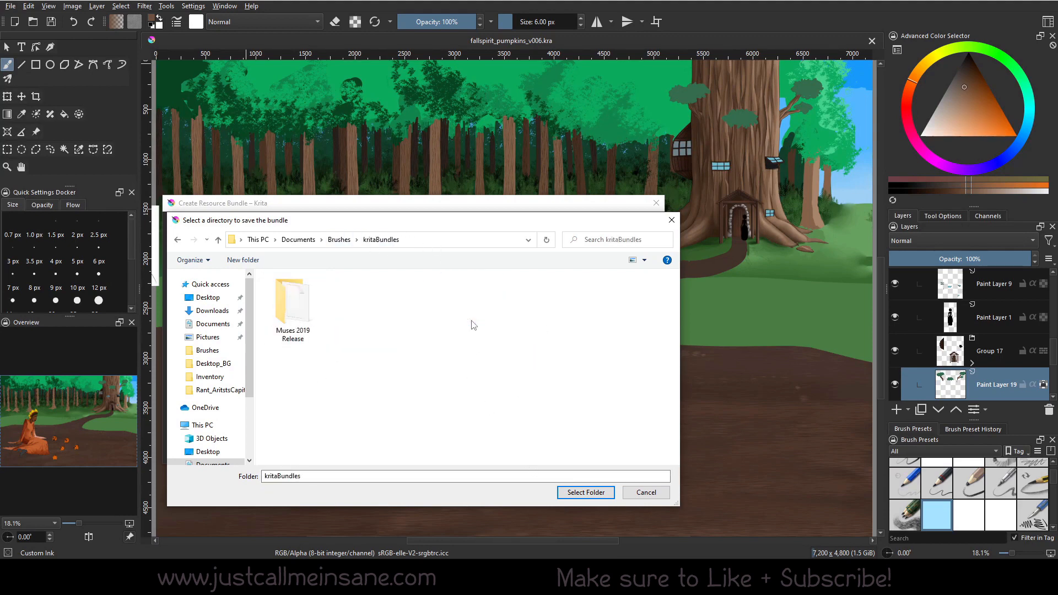
{"action": "left_click", "coordinate": [585, 492]}
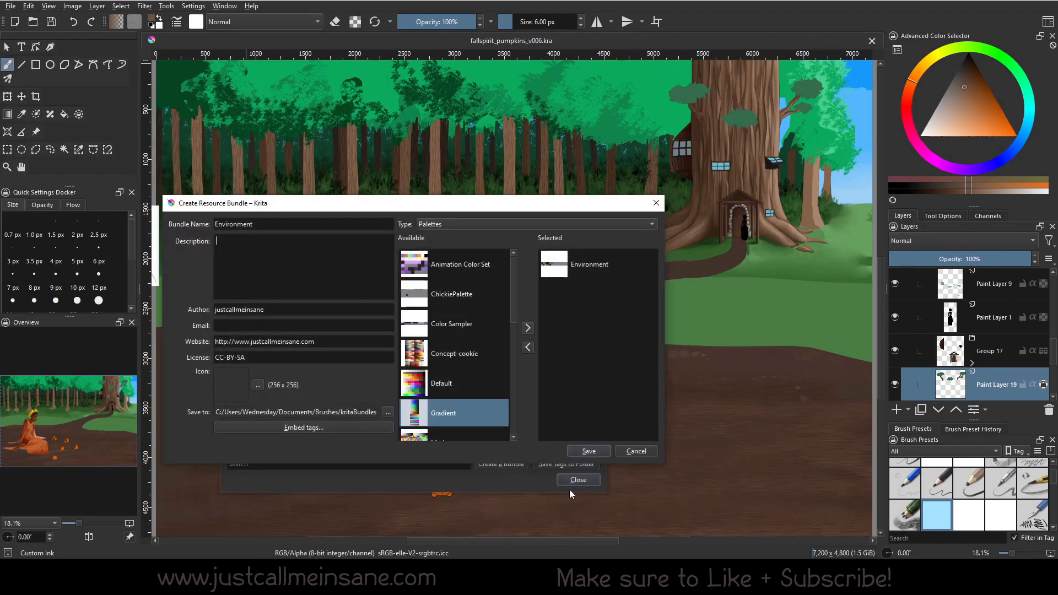
{"action": "mouse_move", "coordinate": [249, 432]}
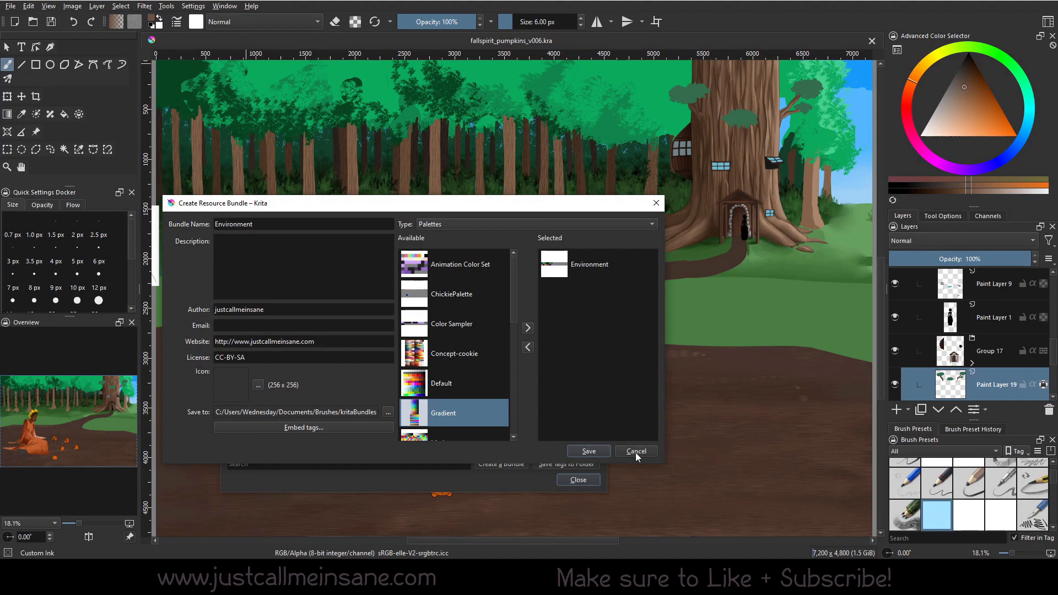
Step: Close the Create Resource Bundle and Manage Resources windows
{"action": "left_click", "coordinate": [635, 451]}
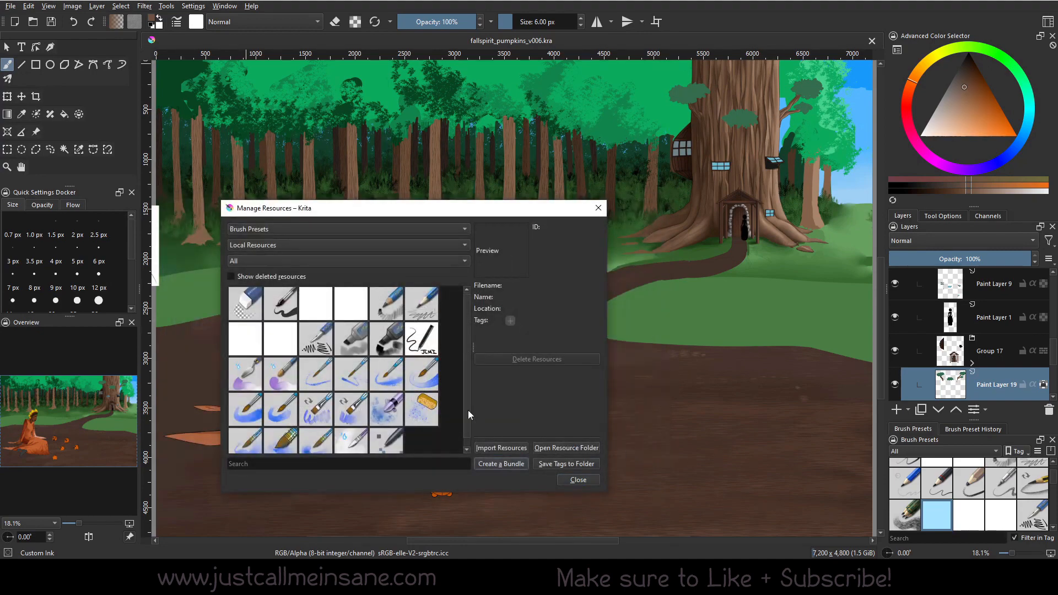
{"action": "left_click", "coordinate": [577, 479]}
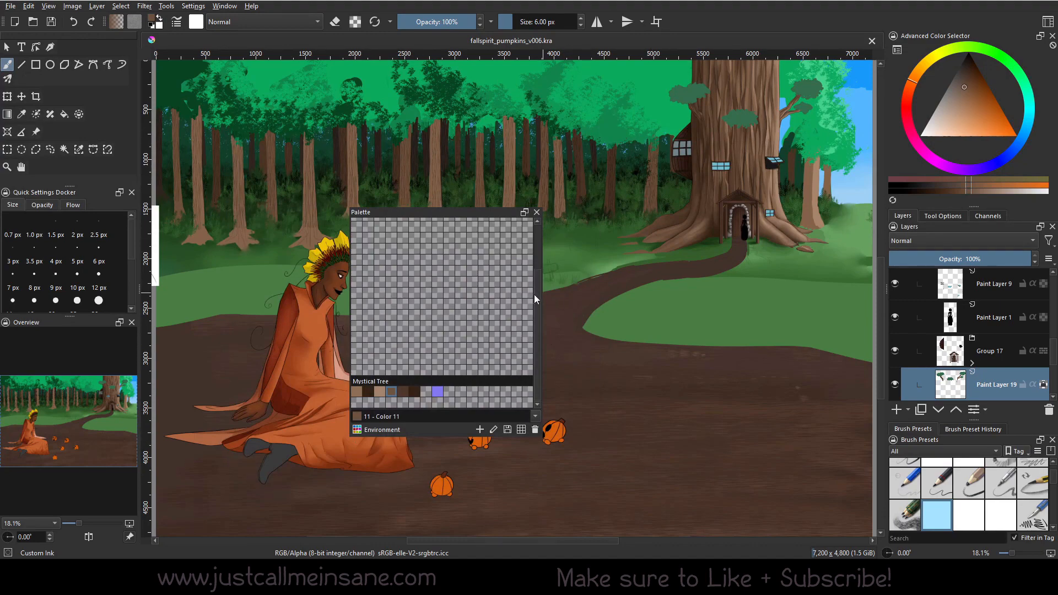
{"action": "mouse_move", "coordinate": [540, 400]}
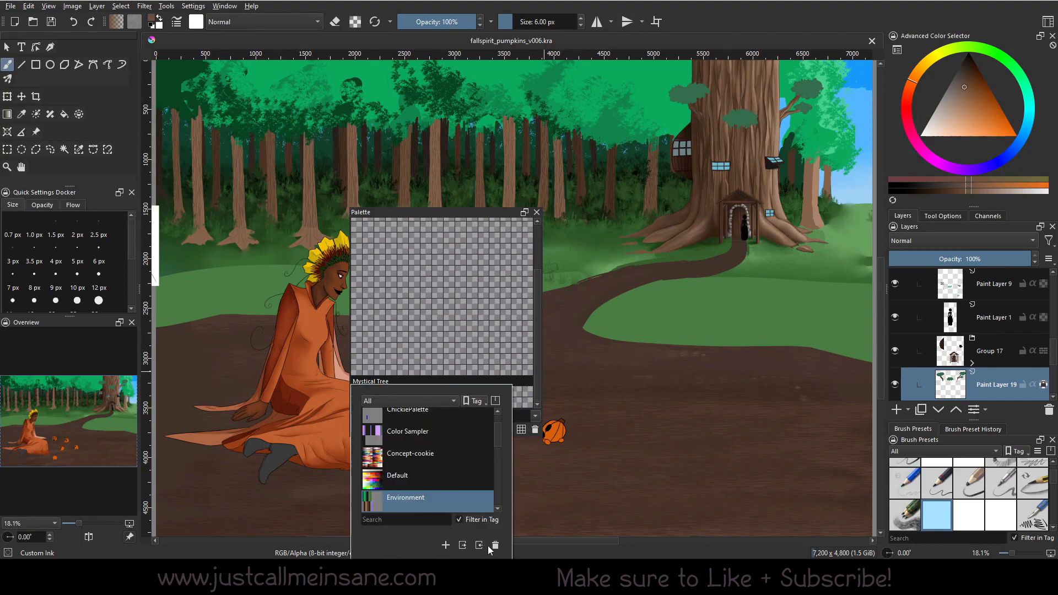
{"action": "mouse_move", "coordinate": [495, 545]}
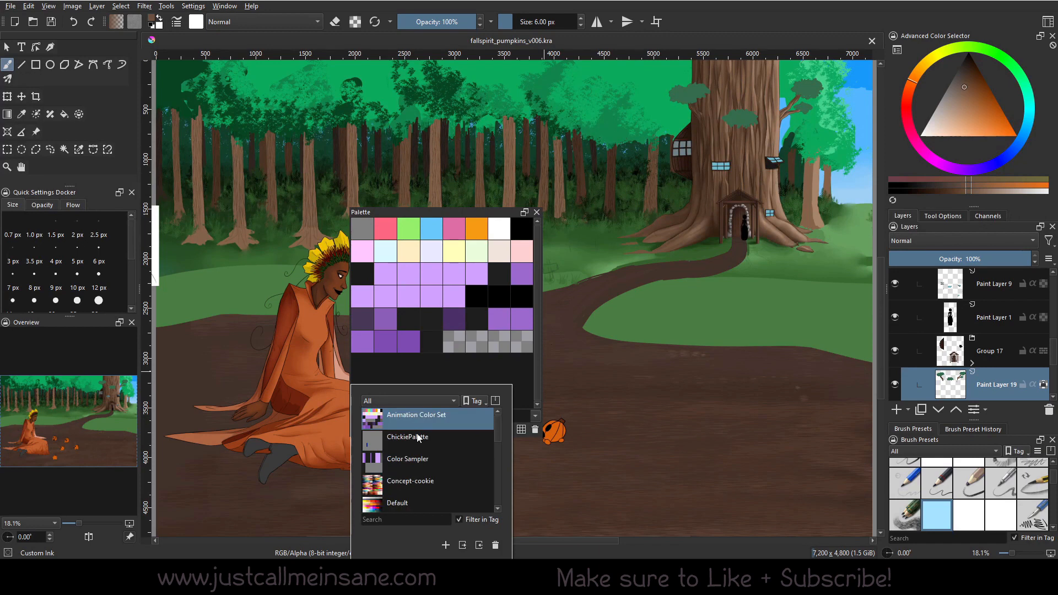
{"action": "mouse_move", "coordinate": [421, 448]}
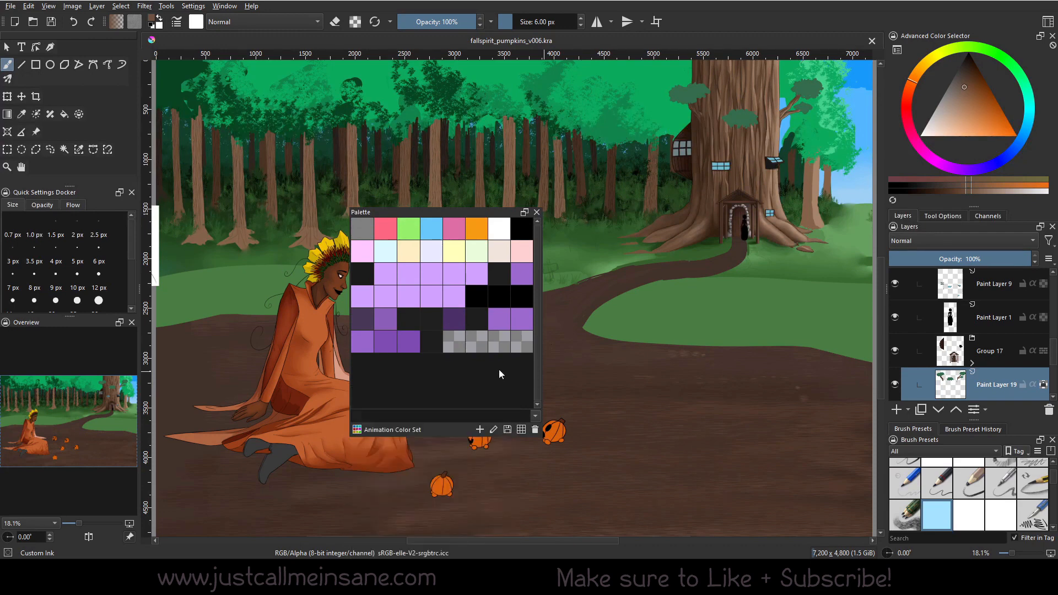
Step: Import Palette.bundle from kritaBundles through Manage Resource Libraries
{"action": "left_click", "coordinate": [193, 6]}
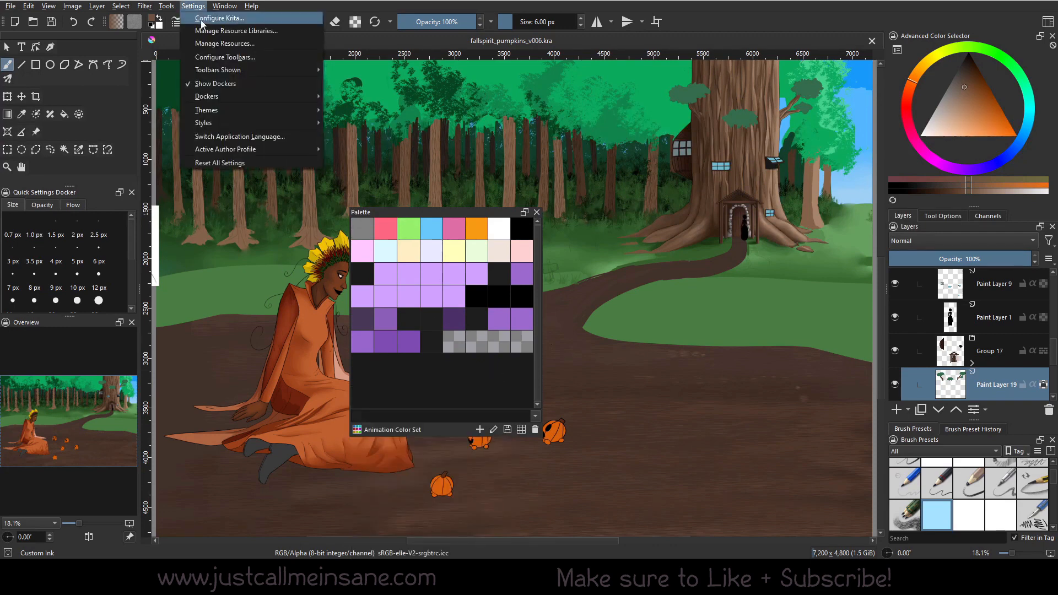
{"action": "left_click", "coordinate": [236, 30]}
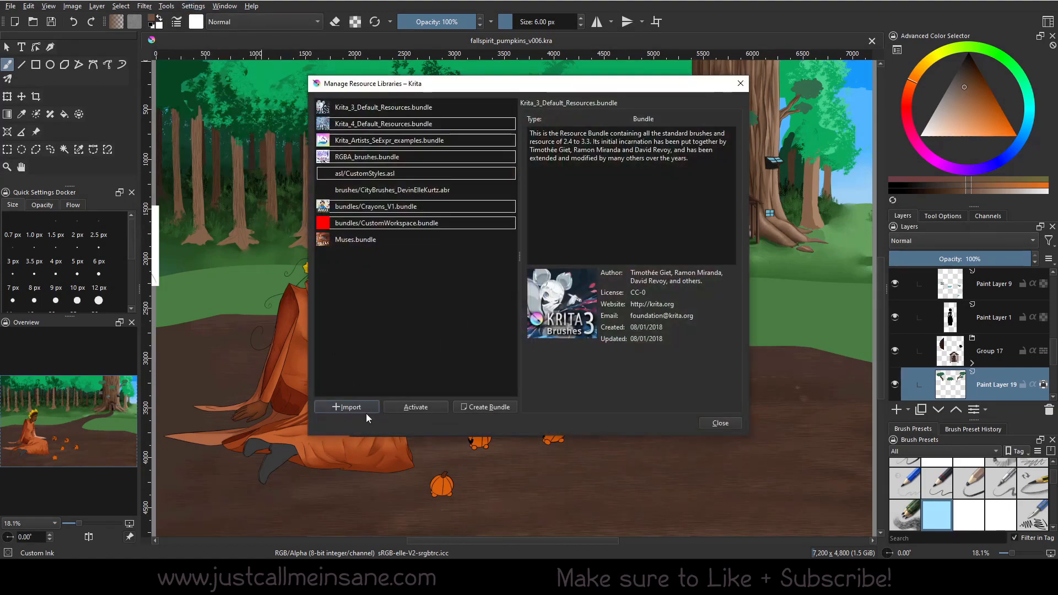
{"action": "left_click", "coordinate": [347, 407]}
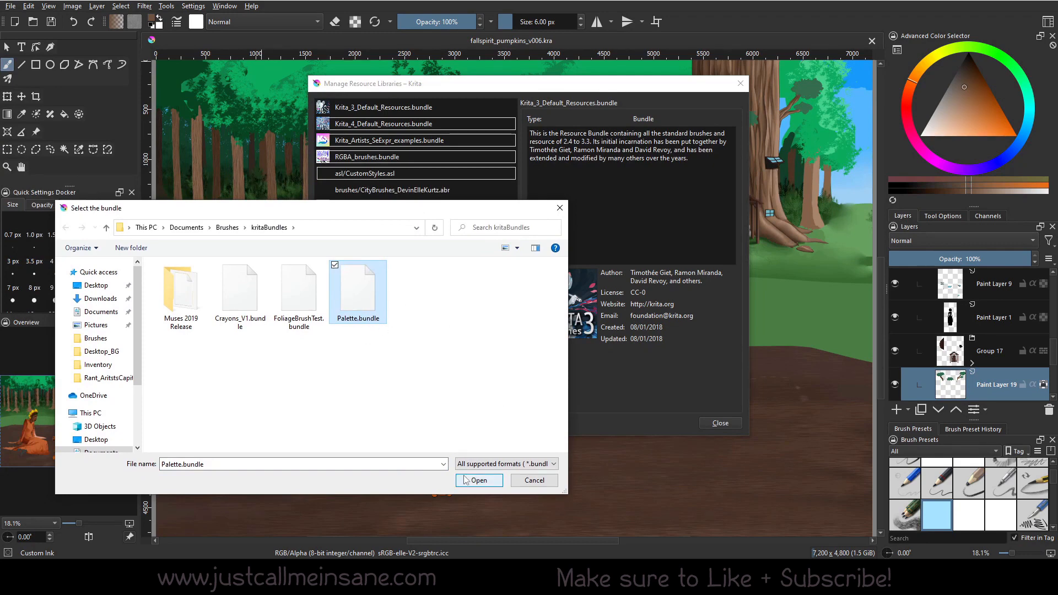
{"action": "left_click", "coordinate": [479, 480]}
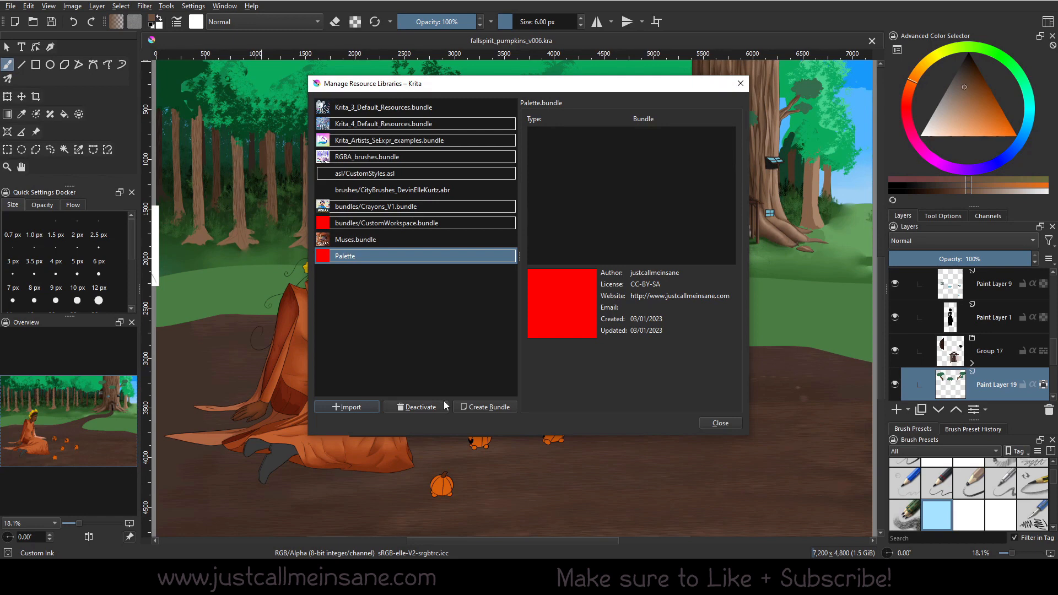
{"action": "mouse_move", "coordinate": [419, 413]}
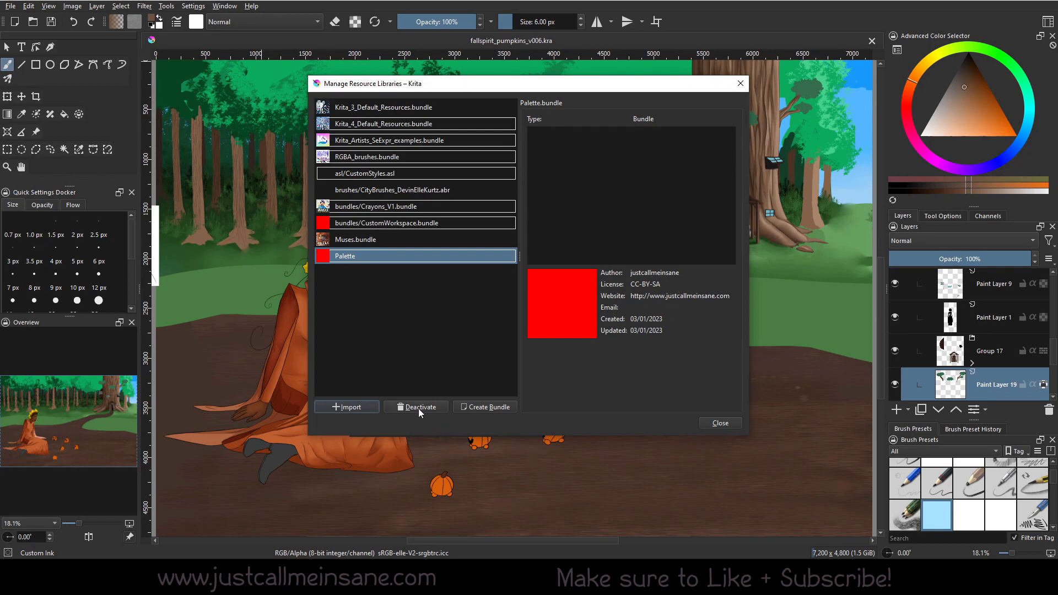
{"action": "mouse_move", "coordinate": [620, 318]}
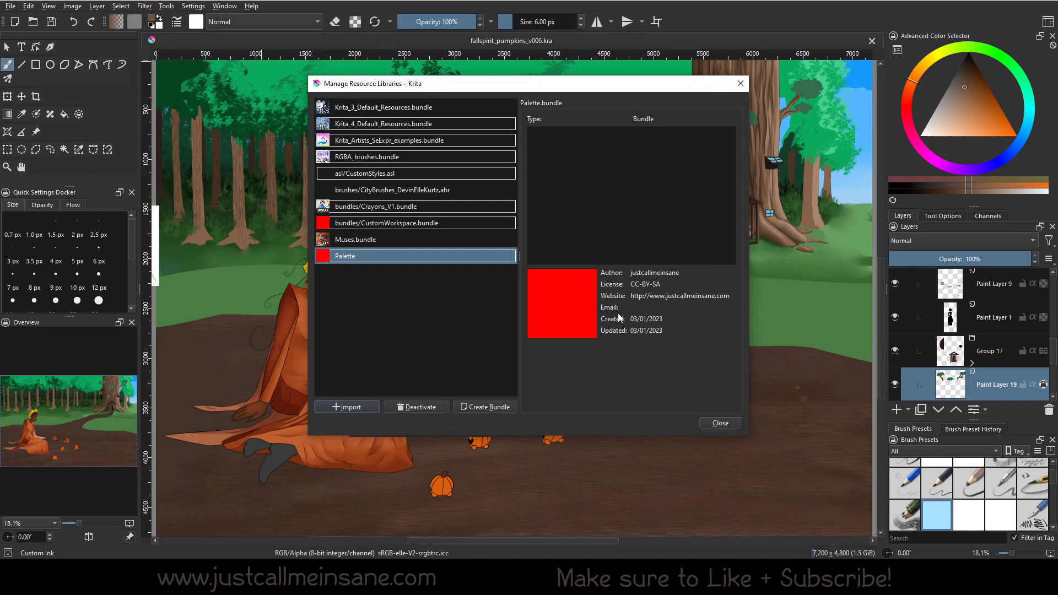
{"action": "mouse_move", "coordinate": [491, 334]}
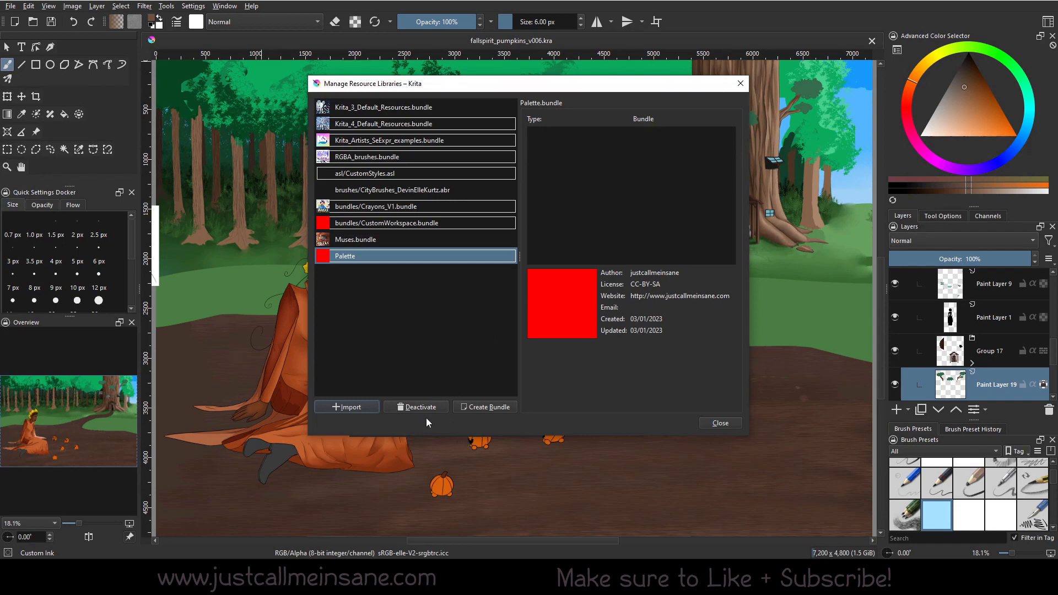
{"action": "left_click", "coordinate": [719, 424]}
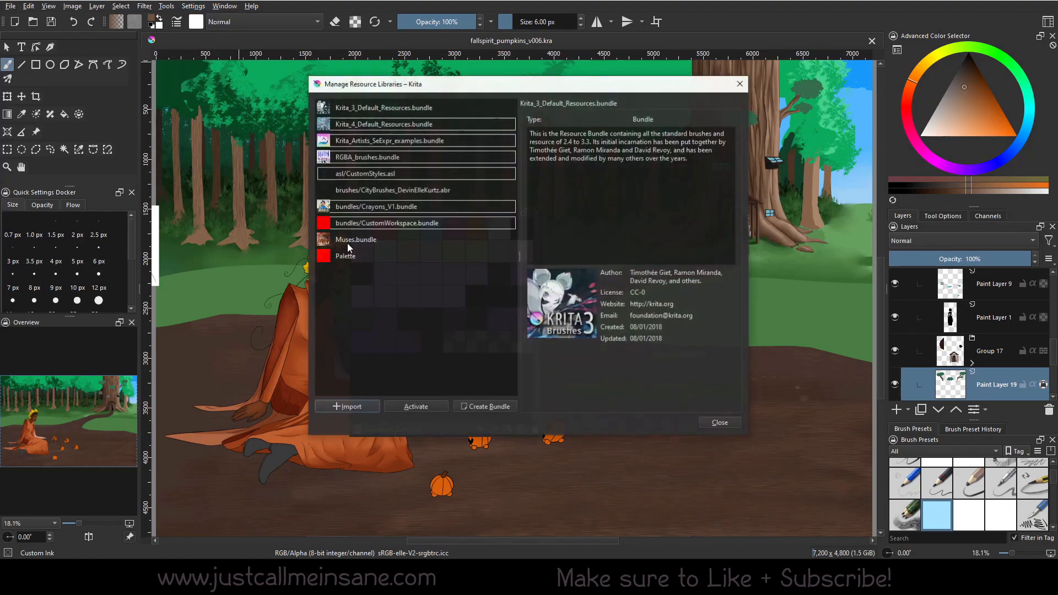
{"action": "left_click", "coordinate": [346, 255]}
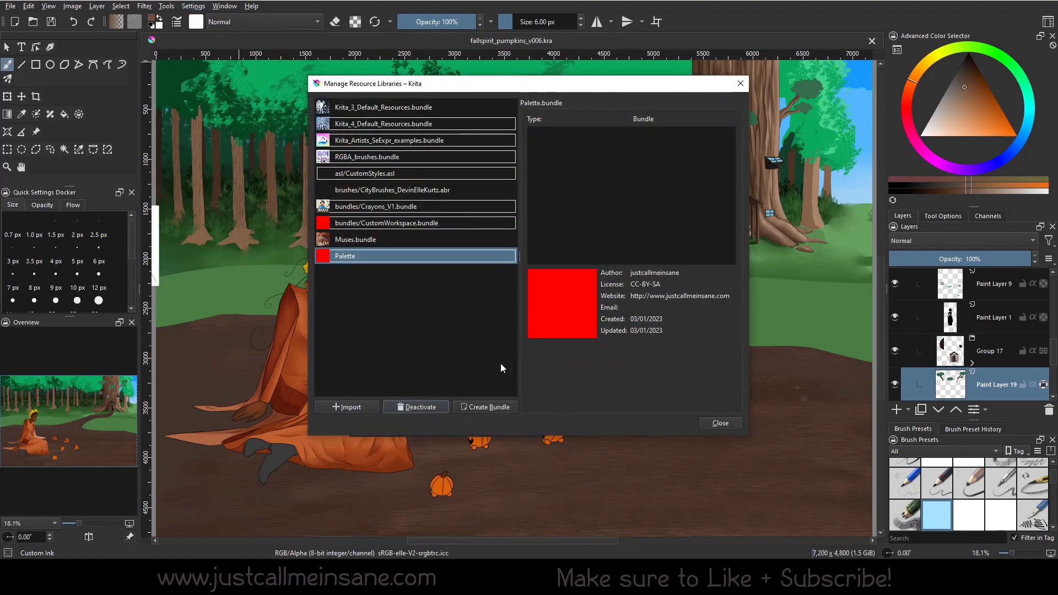